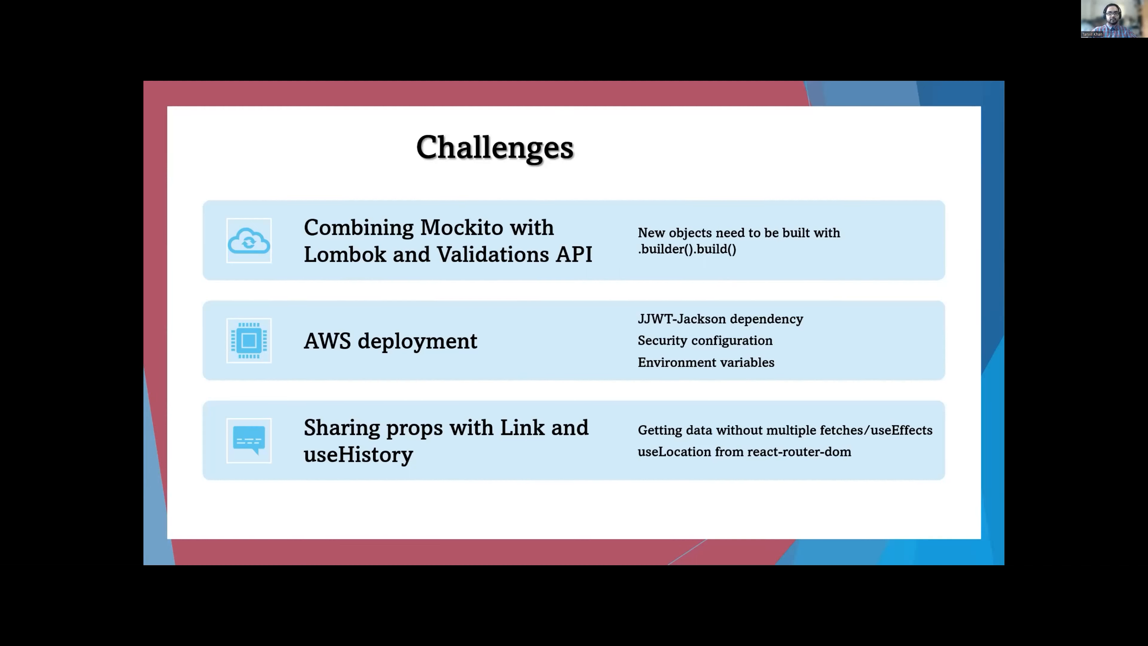
pyautogui.moveTo(647, 121)
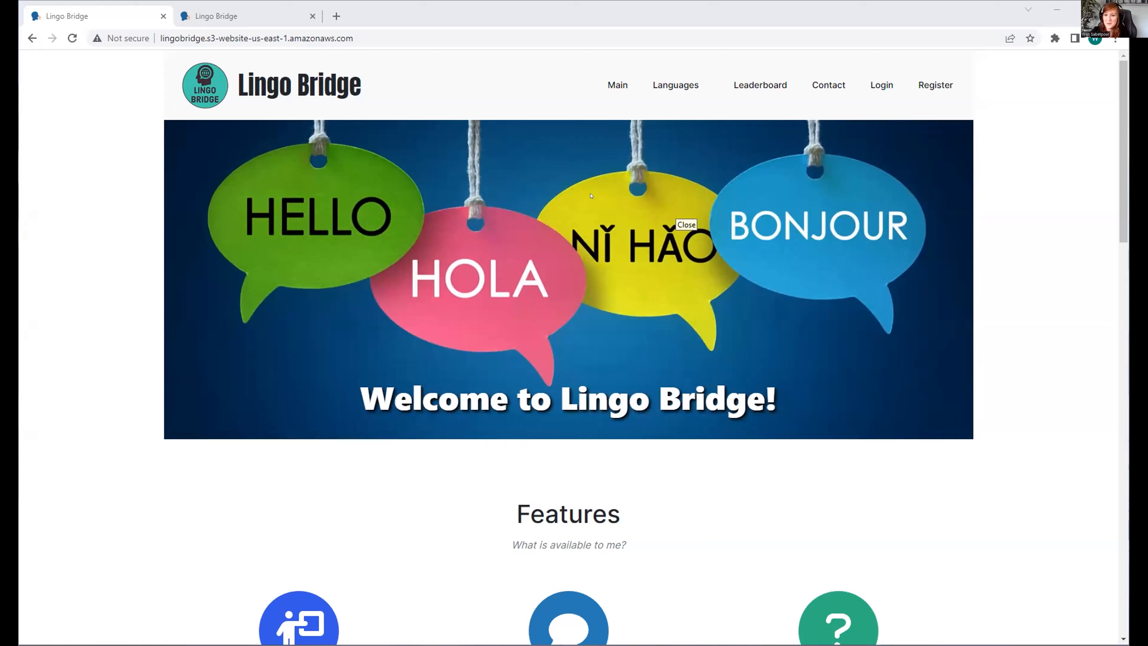
pyautogui.moveTo(609, 273)
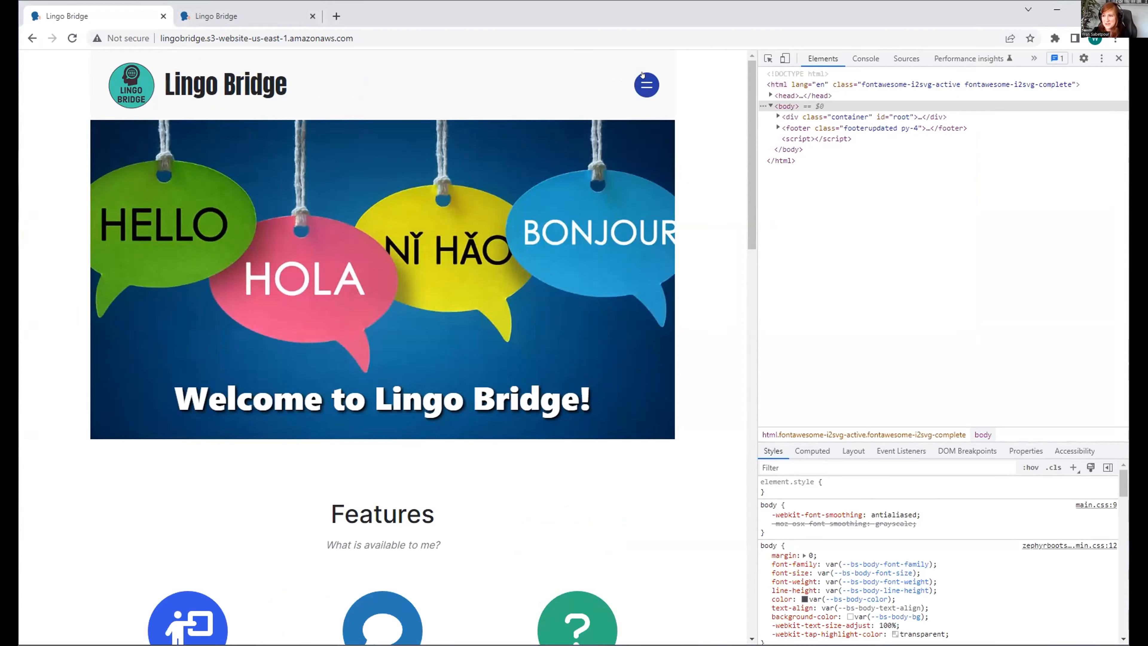
# Show the collapsed nav links and emulate the home page on a Samsung Galaxy S20 Ultra screen.
pyautogui.click(645, 84)
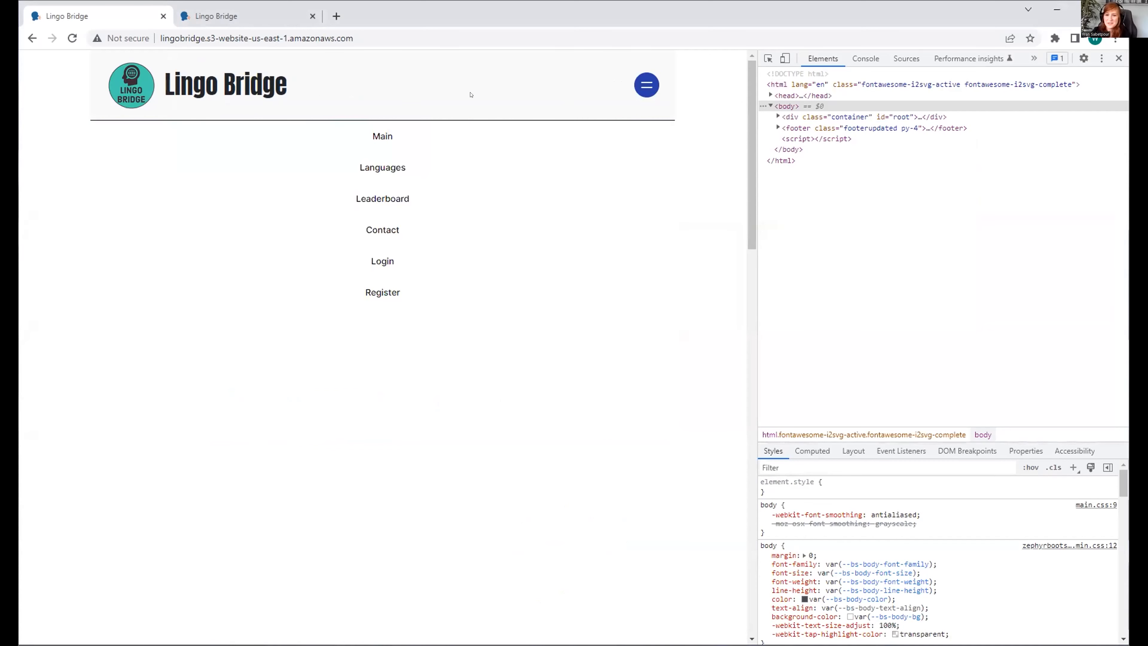
pyautogui.moveTo(391, 306)
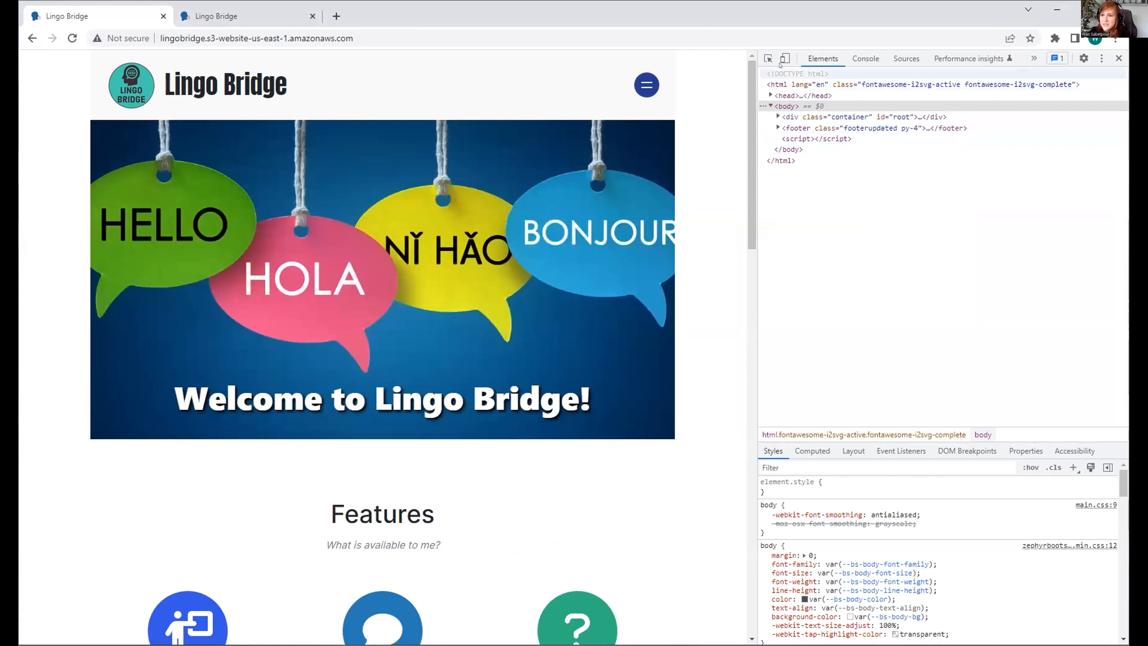
pyautogui.moveTo(784, 58)
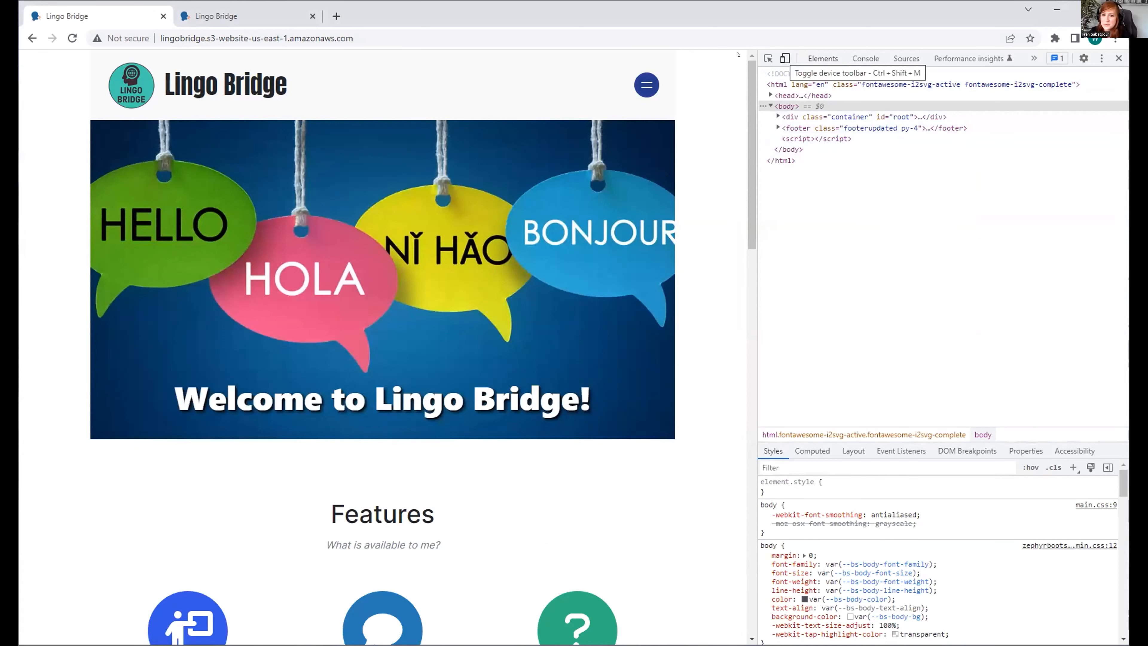
pyautogui.click(784, 58)
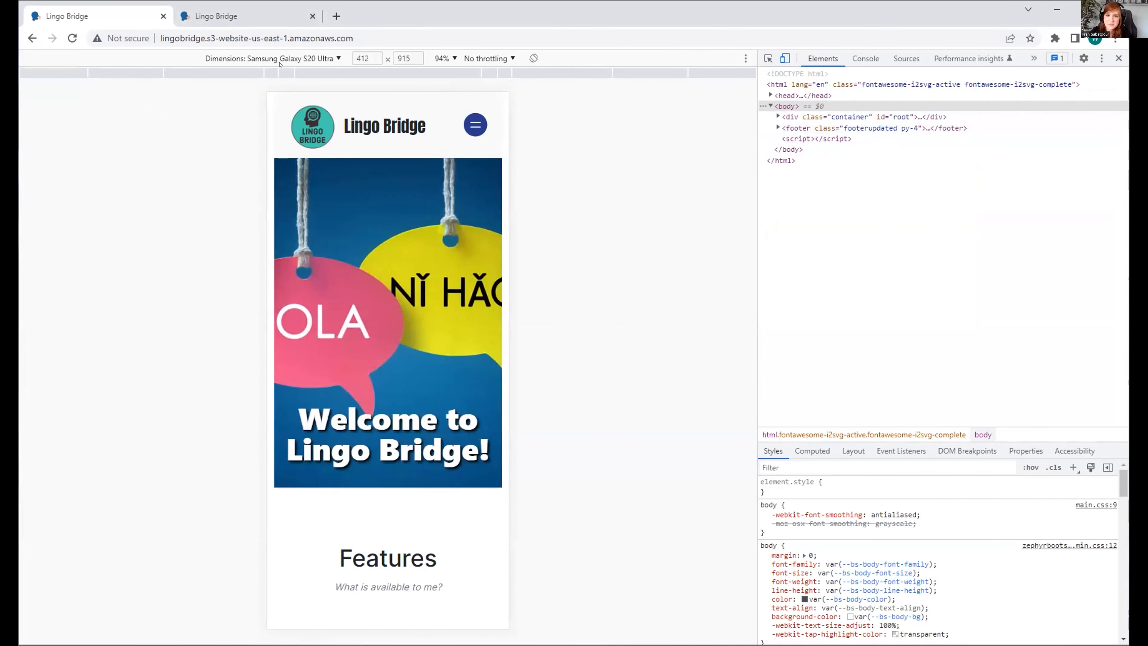
pyautogui.scroll(-3)
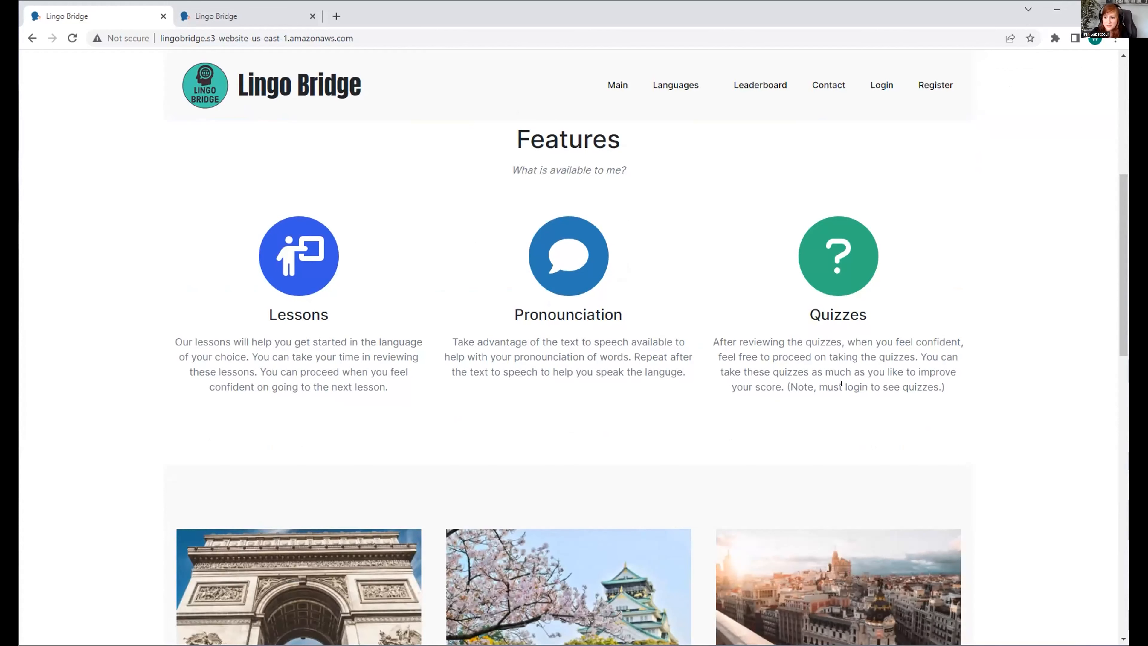
pyautogui.moveTo(891, 122)
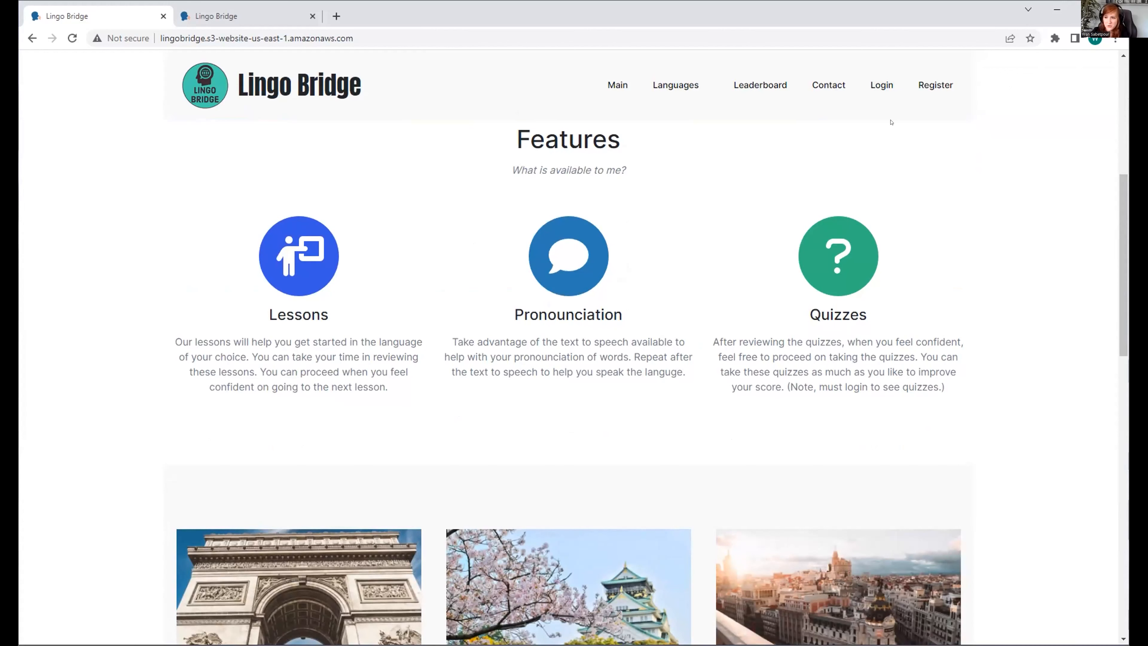
# Browse past Features to the language cards, then go to the Languages page.
pyautogui.scroll(-3)
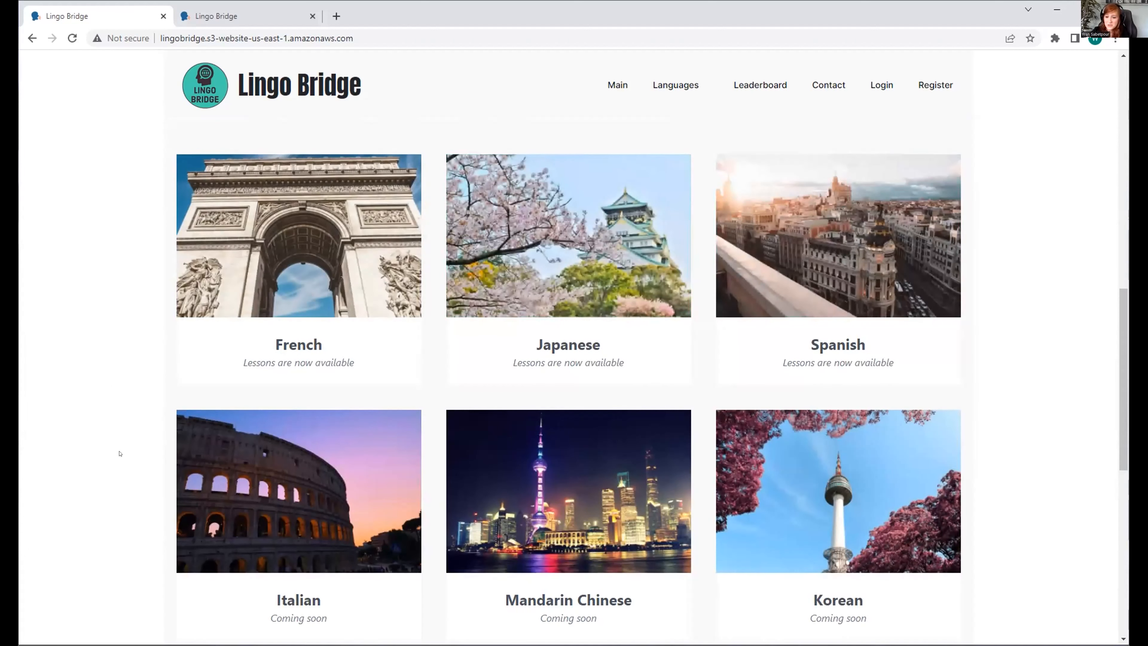
pyautogui.scroll(-3)
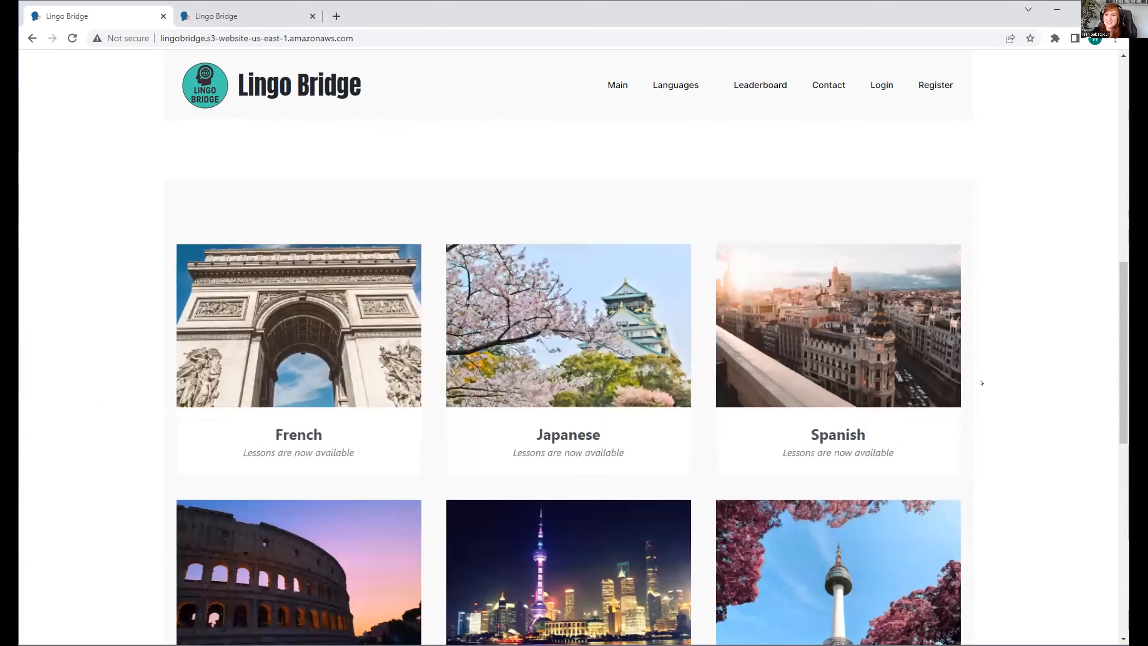
pyautogui.click(675, 85)
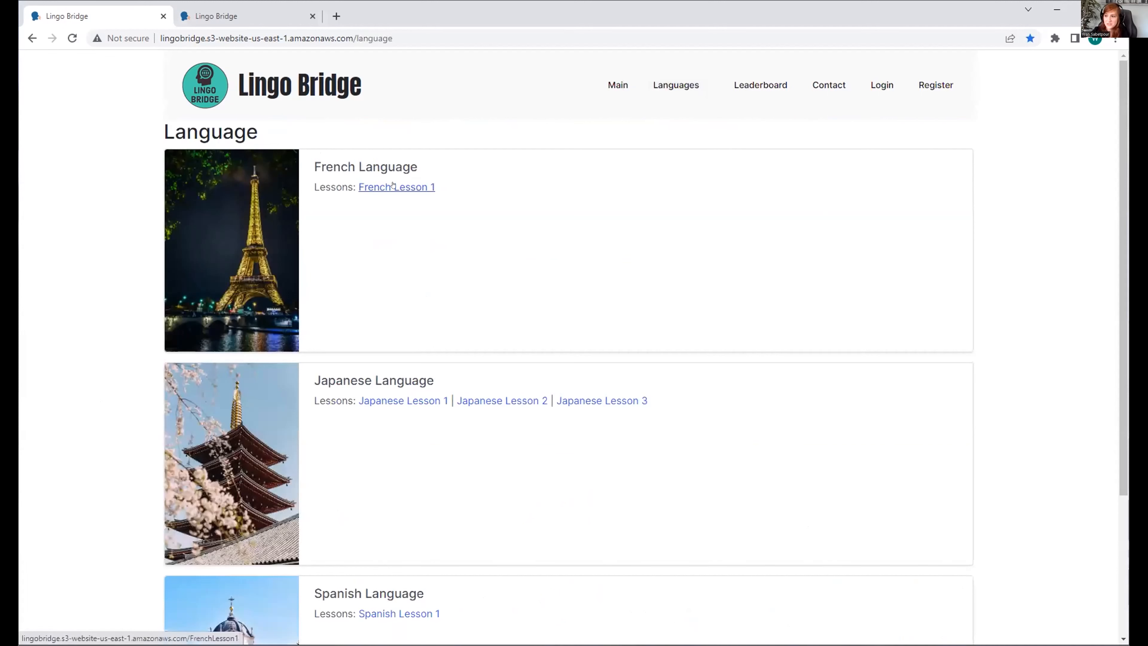
# View French Lesson #1's common phrase cards such as Bonjour, Merci and Au revoir.
pyautogui.click(396, 187)
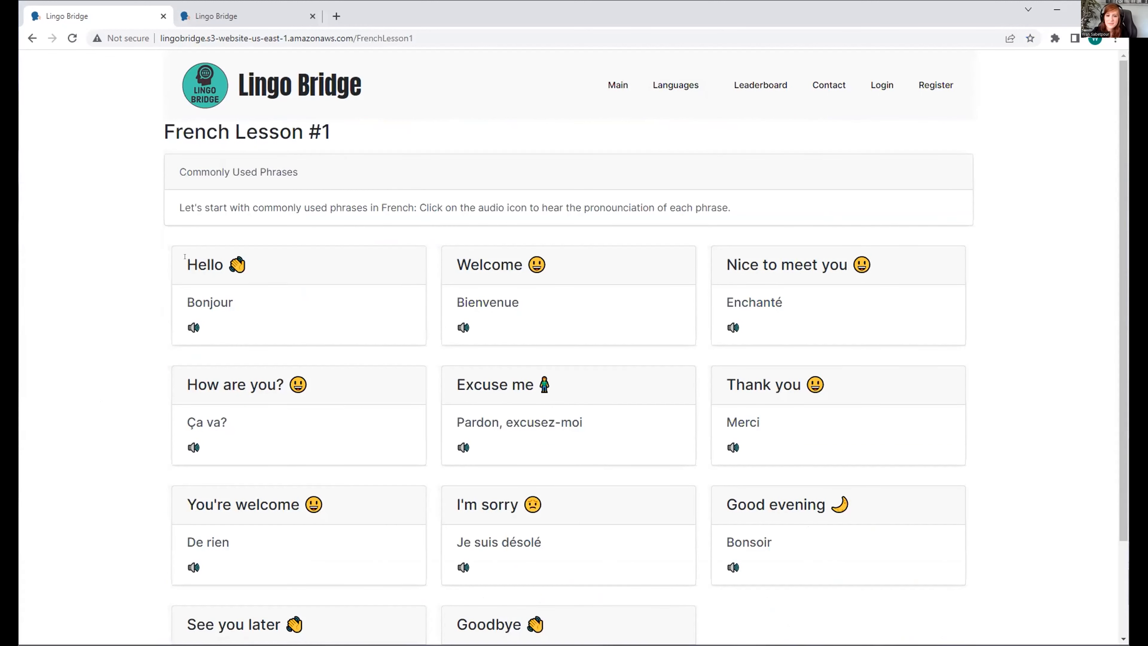
pyautogui.scroll(-3)
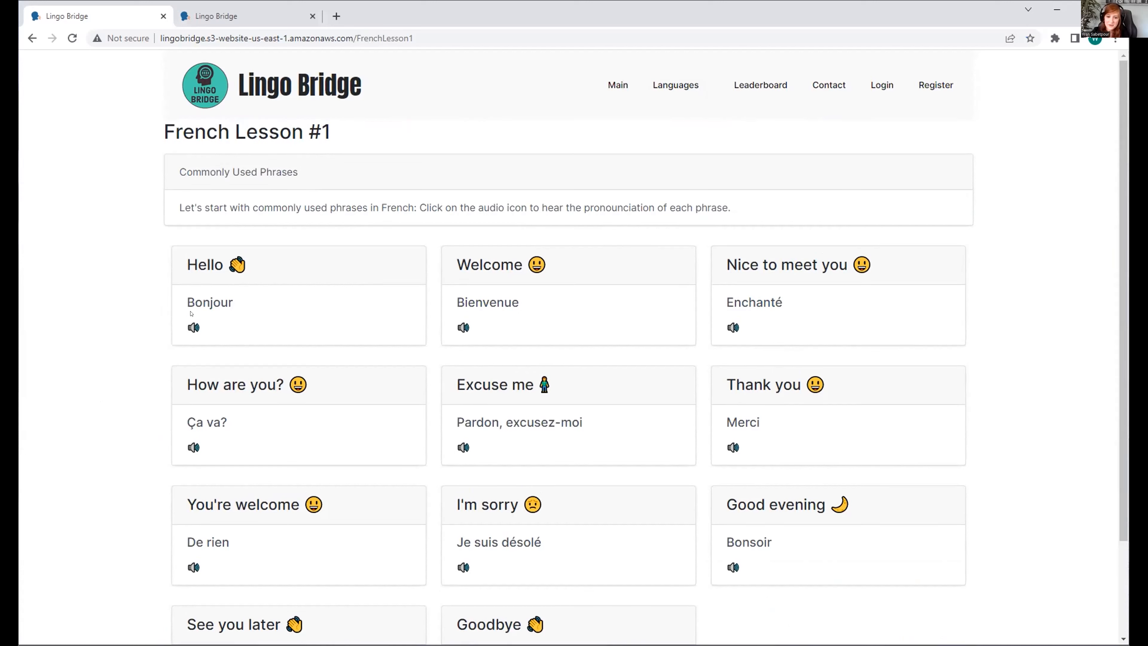
pyautogui.moveTo(500, 274)
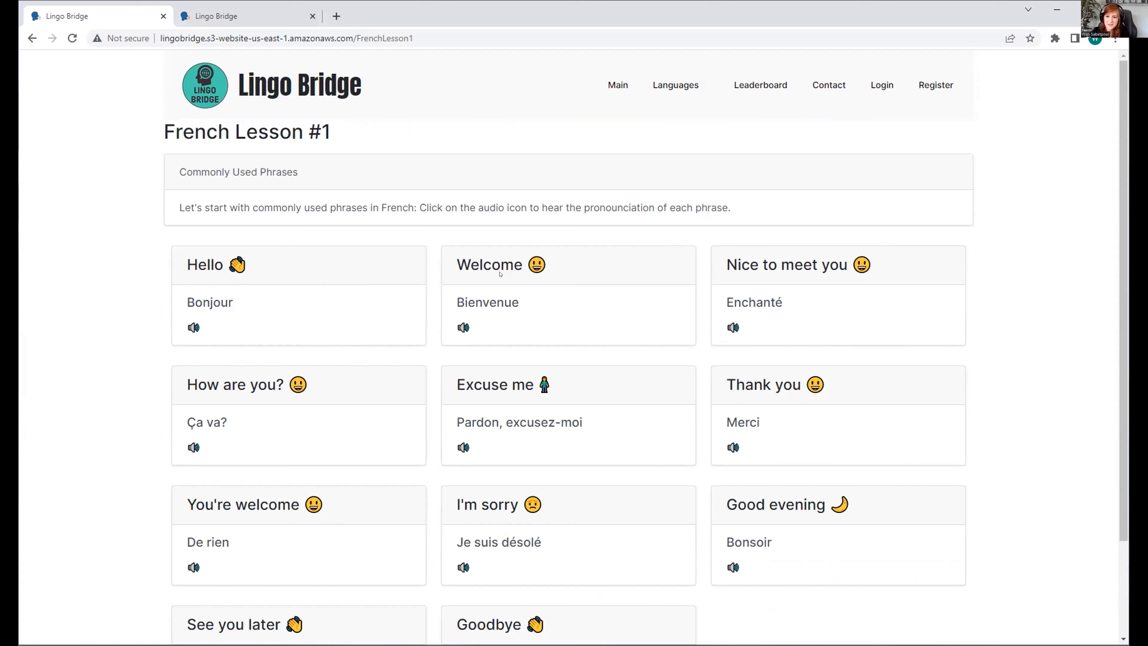
pyautogui.moveTo(454, 326)
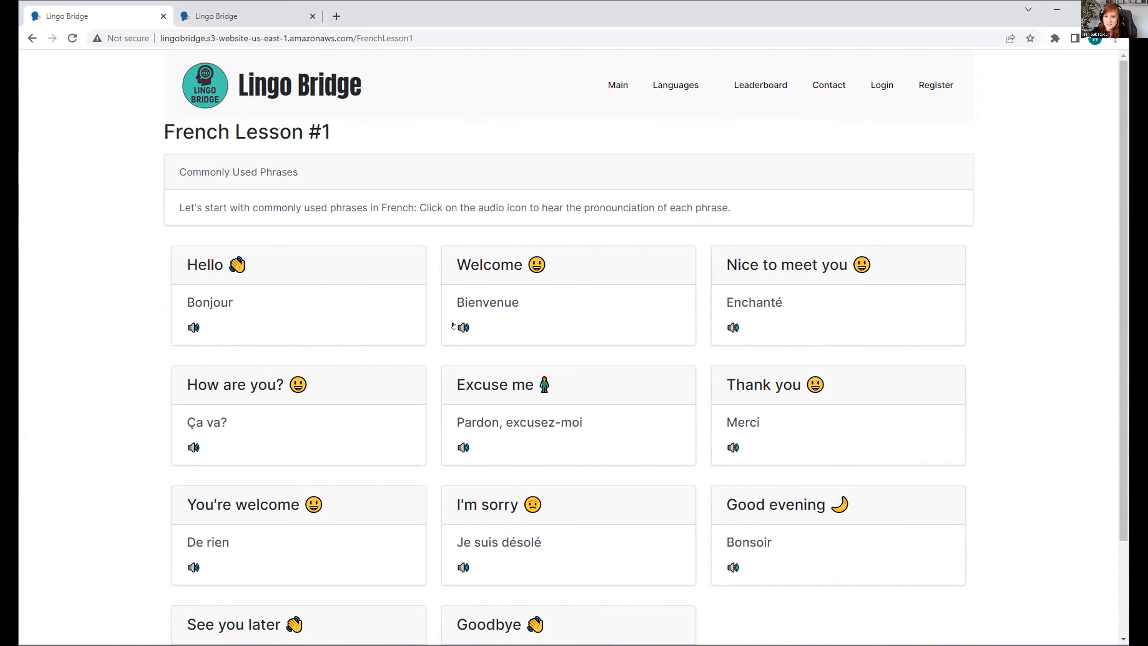
pyautogui.scroll(-3)
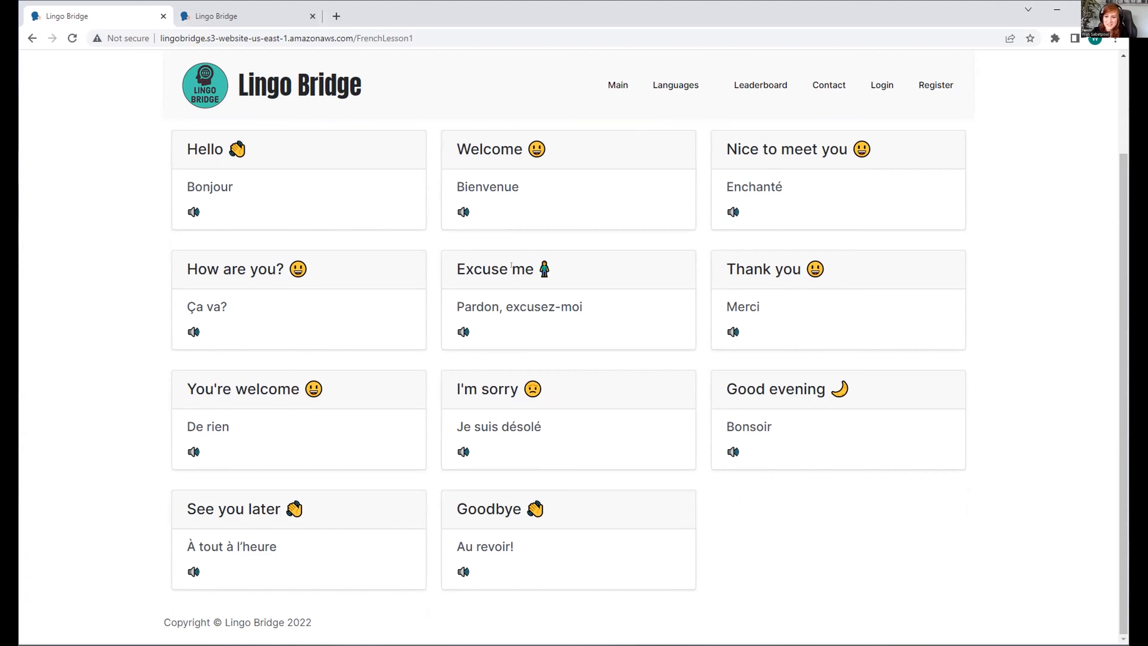
pyautogui.moveTo(454, 335)
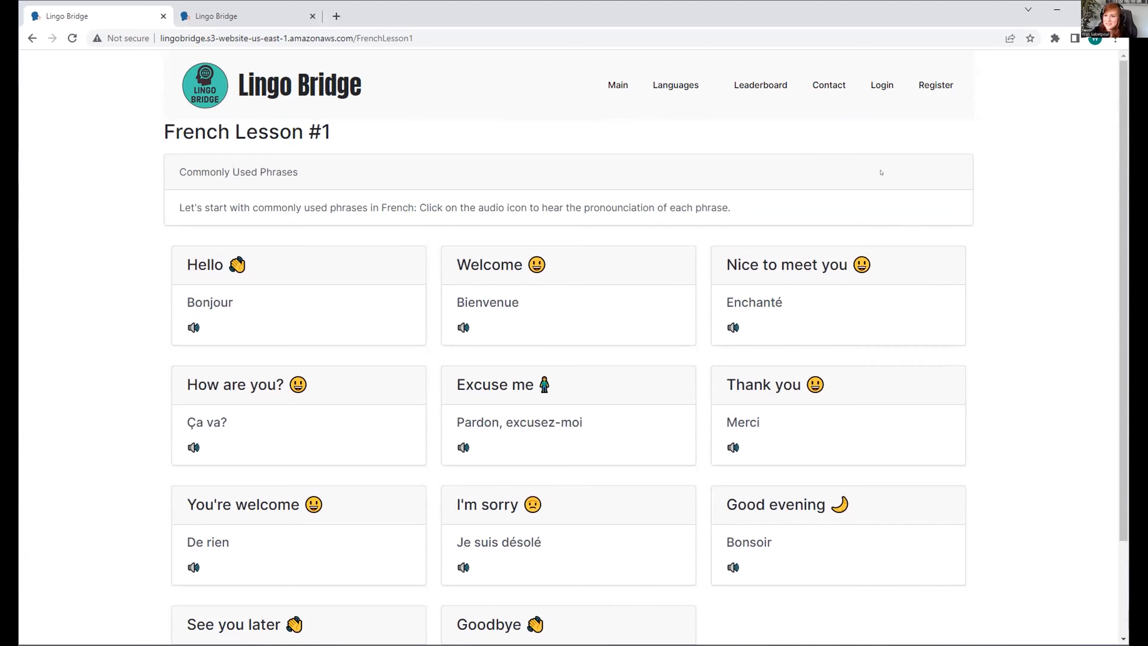
# Register and sign in a new account named 'Sydney' with a password.
pyautogui.click(935, 85)
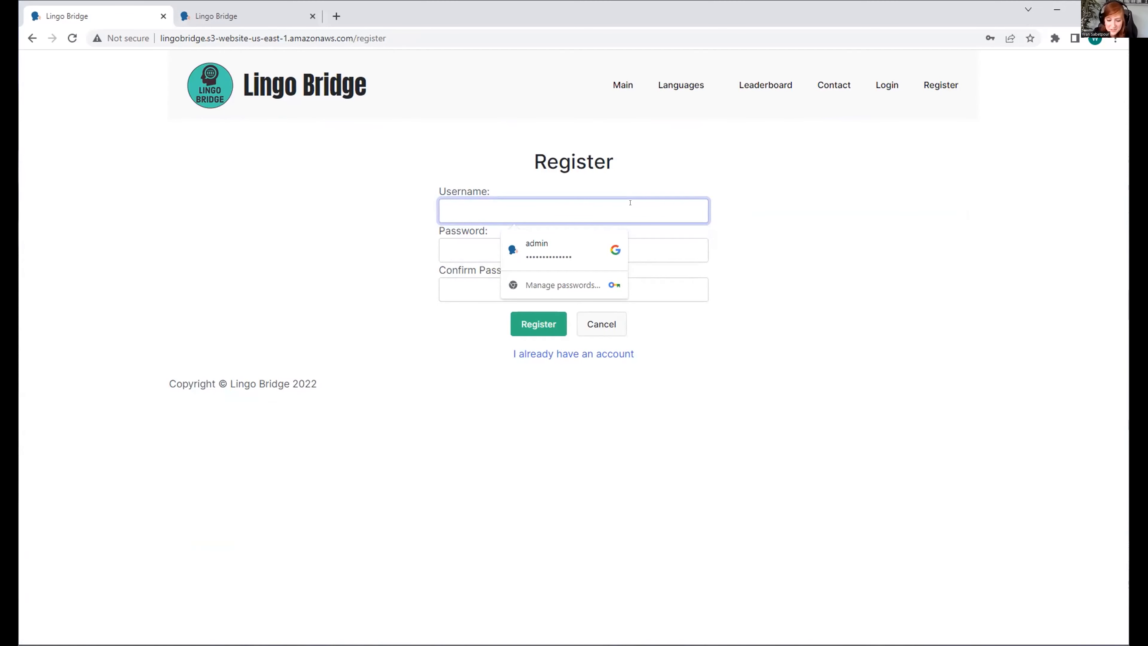
pyautogui.write('Sydney')
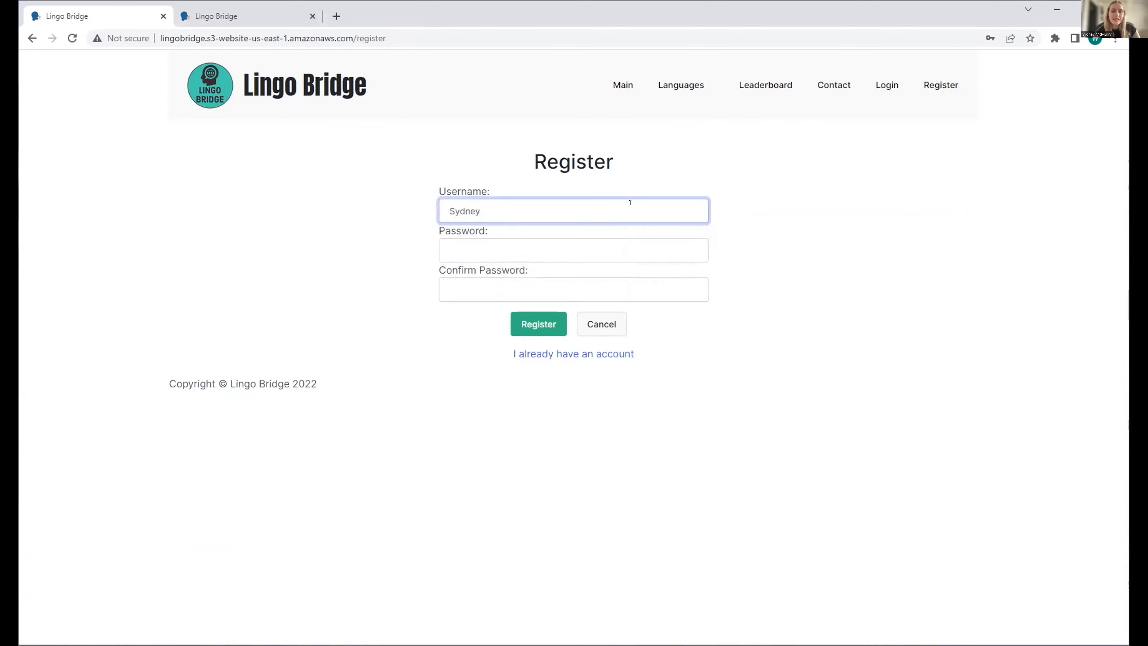
pyautogui.click(574, 250)
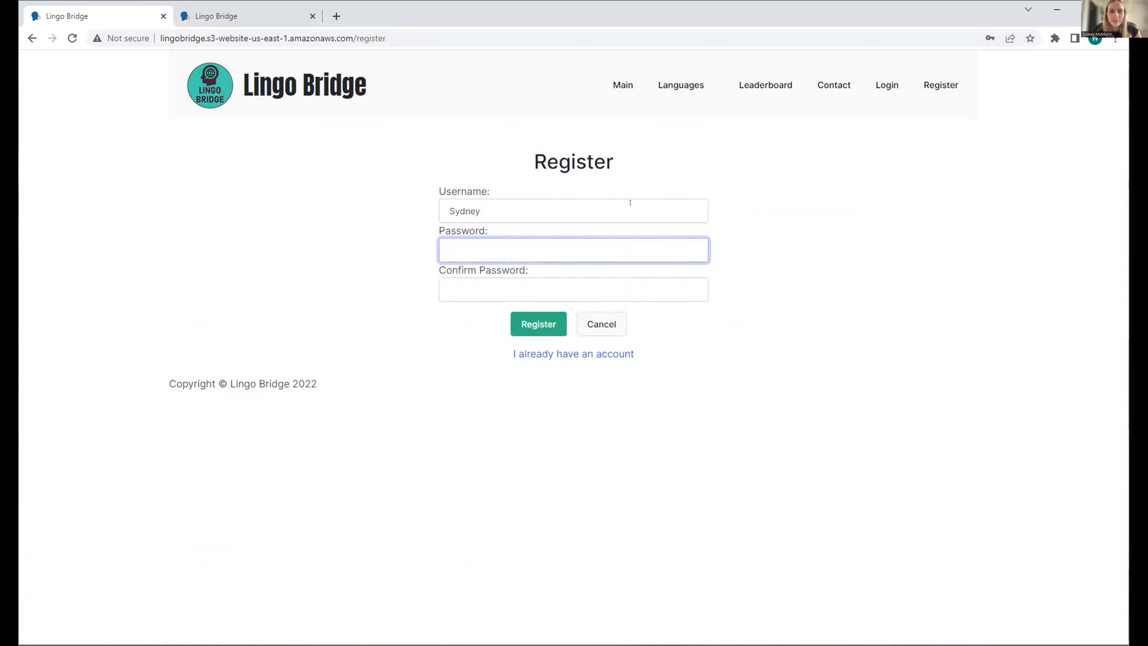
pyautogui.write('•••••')
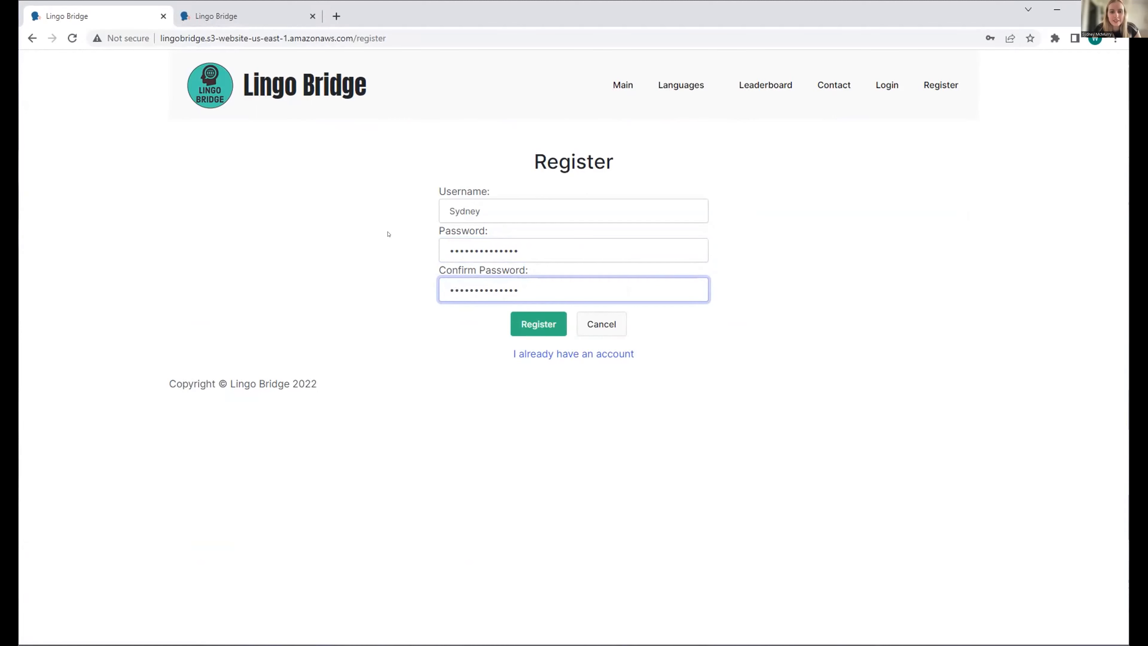
pyautogui.click(538, 323)
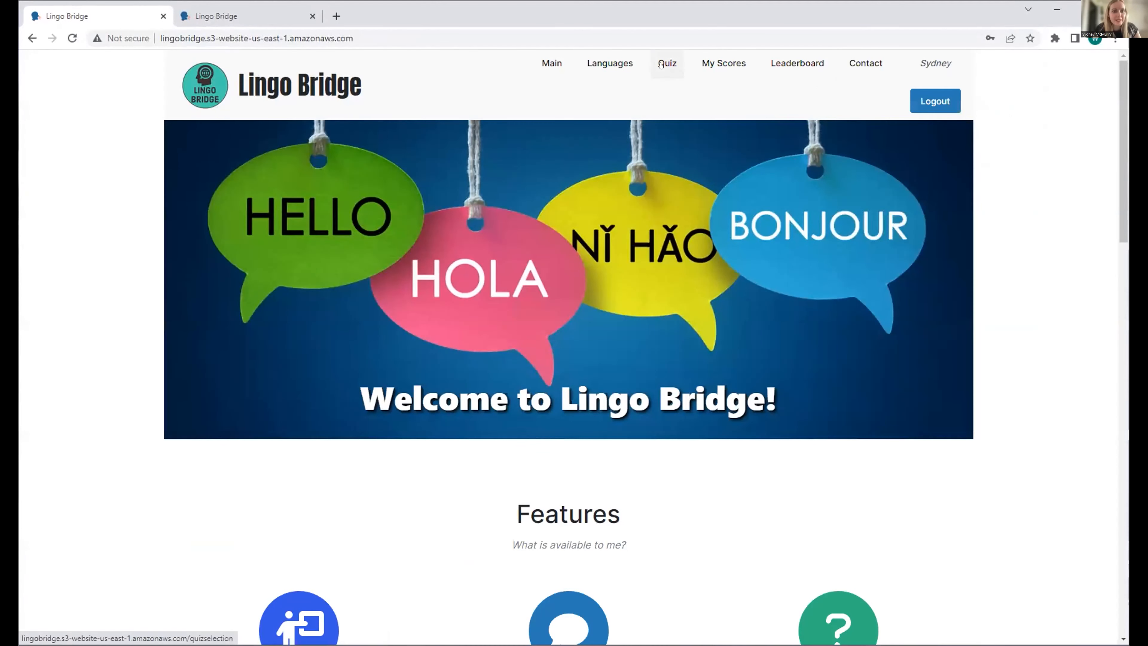
# Go to French Quiz 1 from the Quiz list, ready to enter a display name.
pyautogui.click(667, 63)
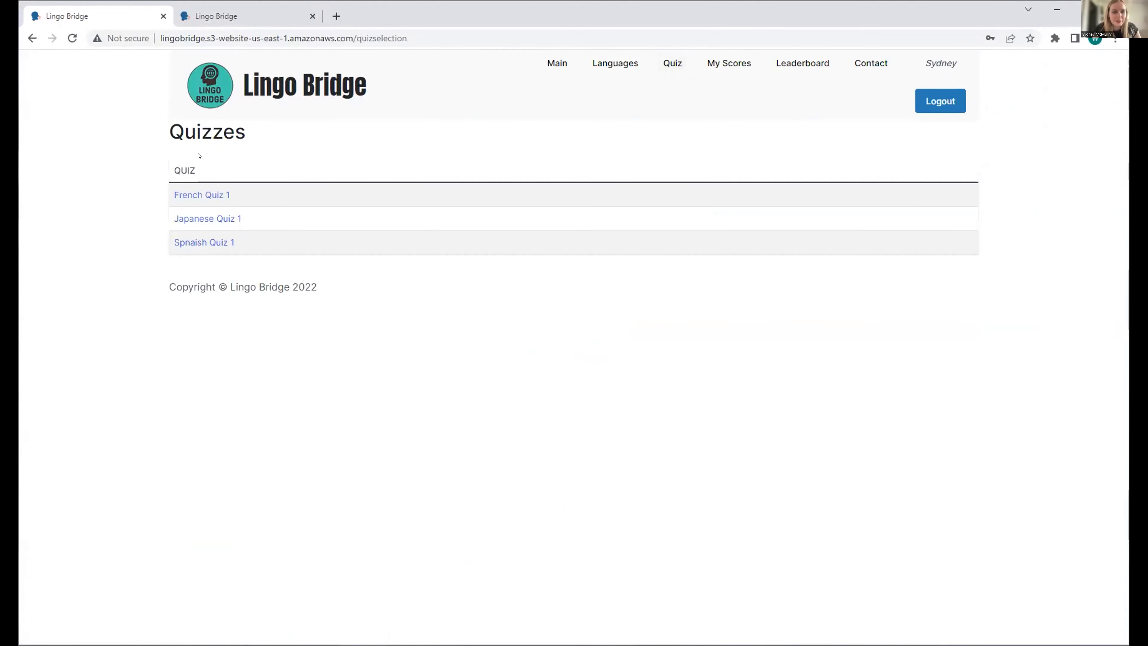
pyautogui.moveTo(201, 195)
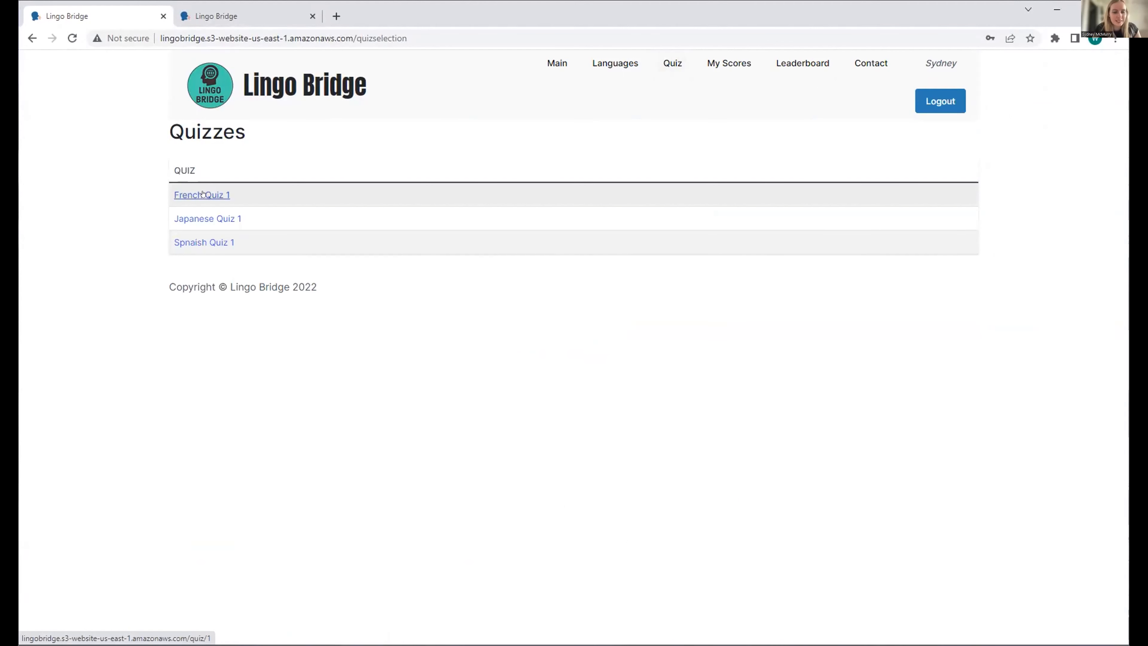
pyautogui.click(203, 195)
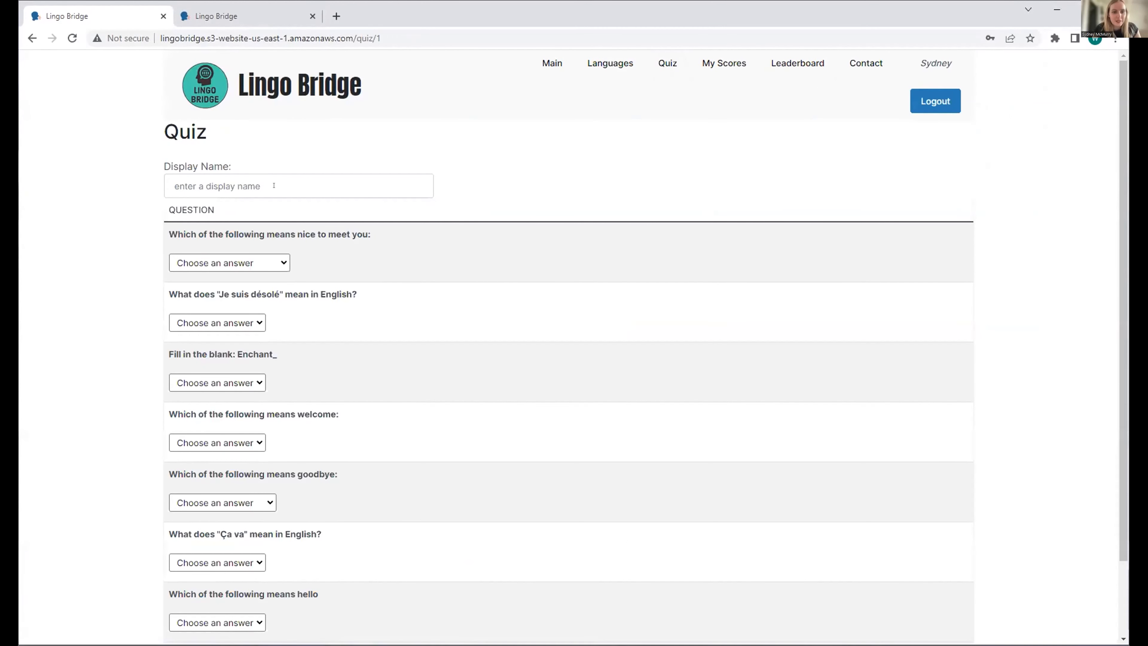
# Enter display name 'Sydne' and answer I'm sorry, é and Bienvenue for the first questions.
pyautogui.write('Sydney')
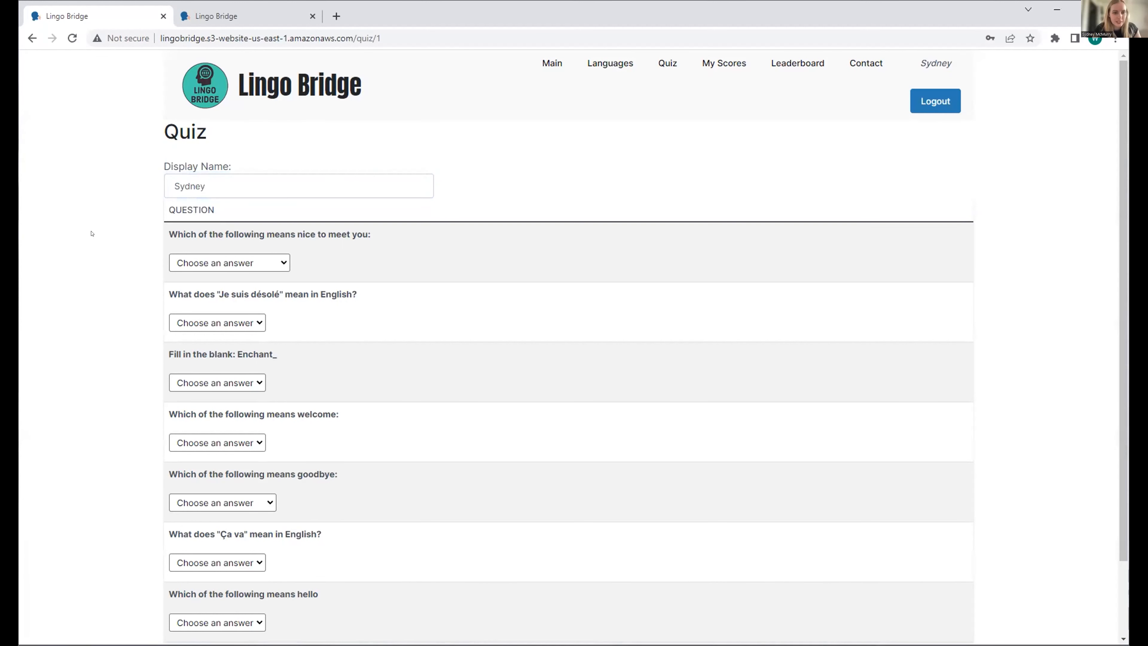
pyautogui.click(228, 200)
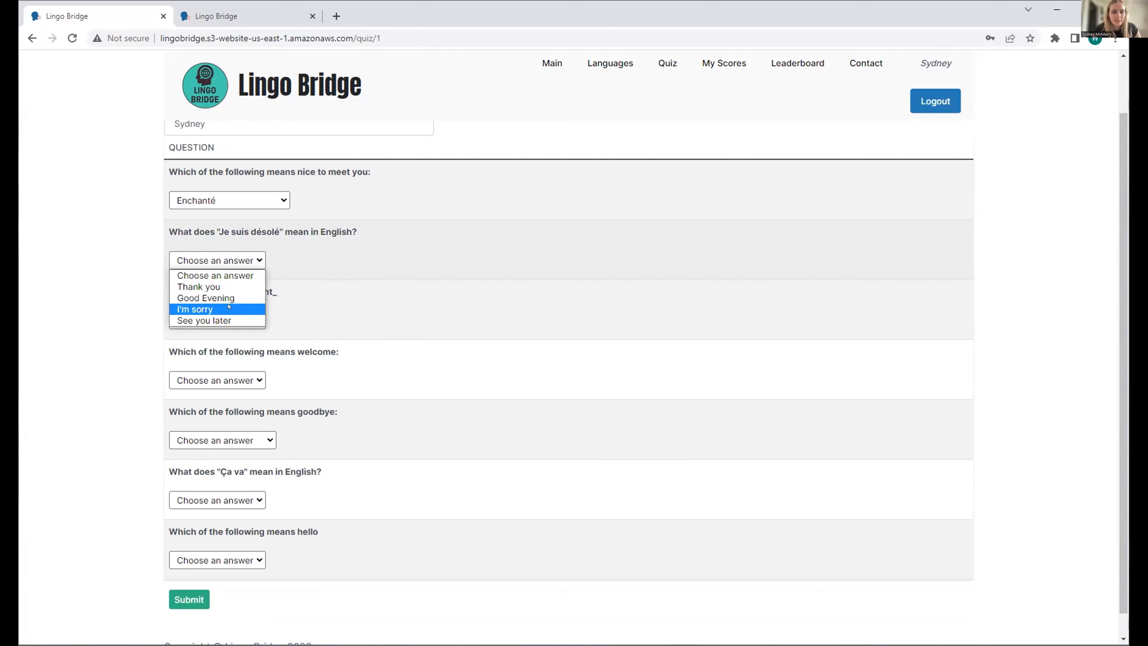
pyautogui.click(195, 308)
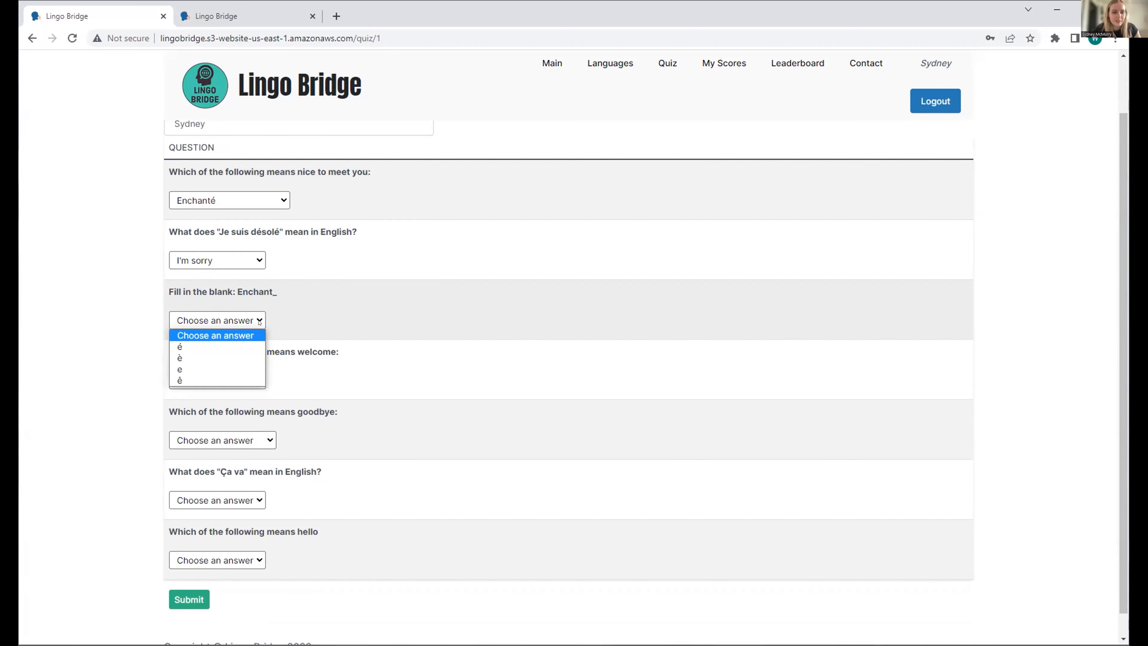
pyautogui.click(179, 346)
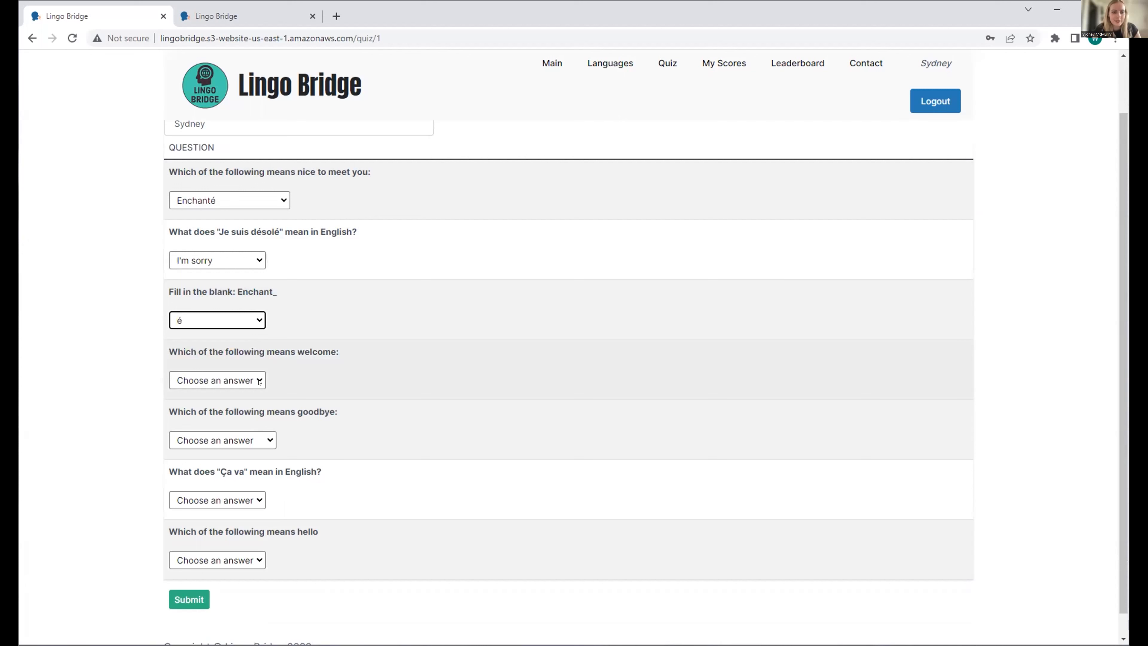
pyautogui.click(217, 381)
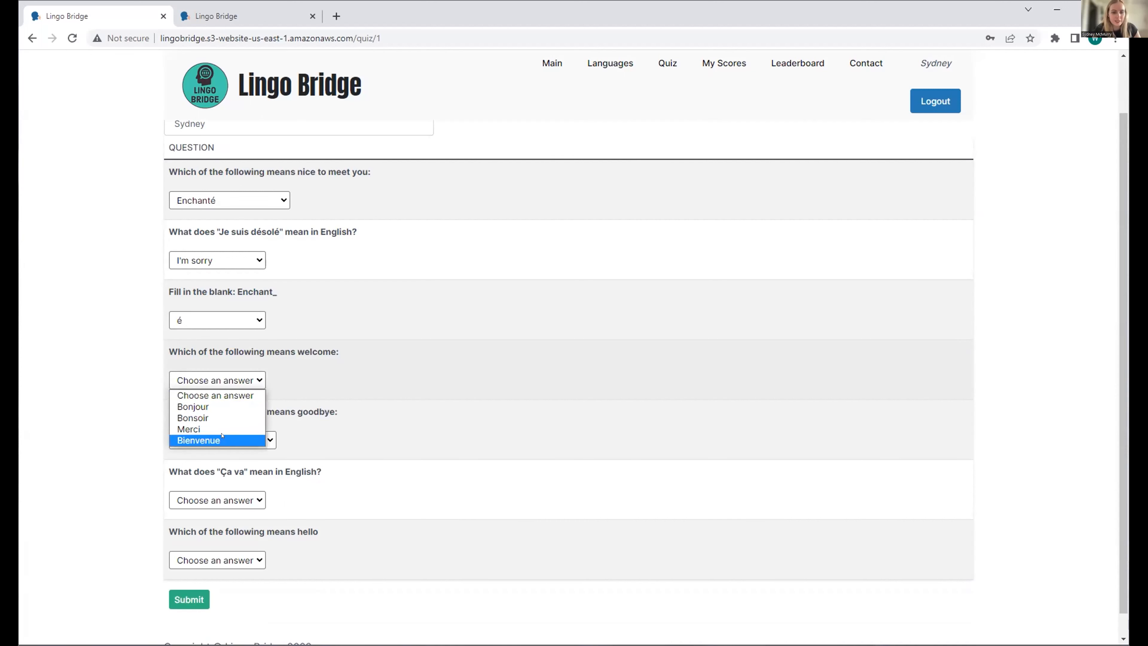
pyautogui.click(198, 440)
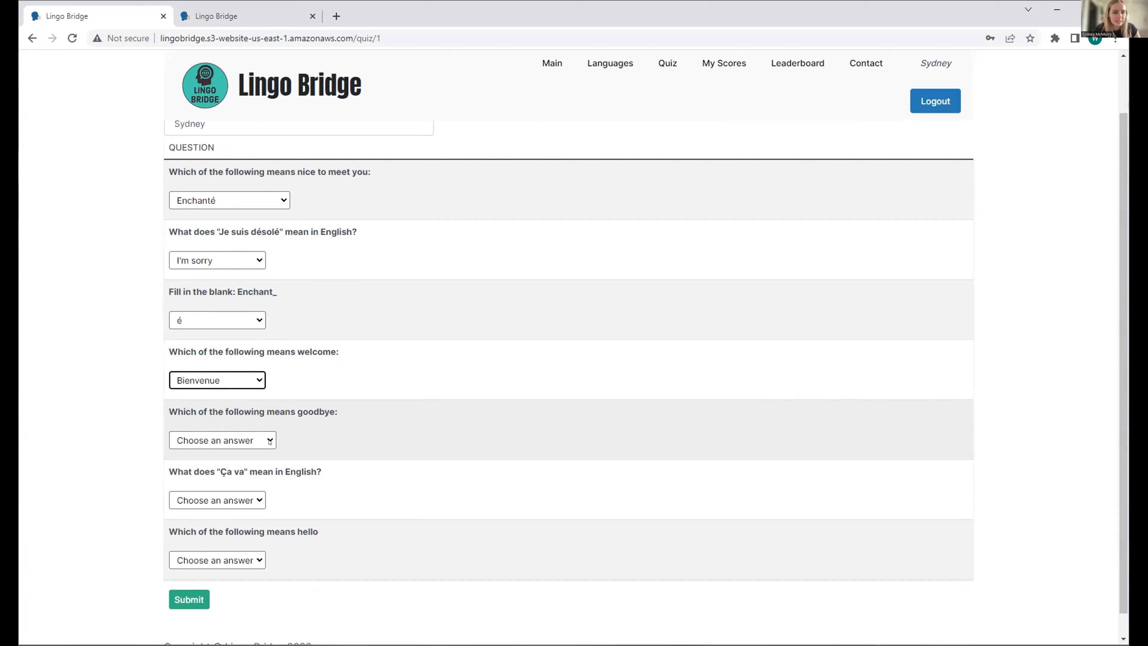
# Answer Au revoir, How are you? and Bonjour, then submit the quiz for scoring.
pyautogui.click(222, 440)
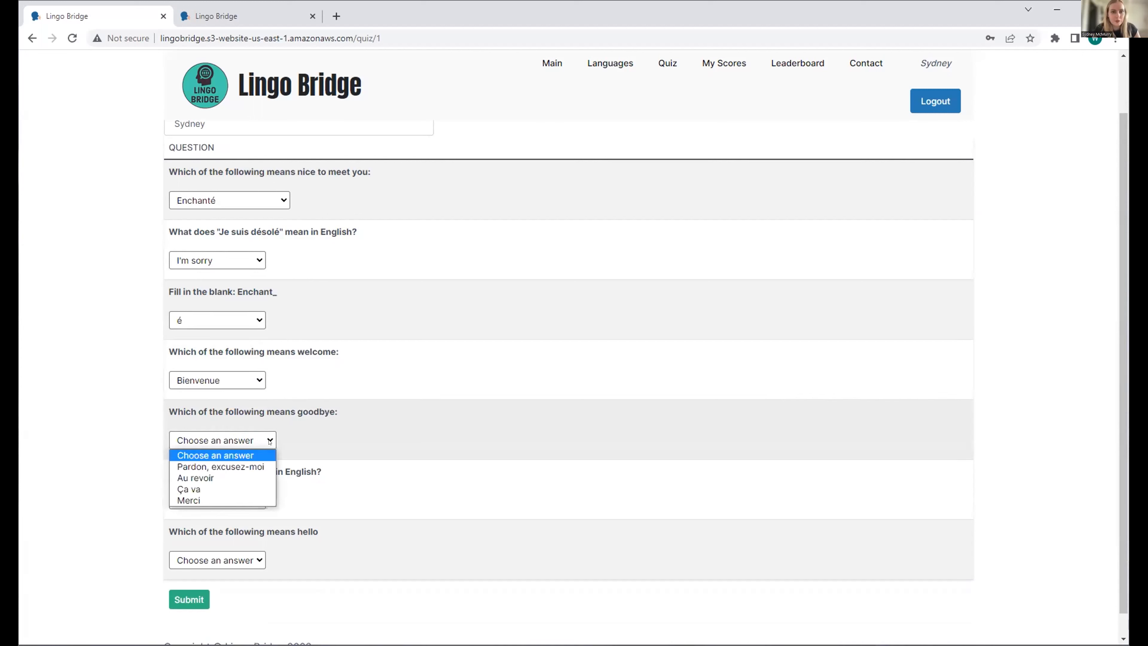
pyautogui.click(196, 477)
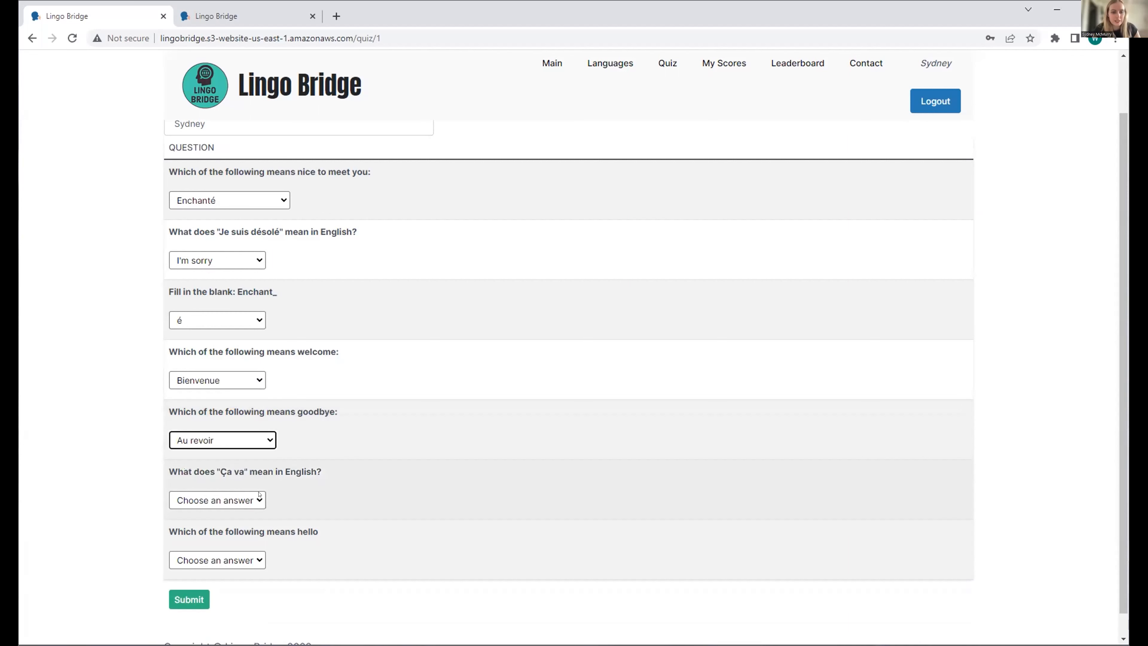
pyautogui.click(216, 500)
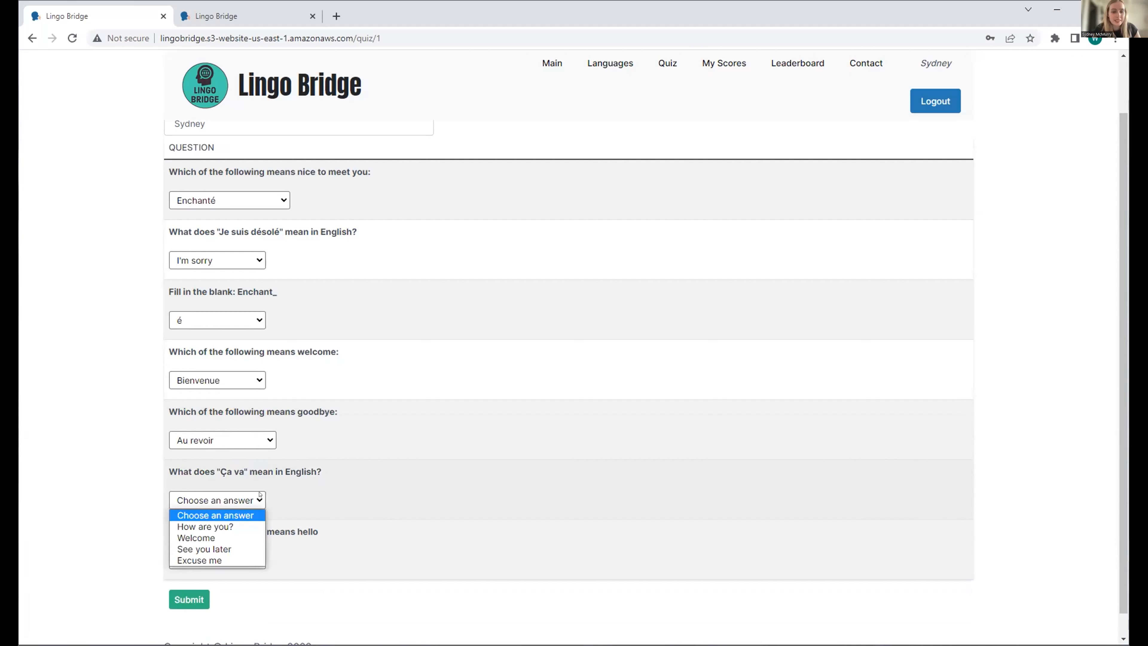
pyautogui.moveTo(206, 527)
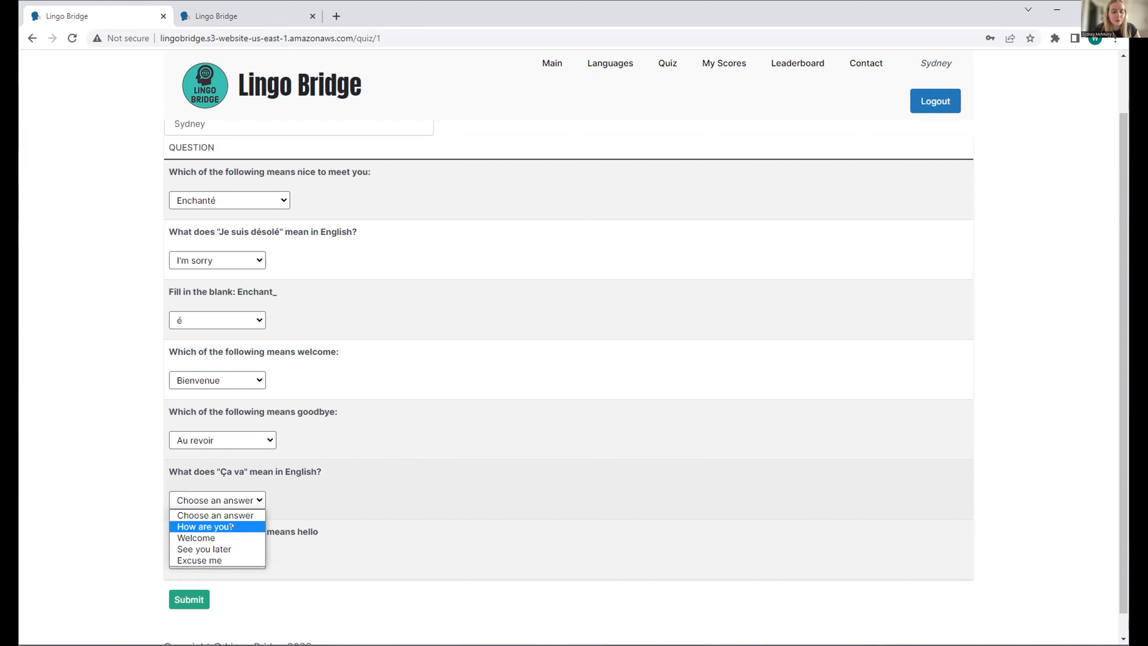
pyautogui.click(206, 526)
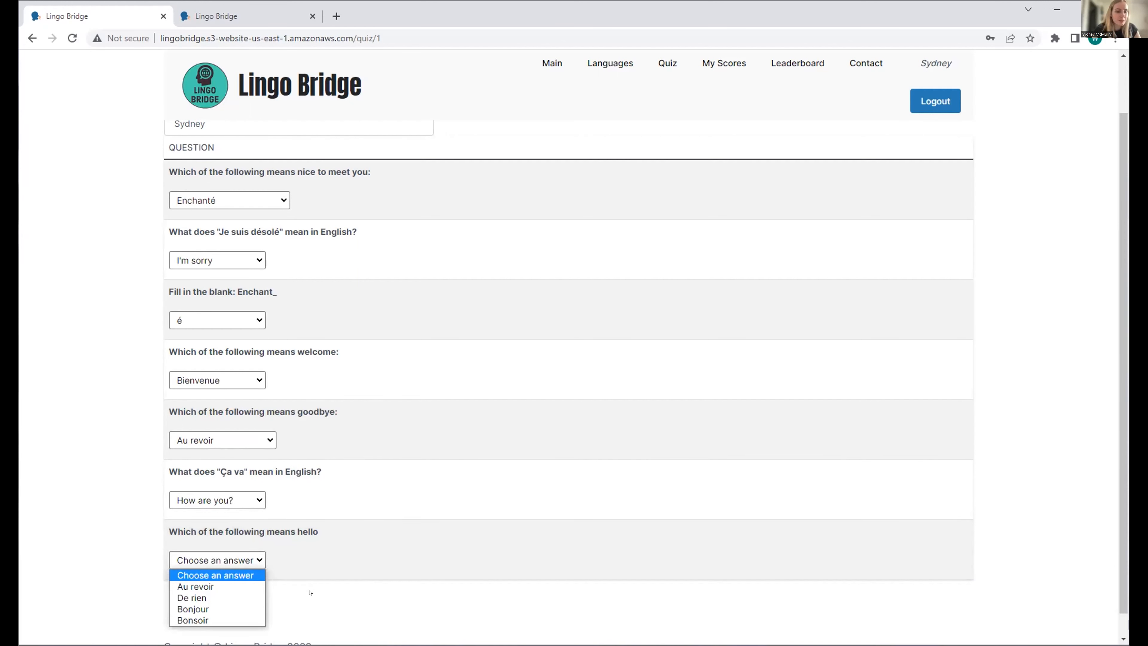
pyautogui.click(193, 609)
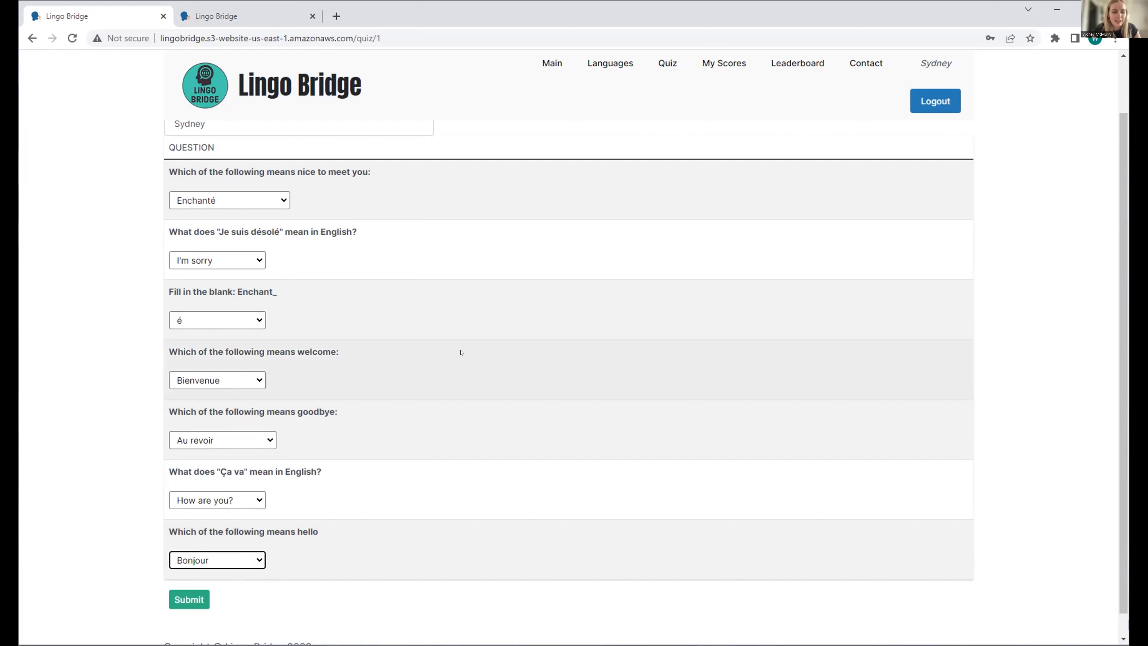
pyautogui.scroll(-3)
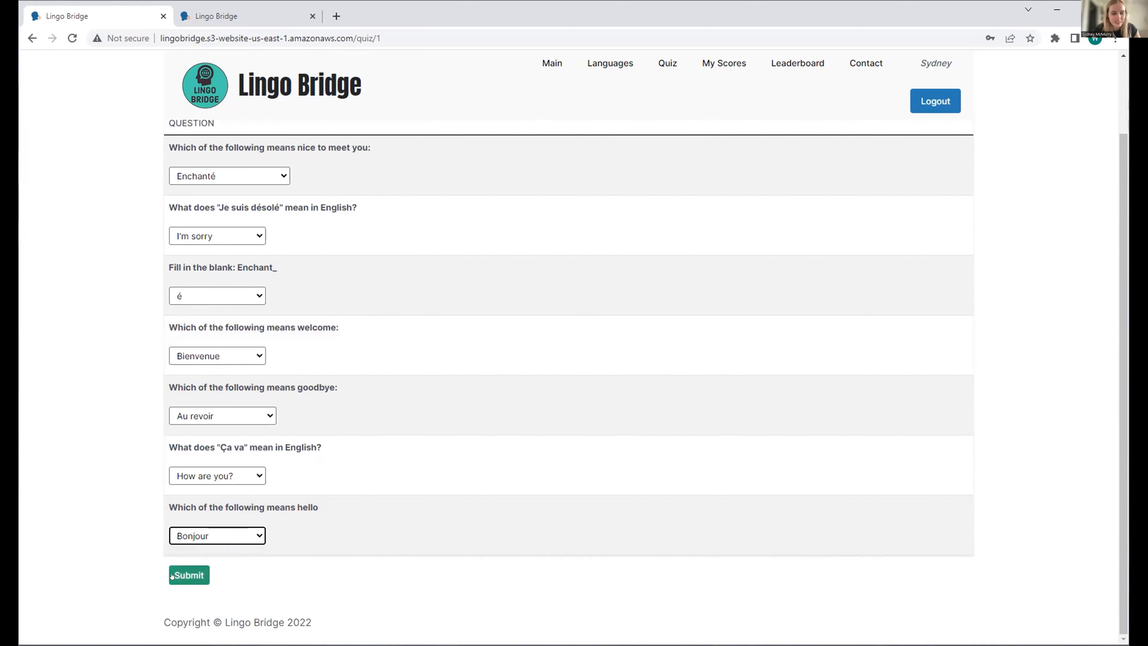
pyautogui.click(189, 574)
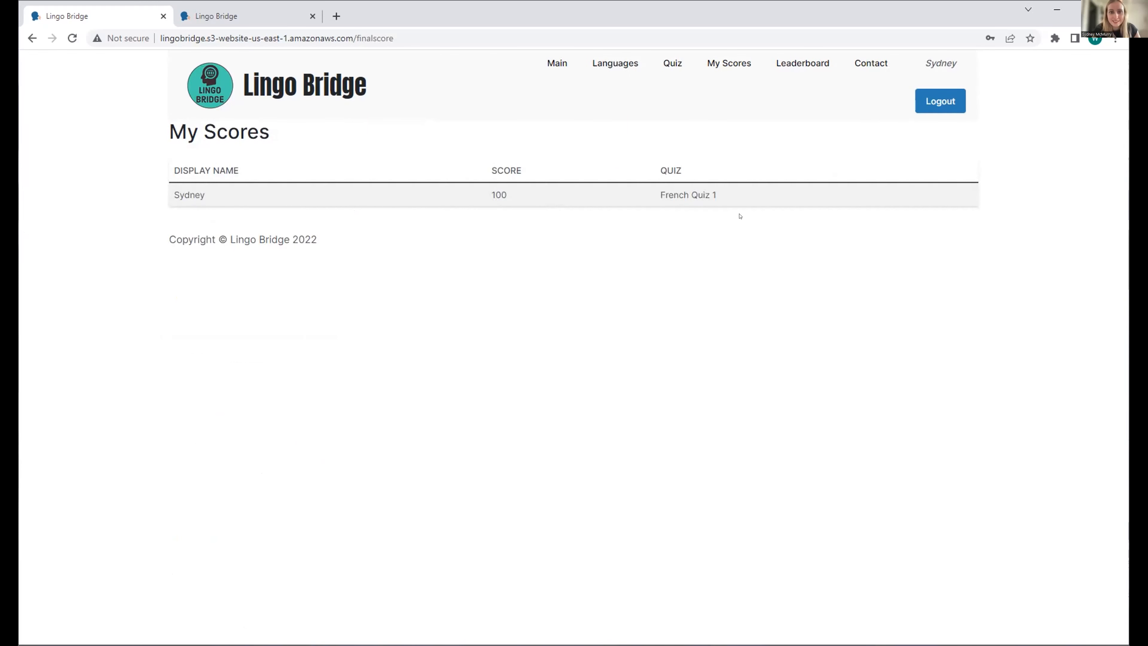
pyautogui.moveTo(740, 206)
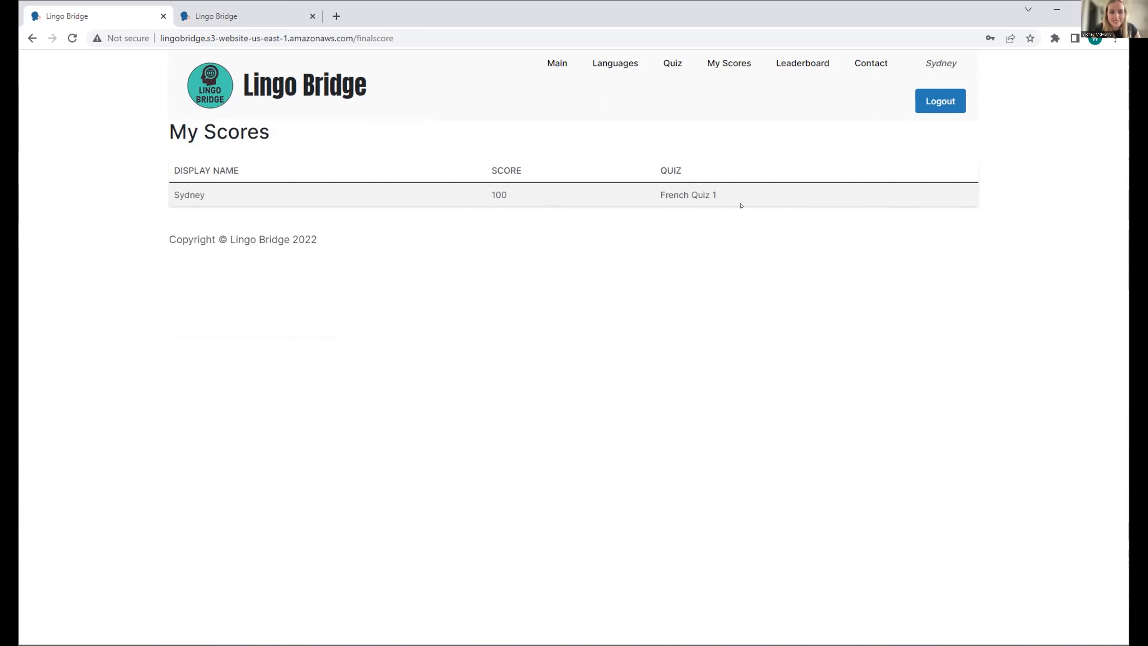
pyautogui.moveTo(777, 104)
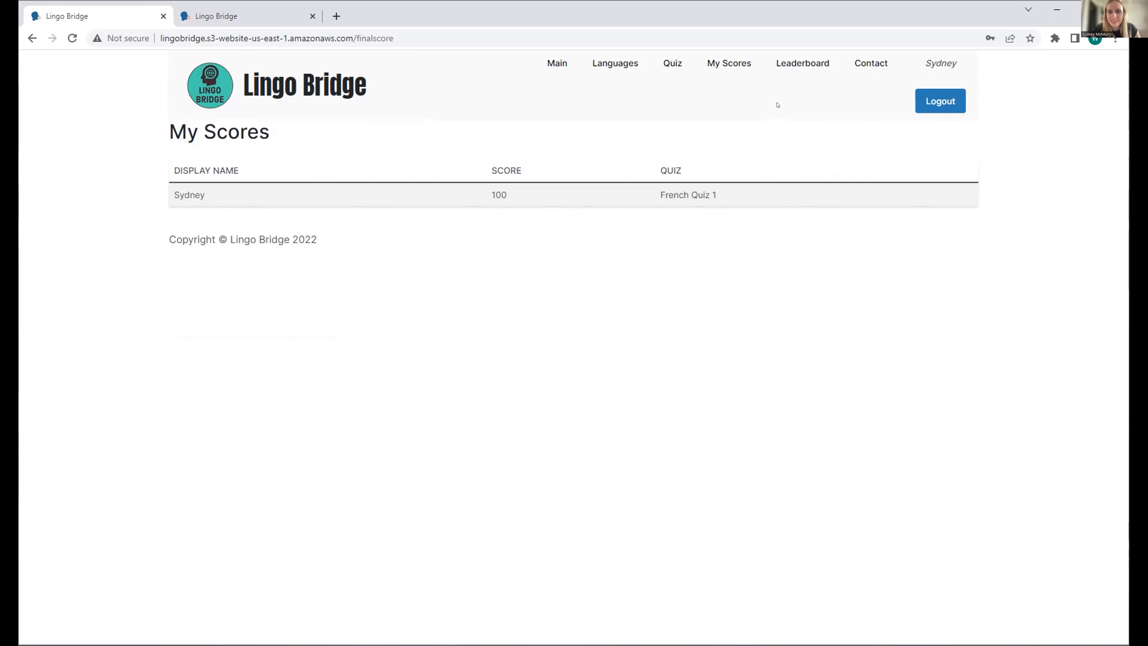
pyautogui.moveTo(802, 63)
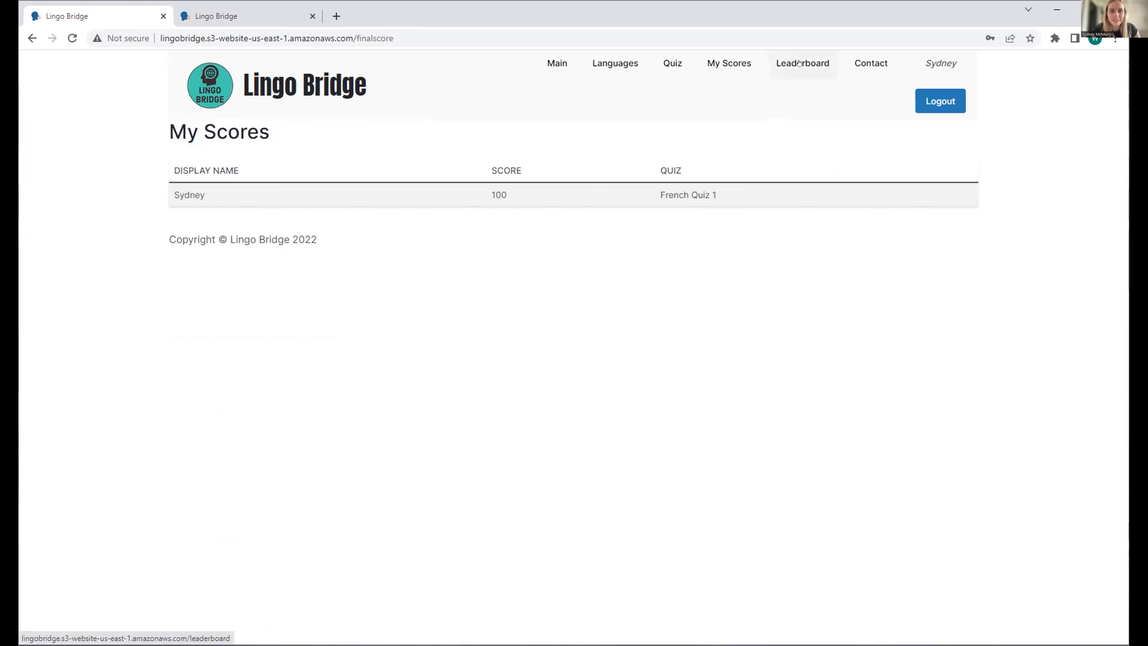
# Go from My Scores showing 100 on French Quiz 1 to the Leaderboard.
pyautogui.click(802, 63)
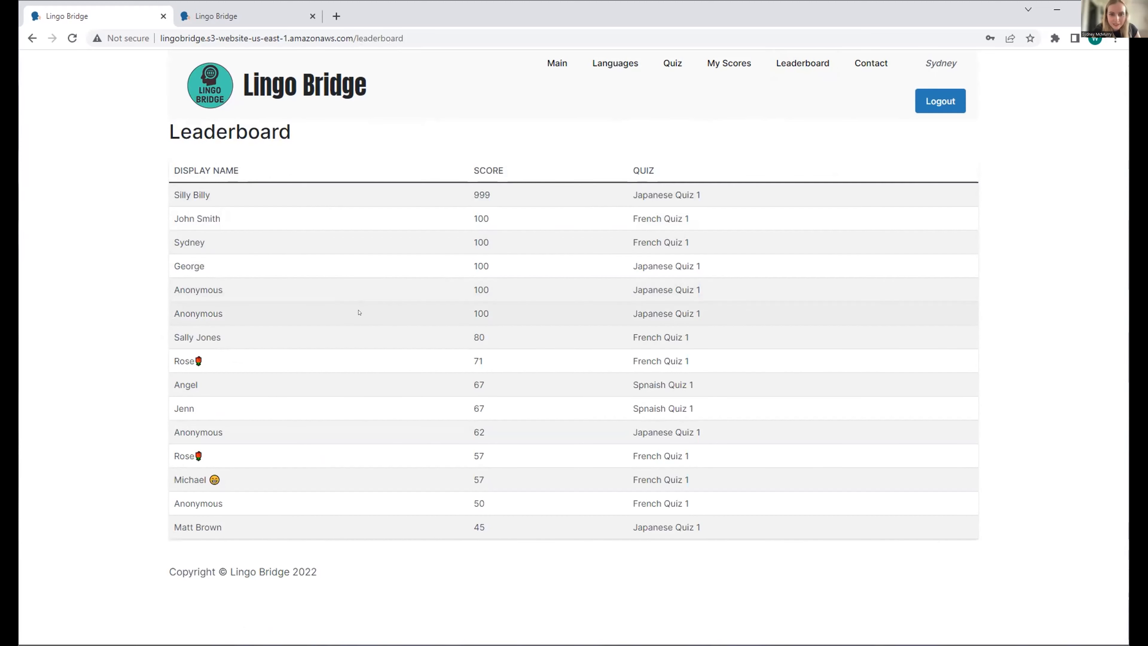
pyautogui.moveTo(279, 235)
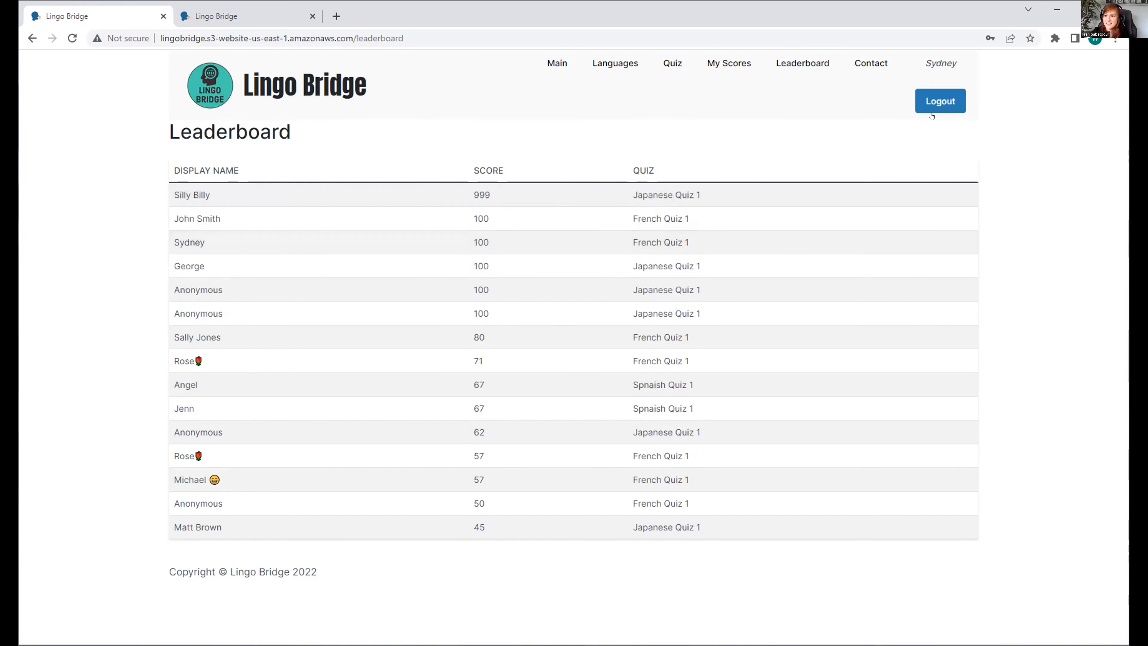
pyautogui.click(940, 101)
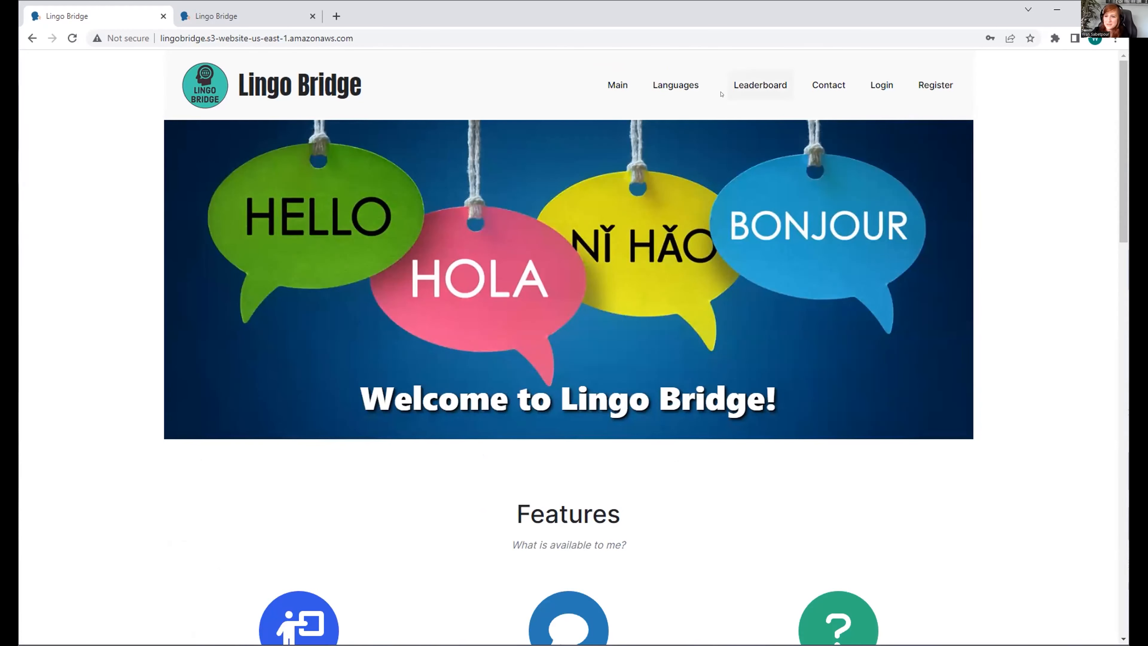
pyautogui.click(674, 85)
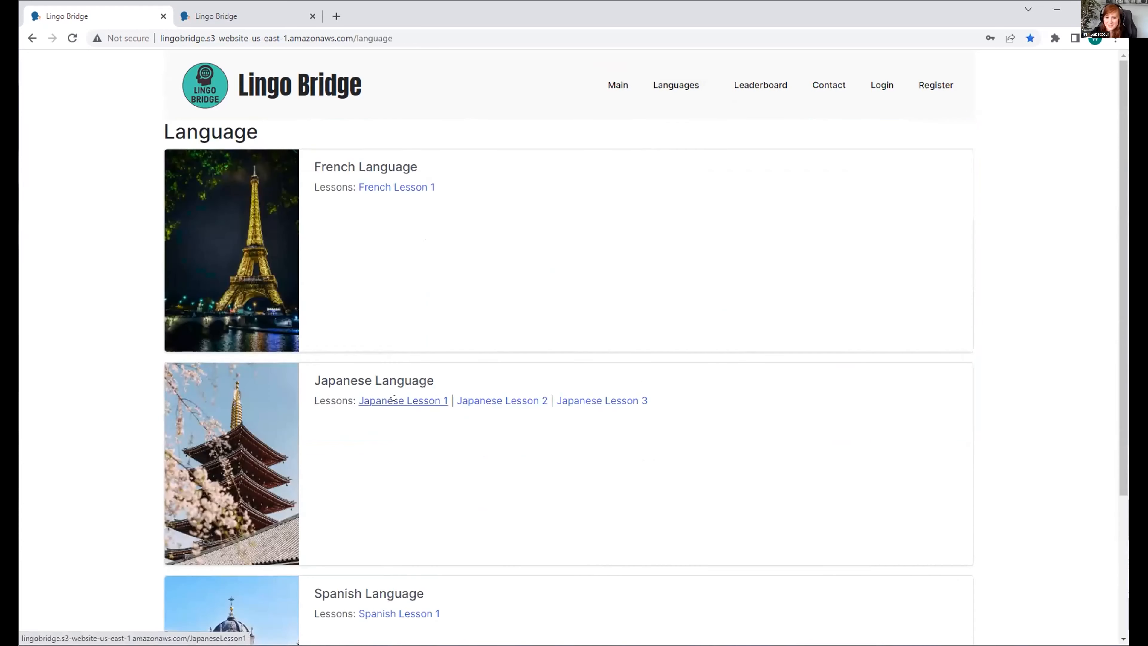
# Browse Japanese Lesson 1's hiragana cards あ through ん and return to the Languages page.
pyautogui.click(402, 401)
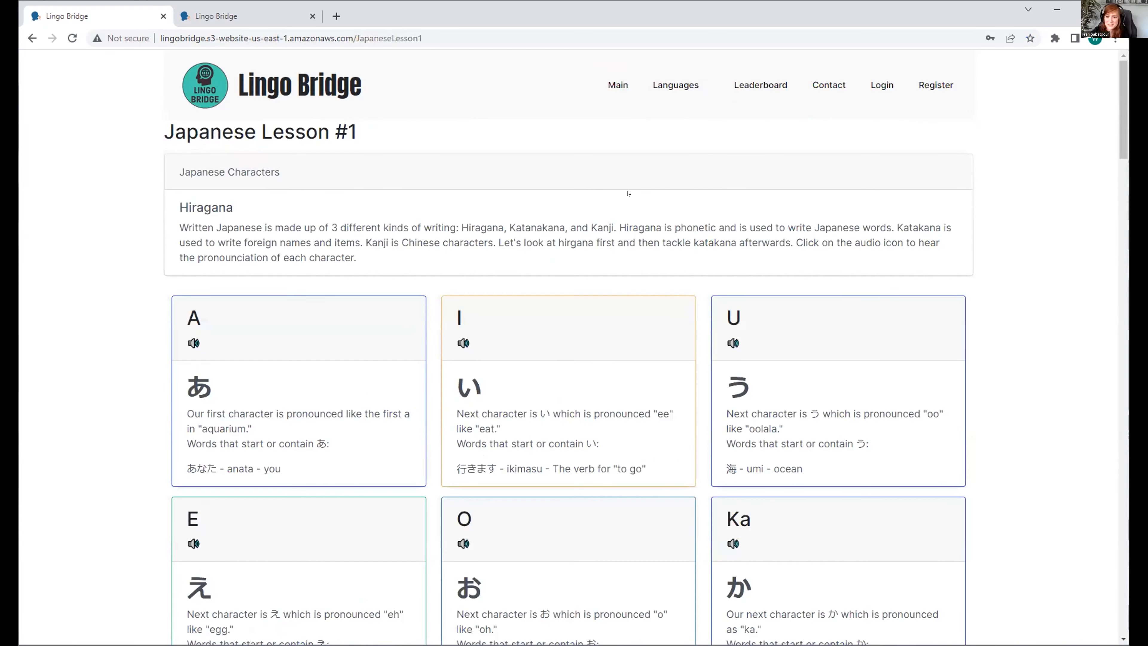
pyautogui.scroll(-3)
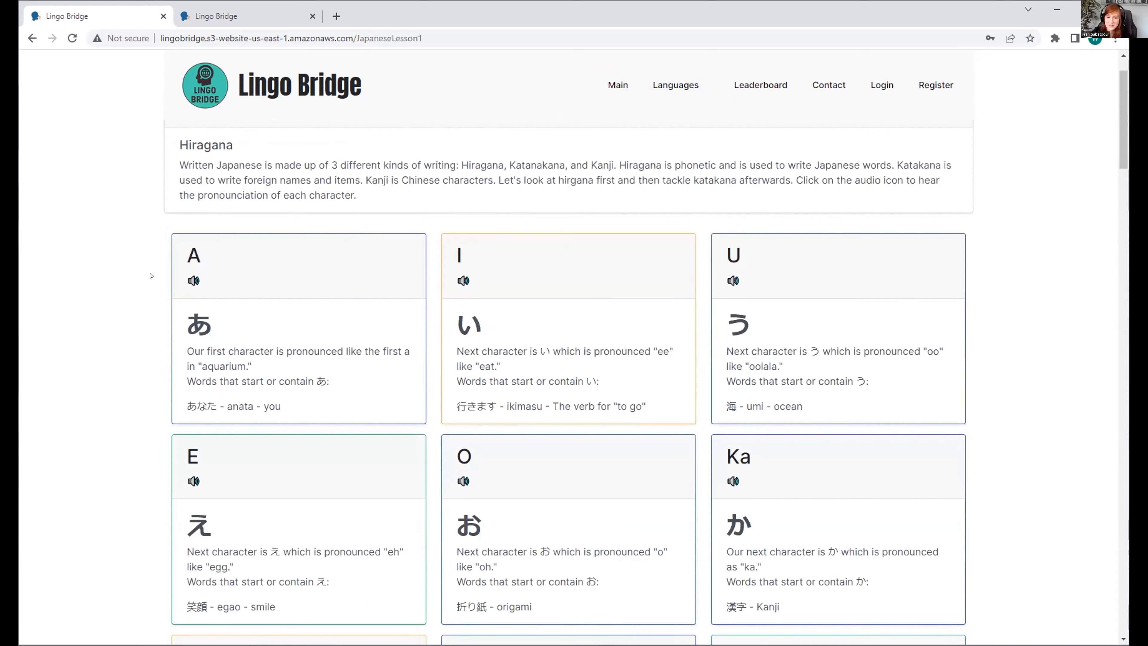
pyautogui.scroll(-3)
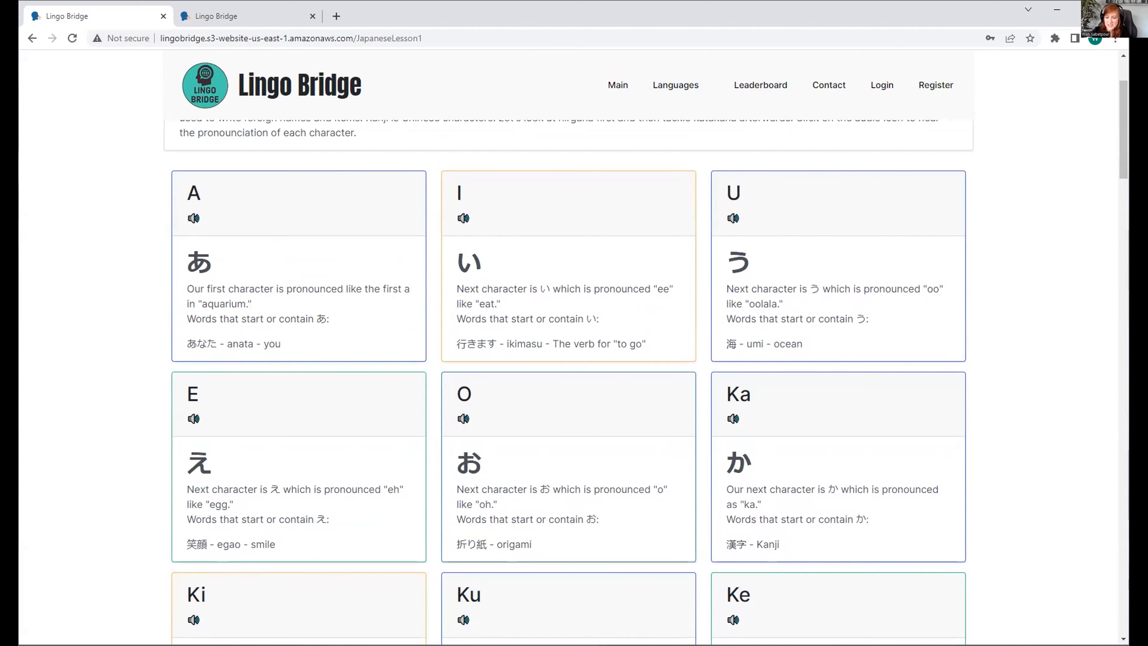
pyautogui.scroll(-3)
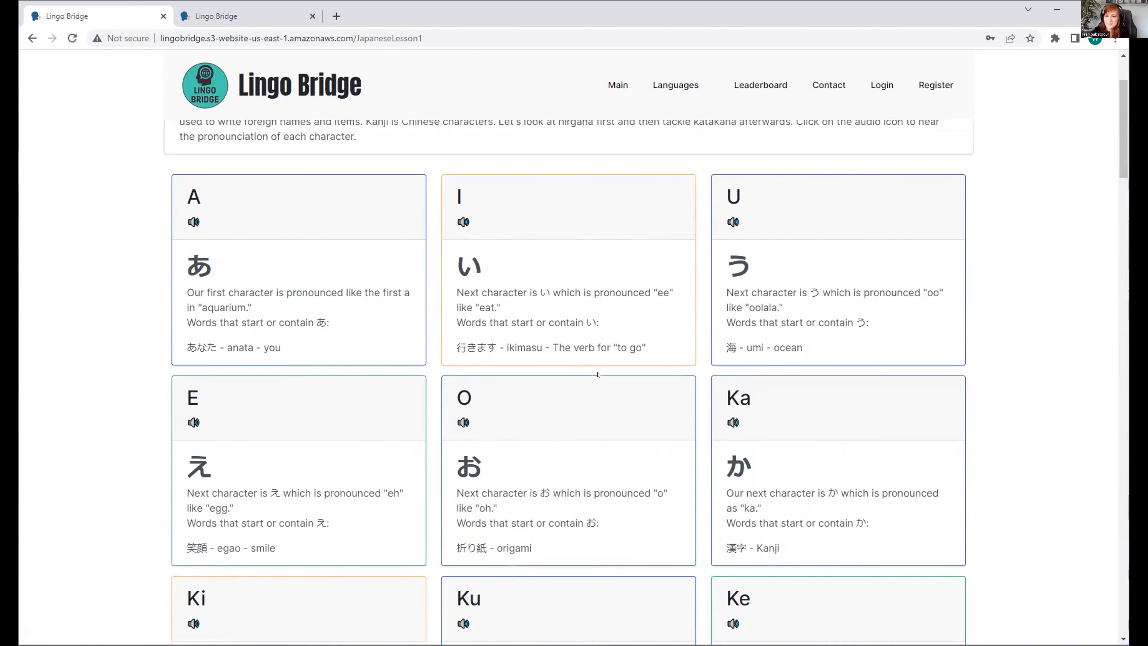
pyautogui.scroll(-3)
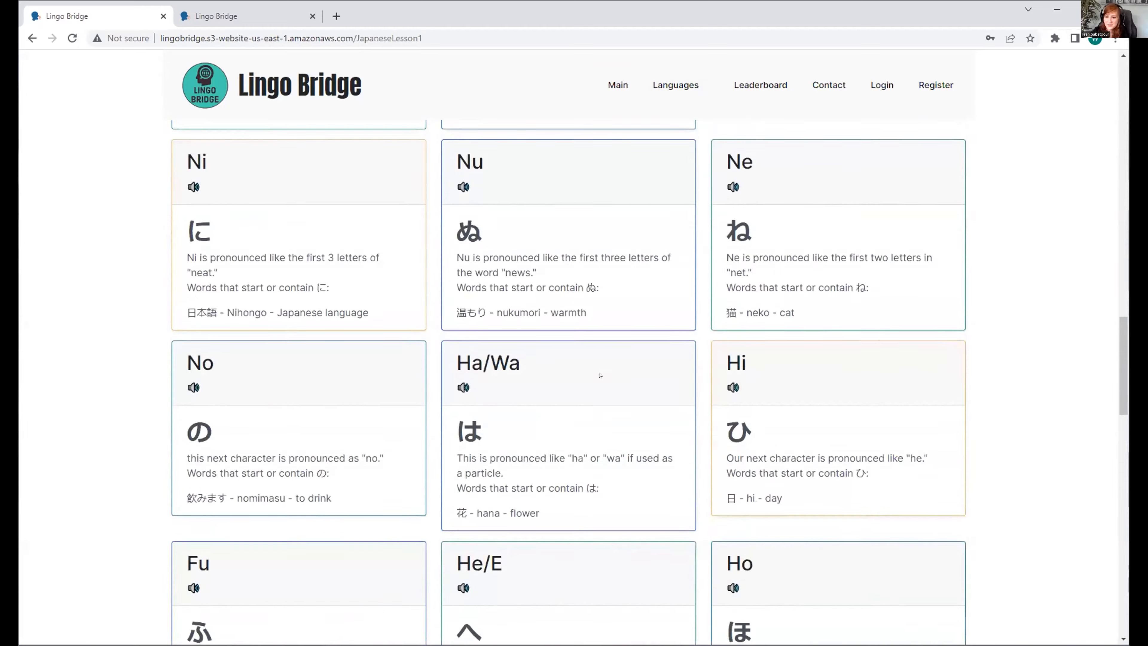
pyautogui.scroll(-3)
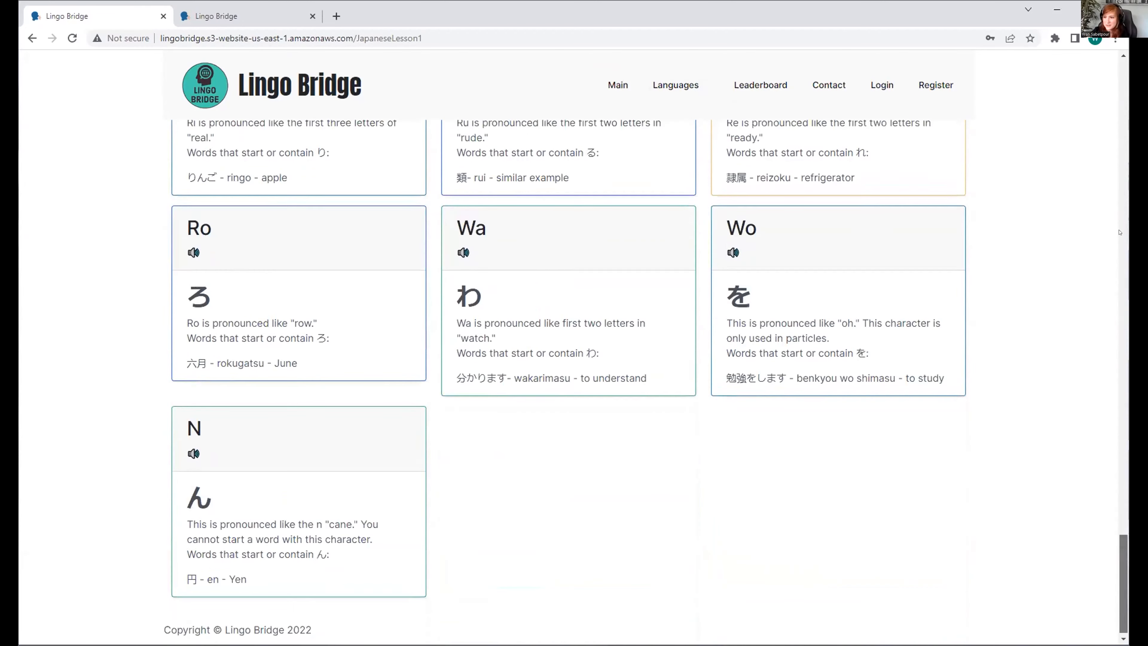
pyautogui.click(674, 85)
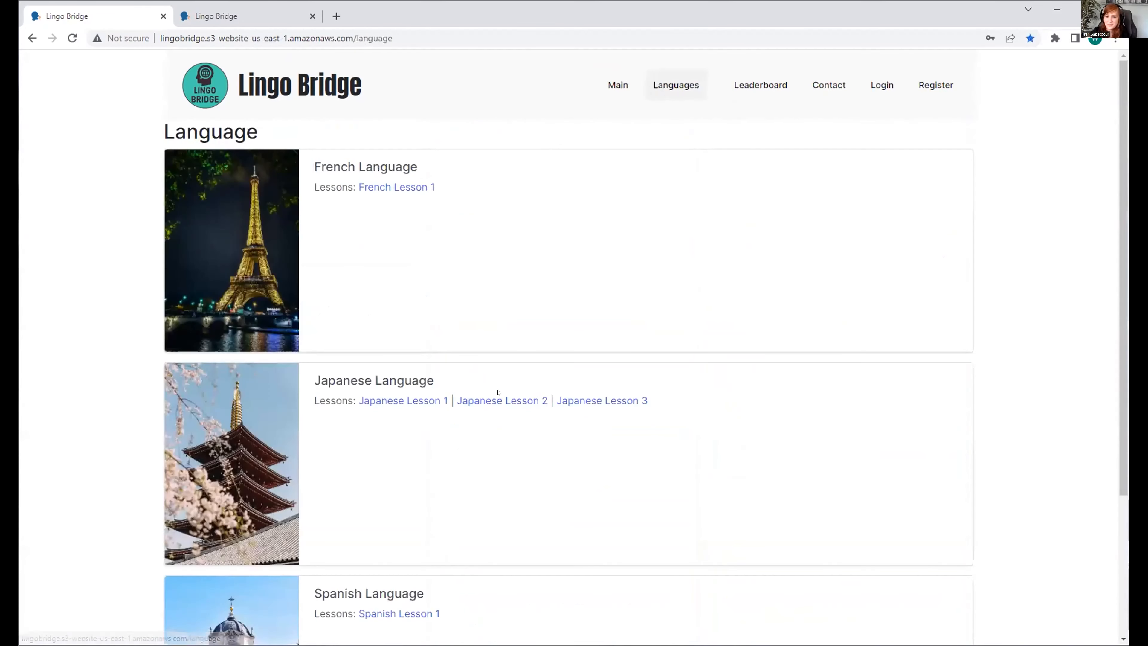
pyautogui.click(502, 401)
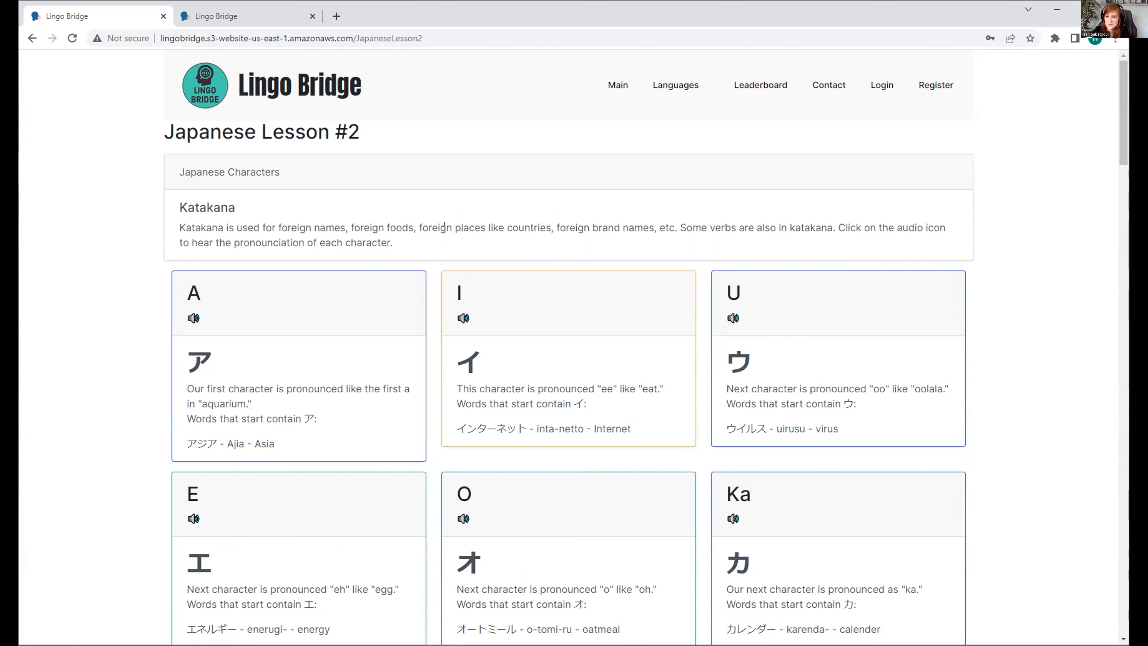
pyautogui.scroll(-3)
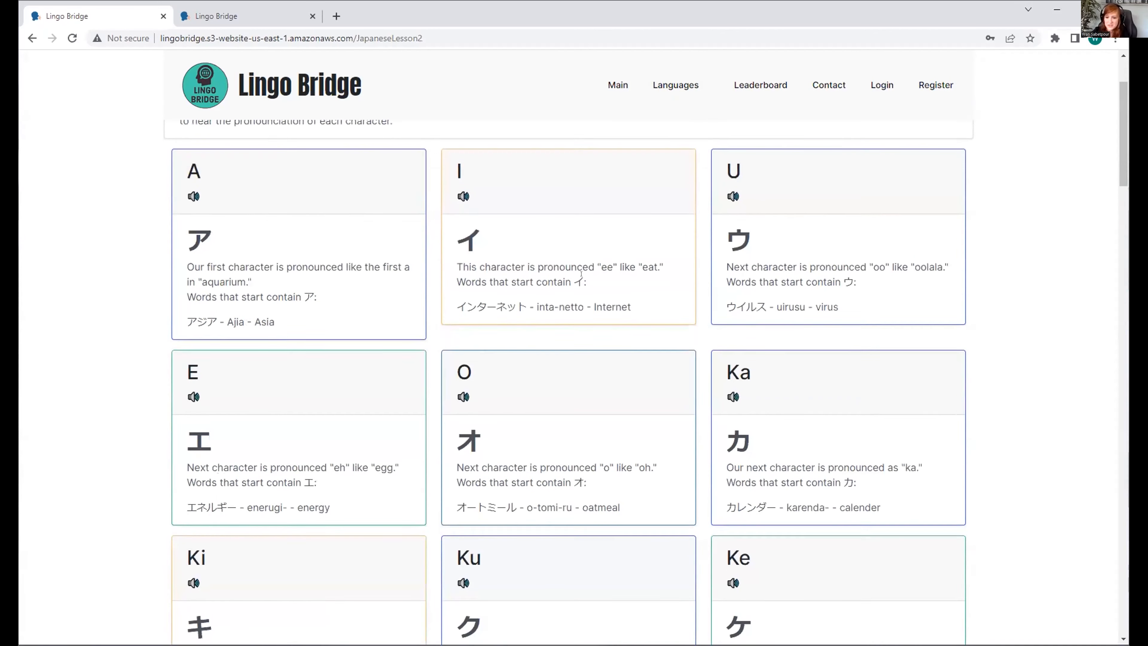
pyautogui.click(674, 85)
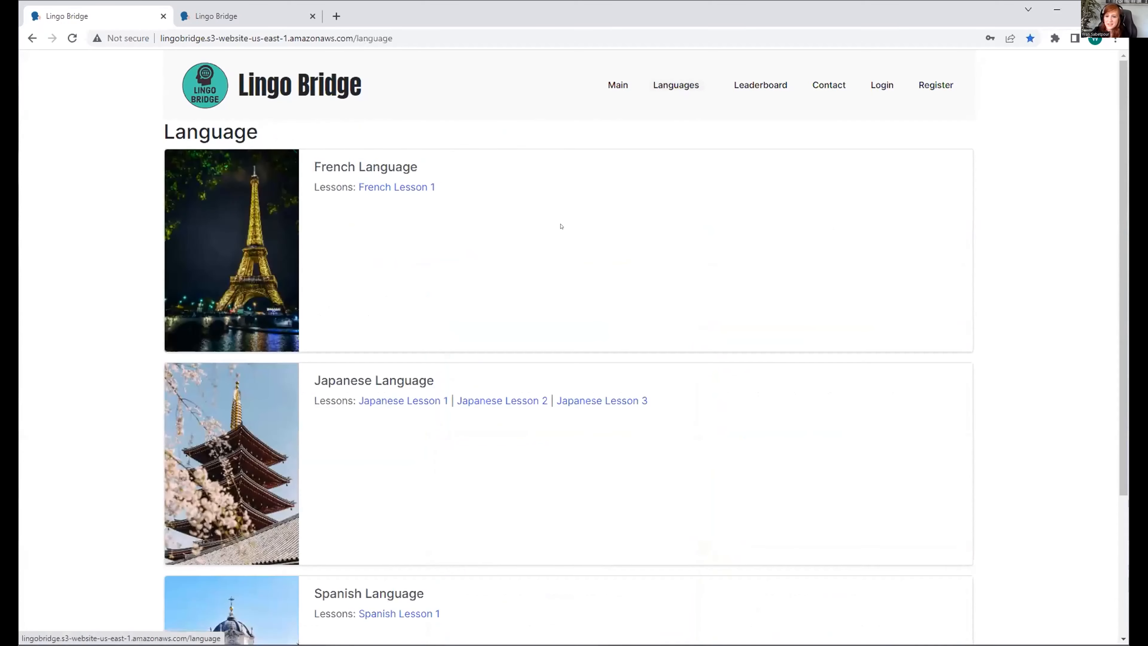
# View Japanese Lesson 3's phrase cards from こんにちは to さようなら.
pyautogui.click(601, 401)
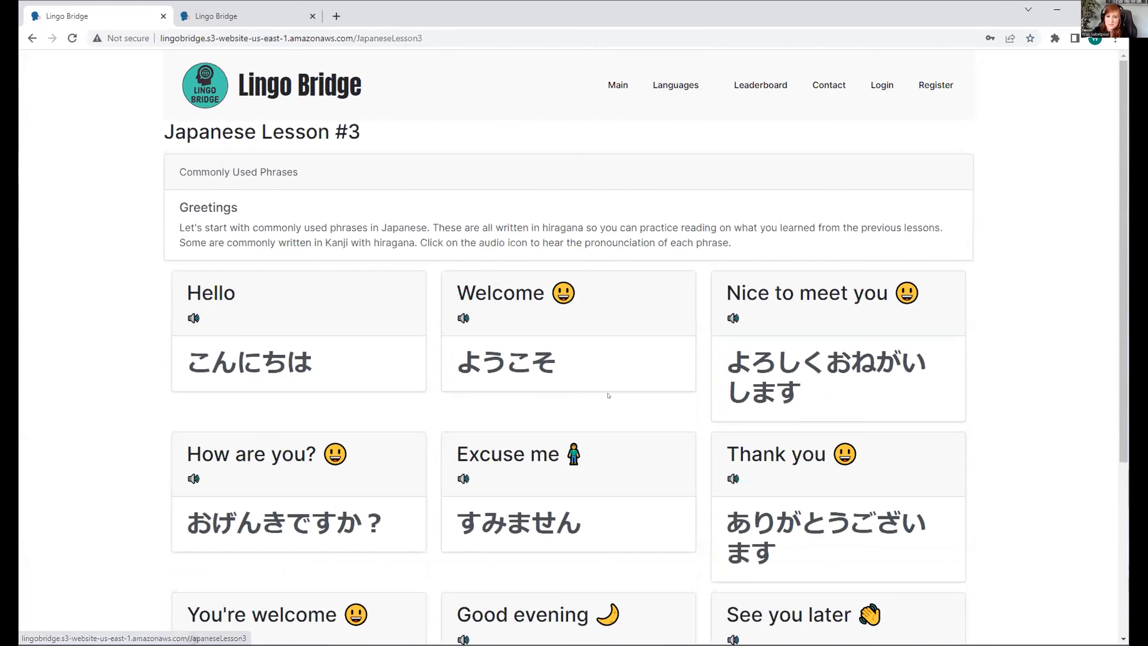
pyautogui.scroll(-3)
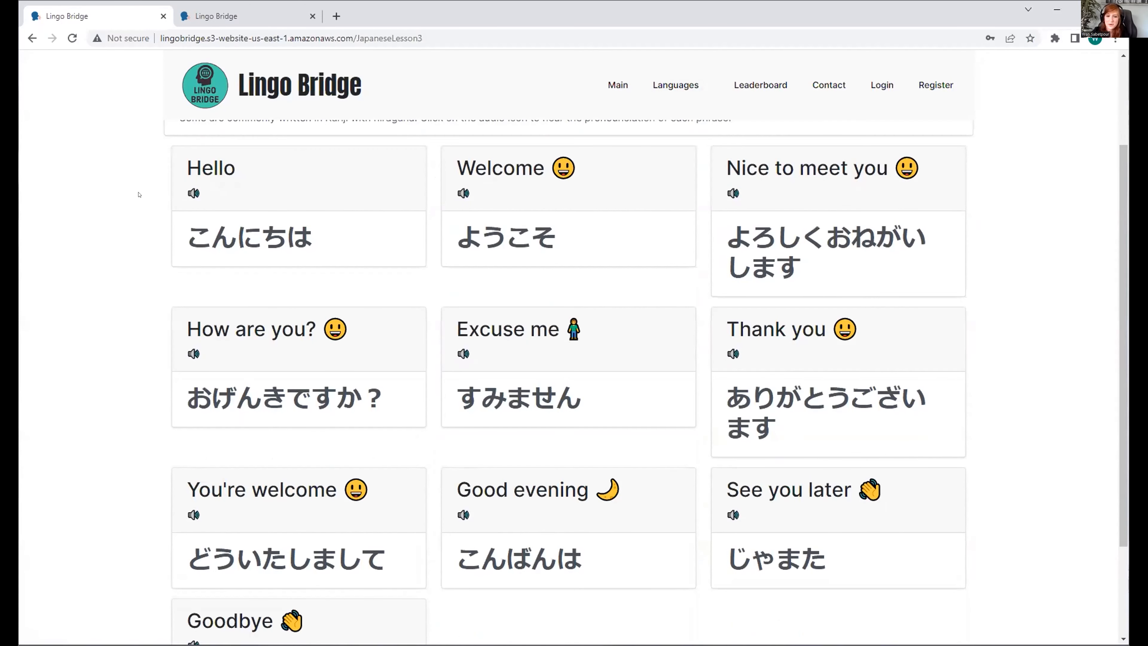
pyautogui.moveTo(209, 191)
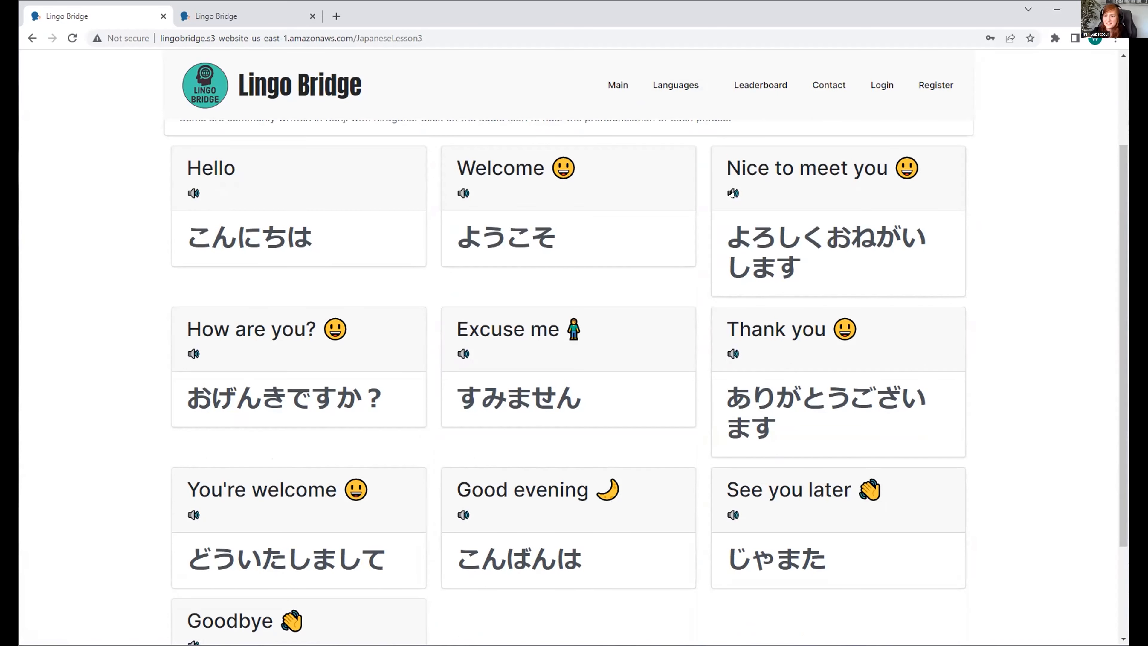
pyautogui.scroll(-3)
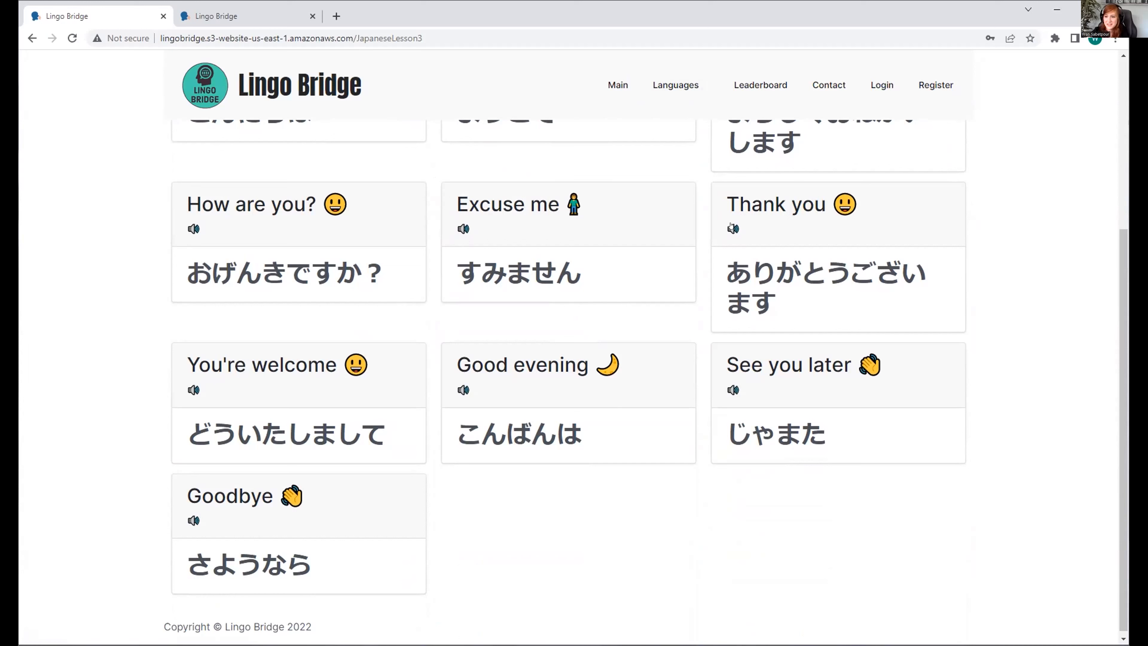
pyautogui.moveTo(339, 306)
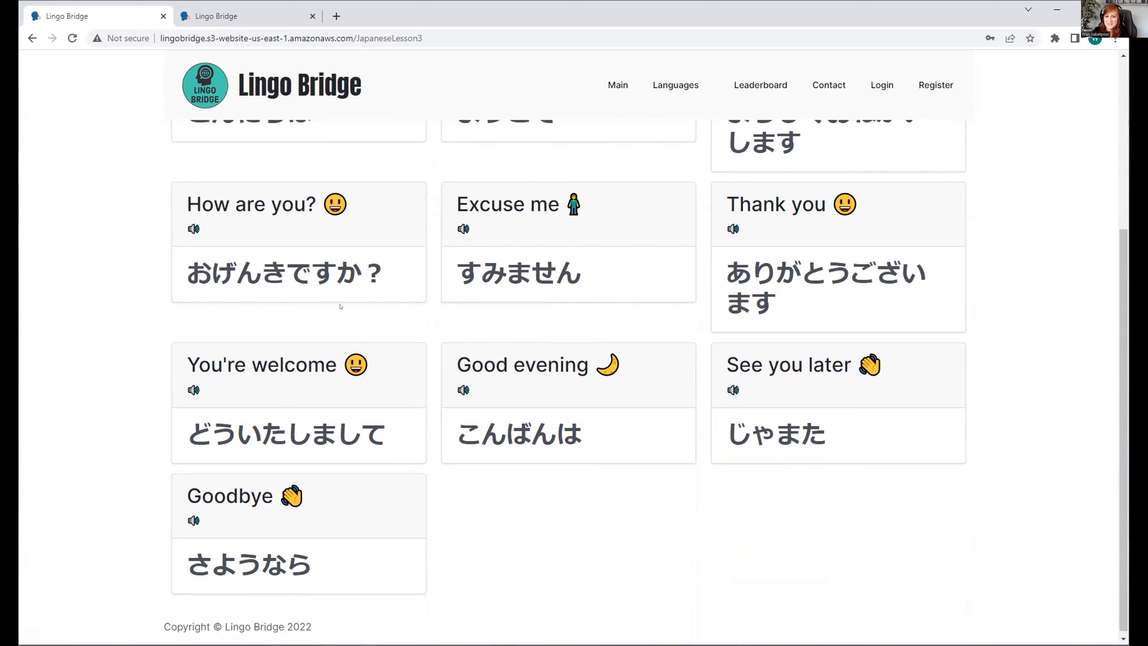
pyautogui.moveTo(184, 387)
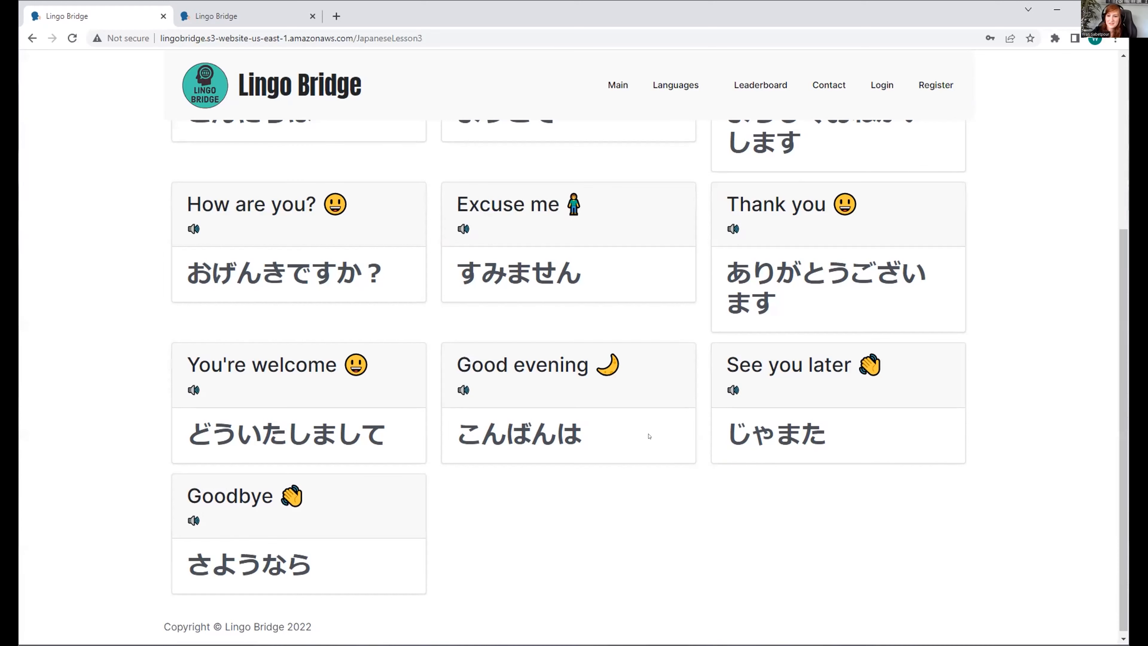
pyautogui.scroll(3)
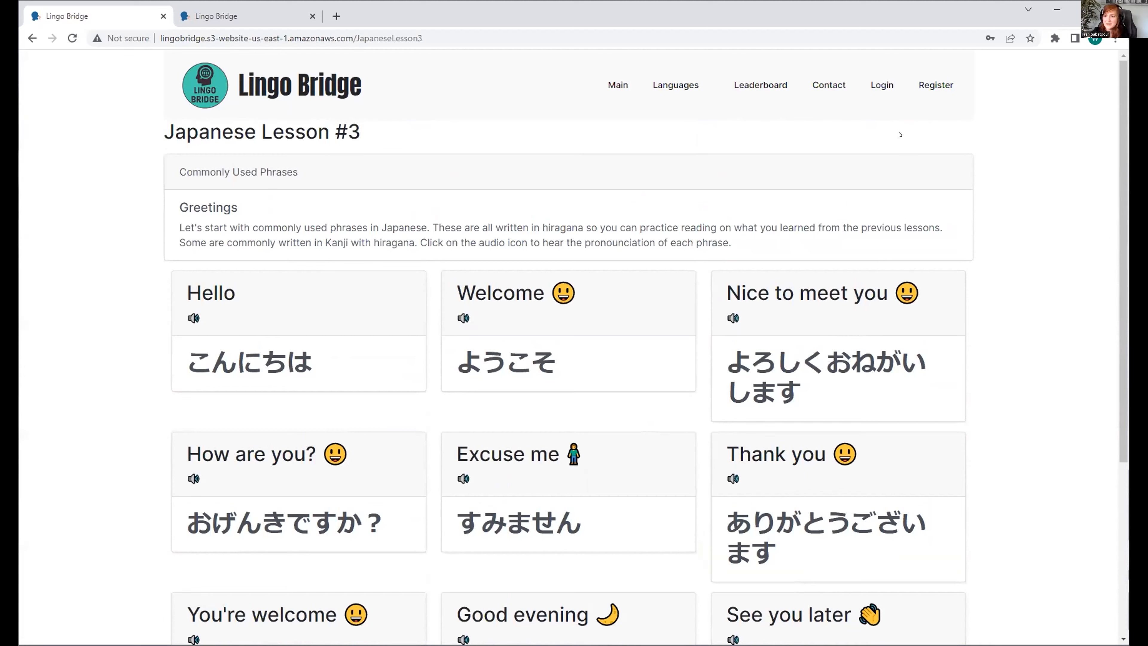
# Sign in to Lingo Bridge with the 'admin' account.
pyautogui.click(881, 85)
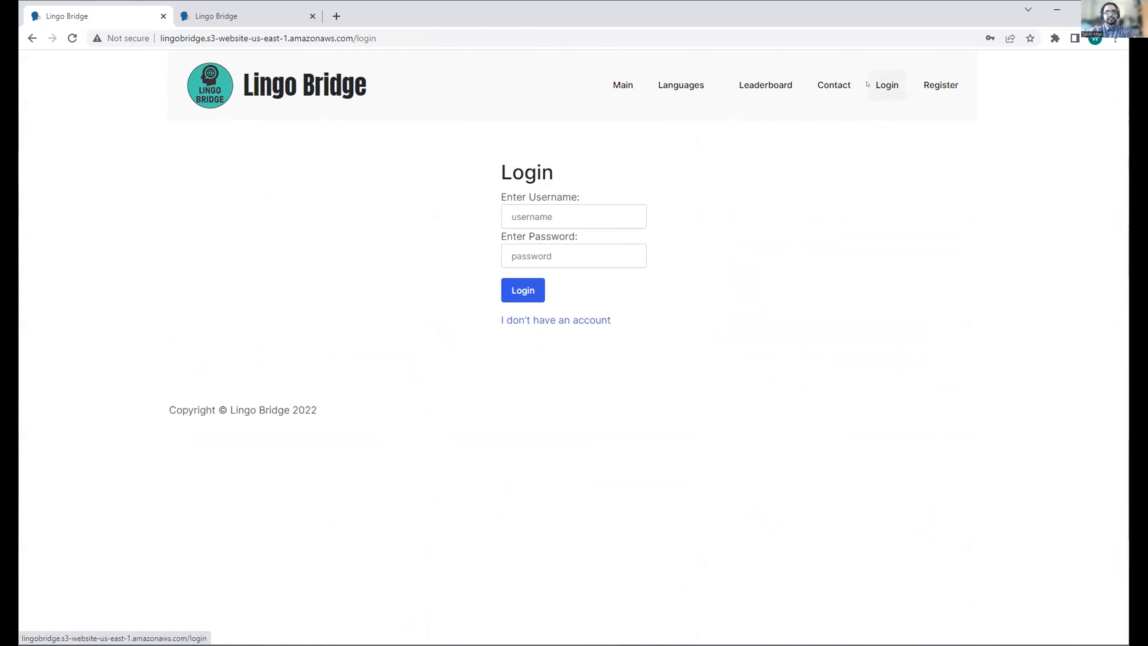
pyautogui.write('admin')
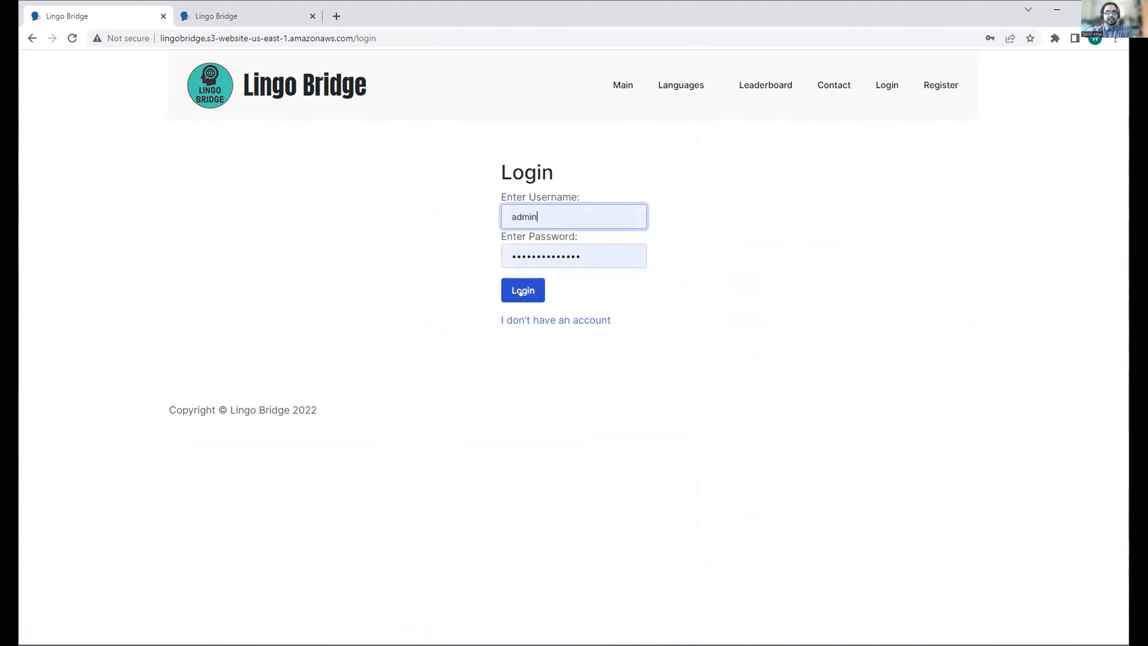
pyautogui.click(523, 290)
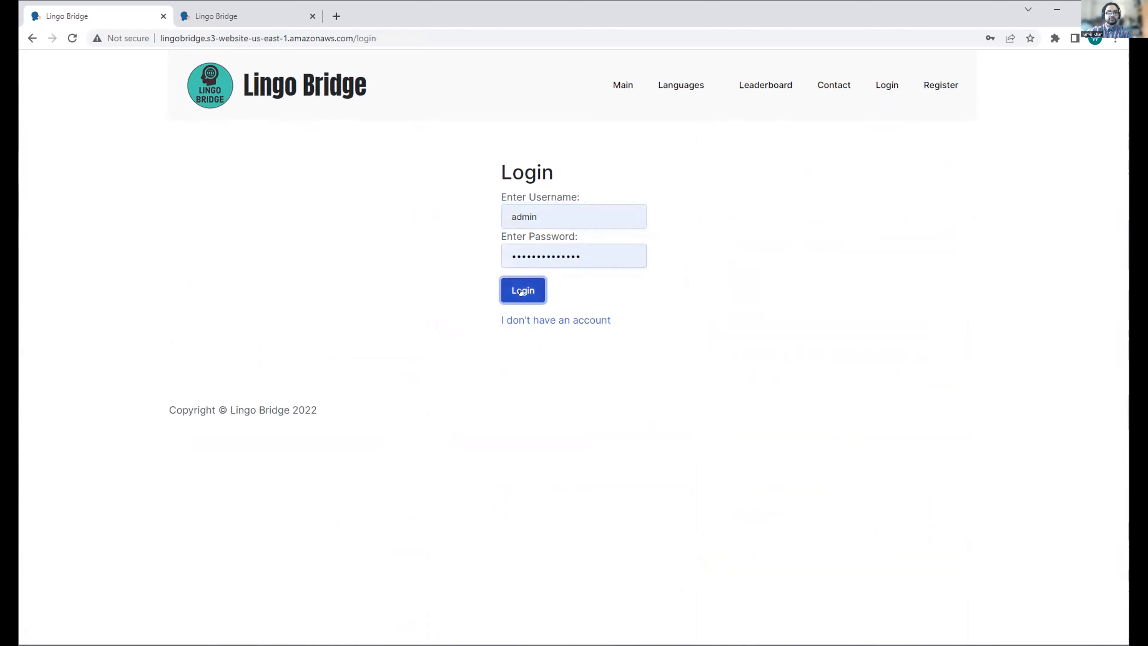
pyautogui.click(523, 290)
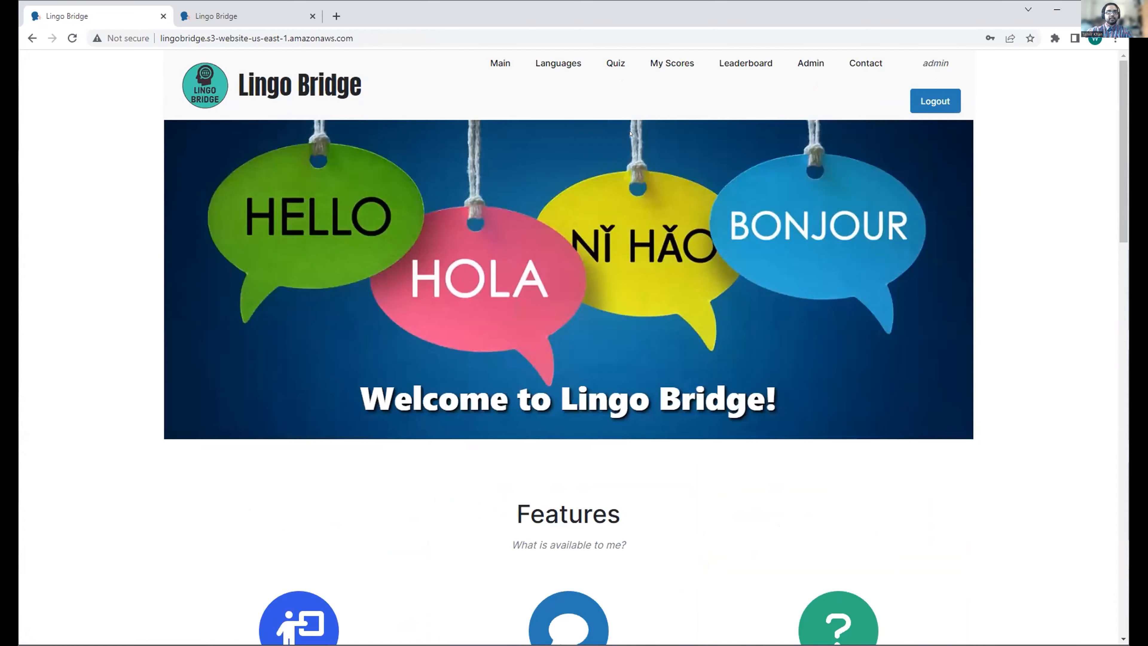
# Open Japanese Quiz 1 and enter display name 'Tanvir'.
pyautogui.click(616, 62)
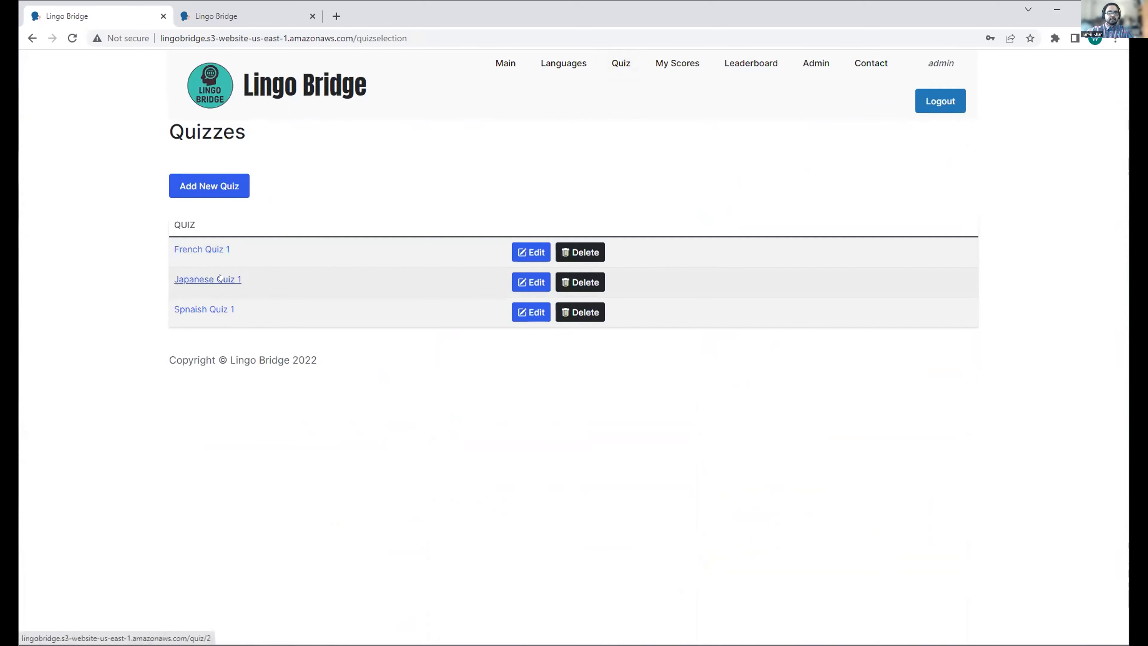
pyautogui.click(208, 279)
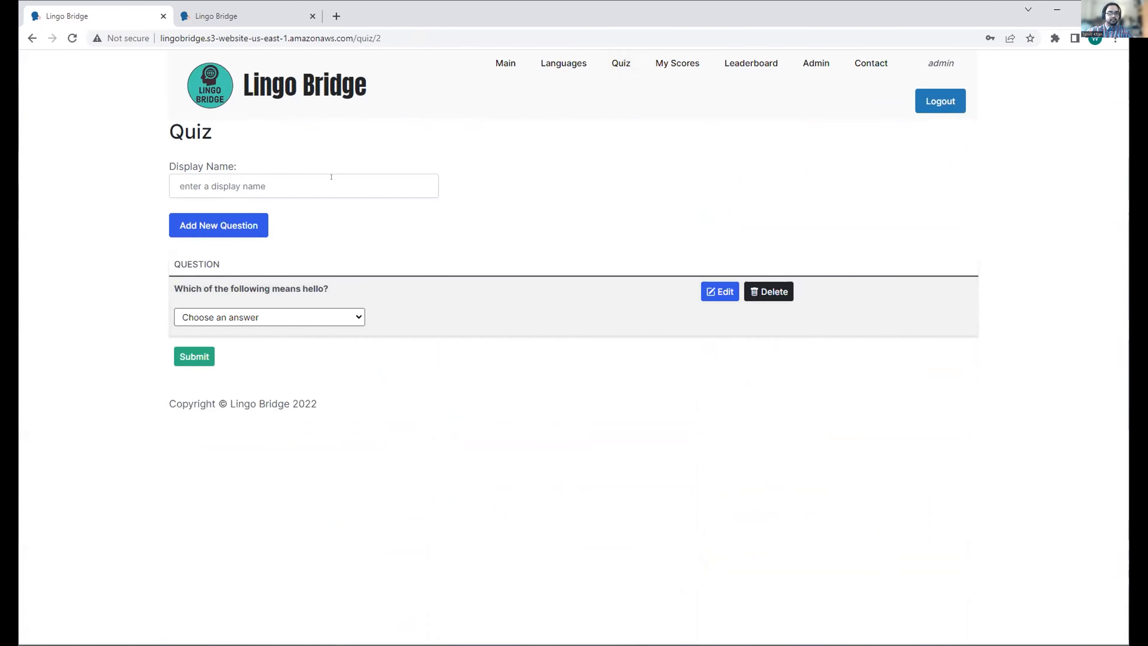
pyautogui.write('Tanvir')
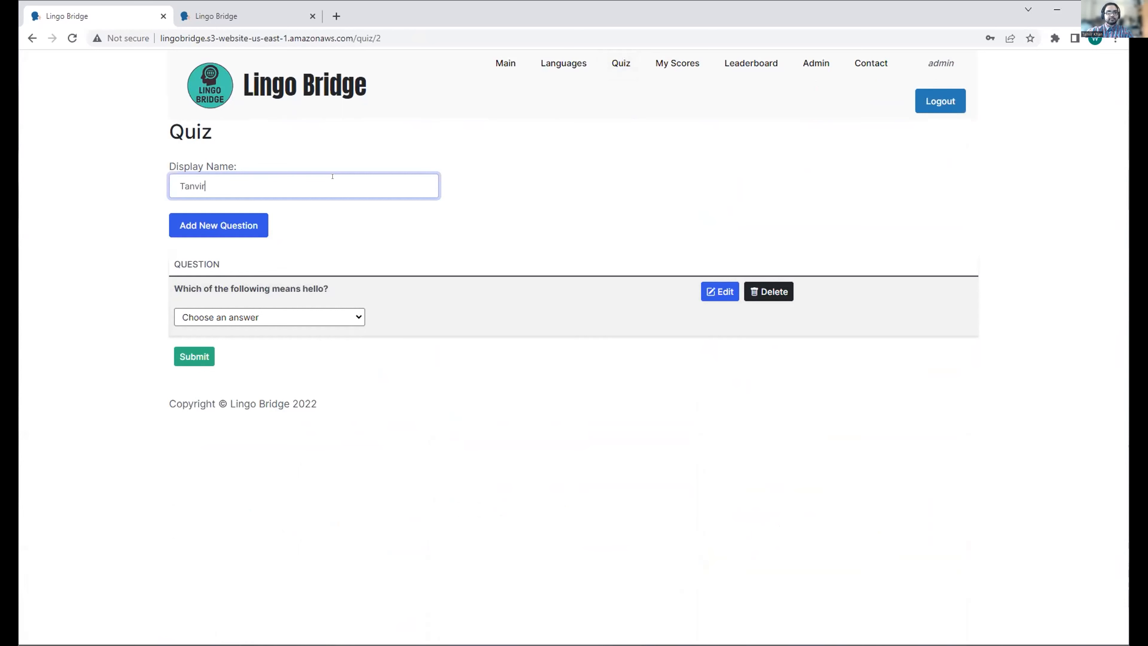
pyautogui.moveTo(421, 255)
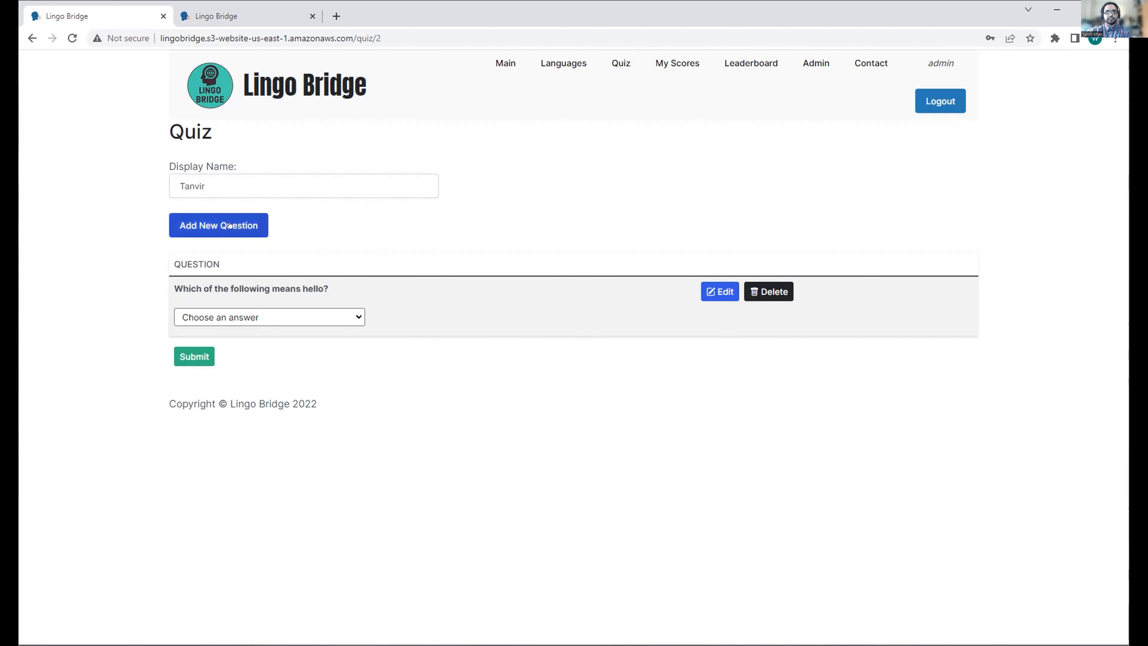
# Add the question 'How do you say "good evening?"' with choices Sayounara, Arigatou, Youkoso and answer 1, Konbanwa.
pyautogui.click(218, 225)
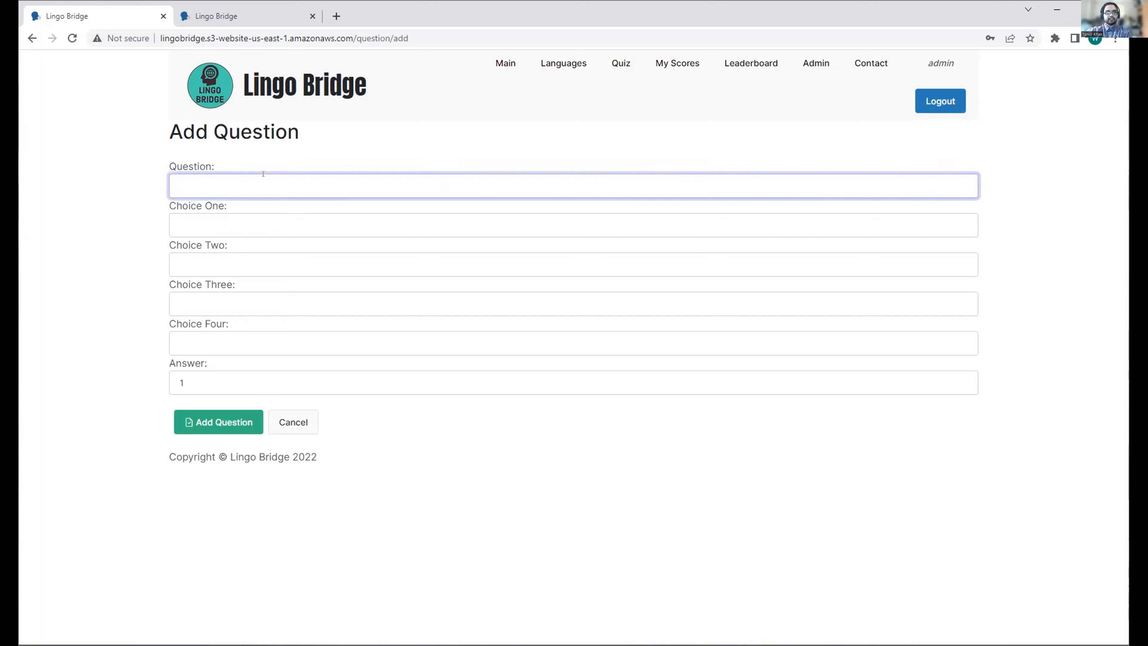
pyautogui.write('How do')
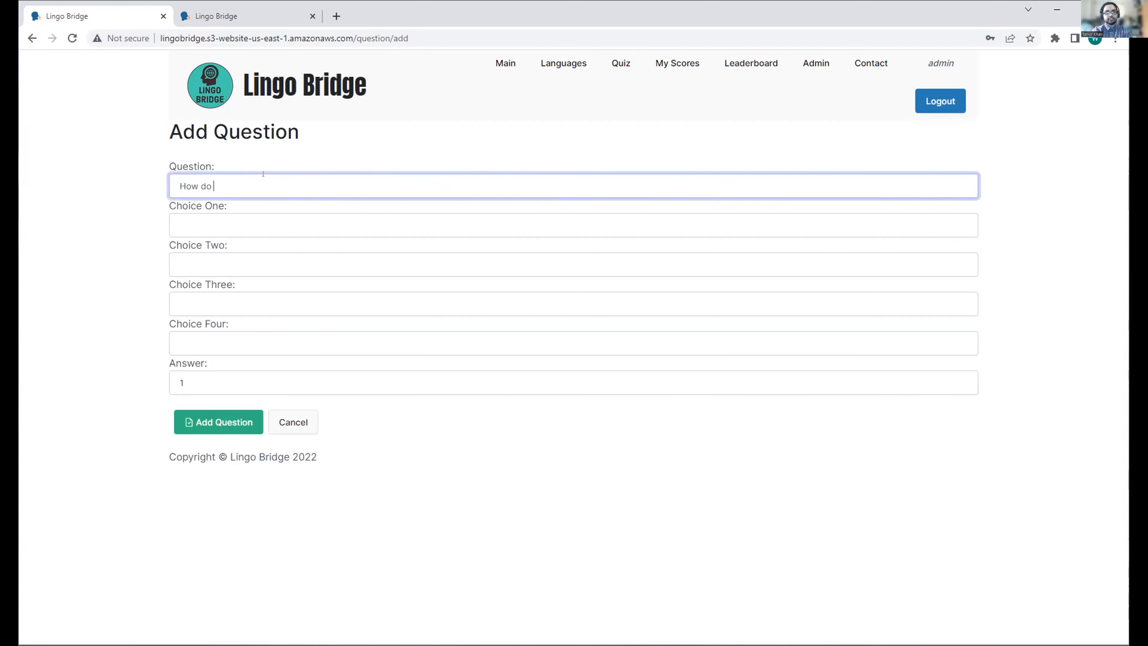
pyautogui.write('you say "good')
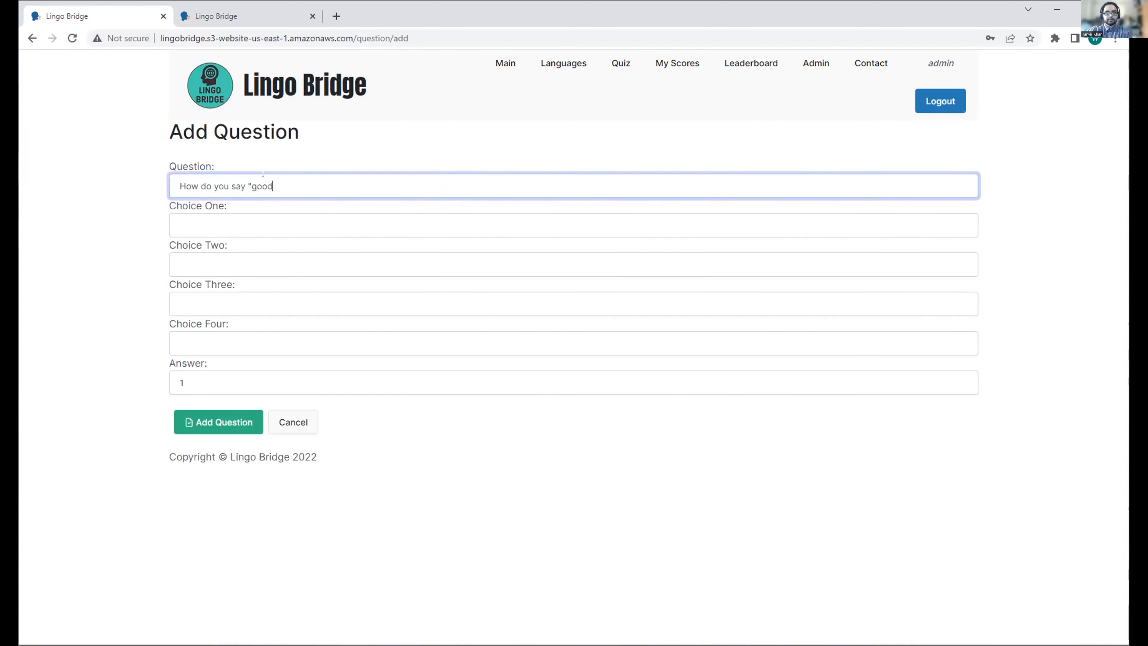
pyautogui.write('evening/"')
pyautogui.click(573, 225)
pyautogui.write('Konbanwa')
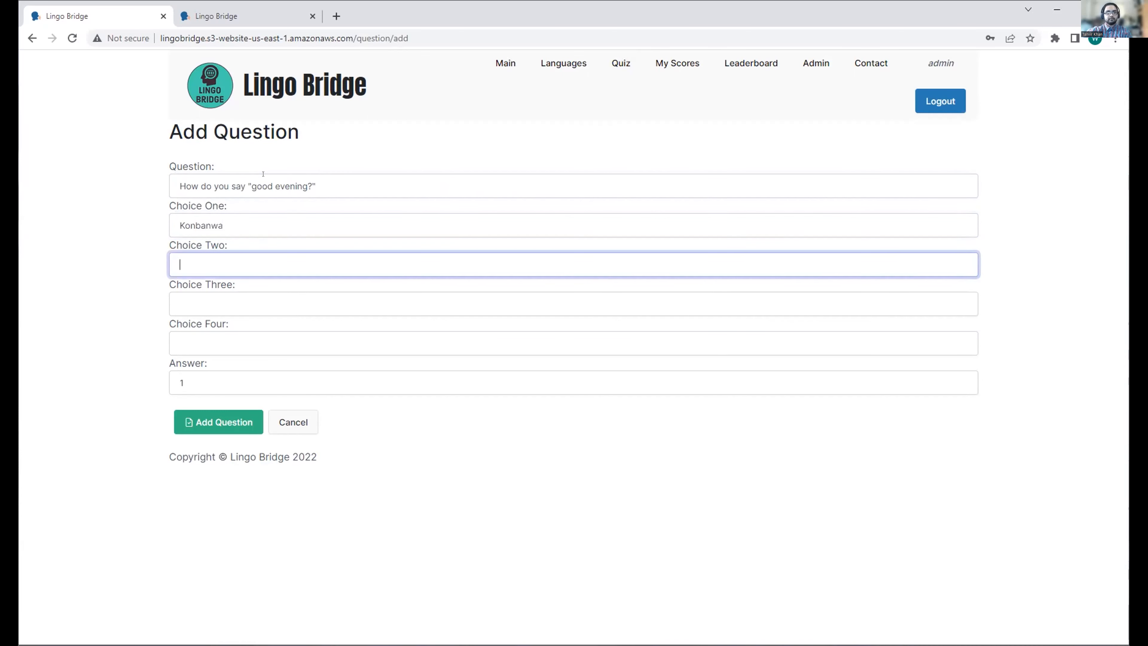
pyautogui.write('Say')
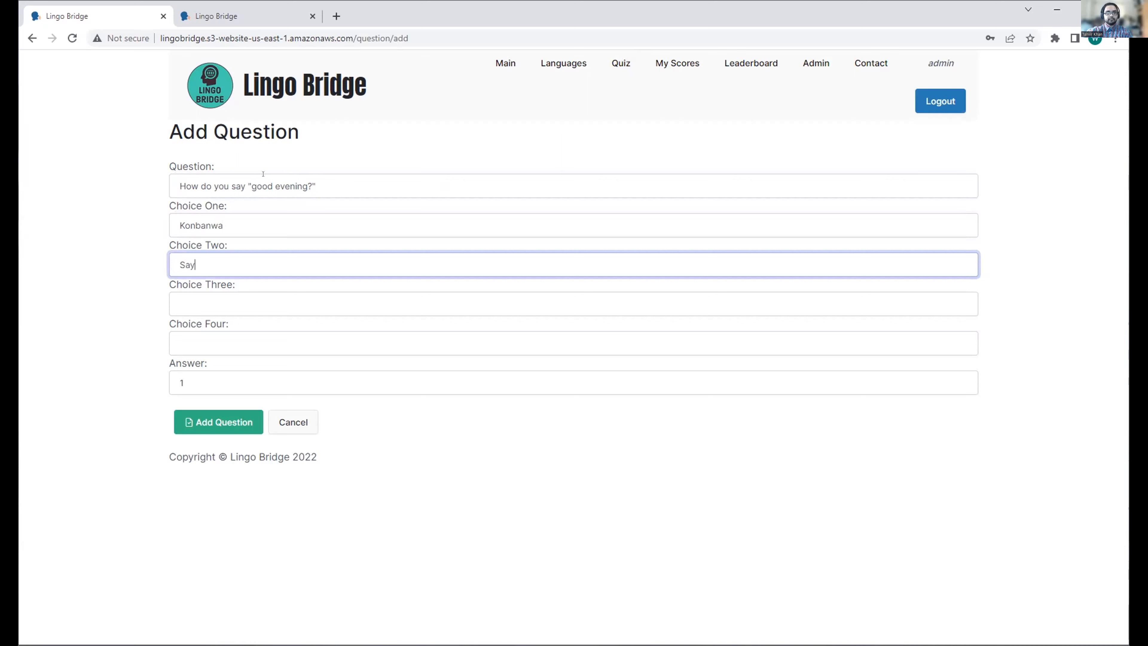
pyautogui.write('Arigat')
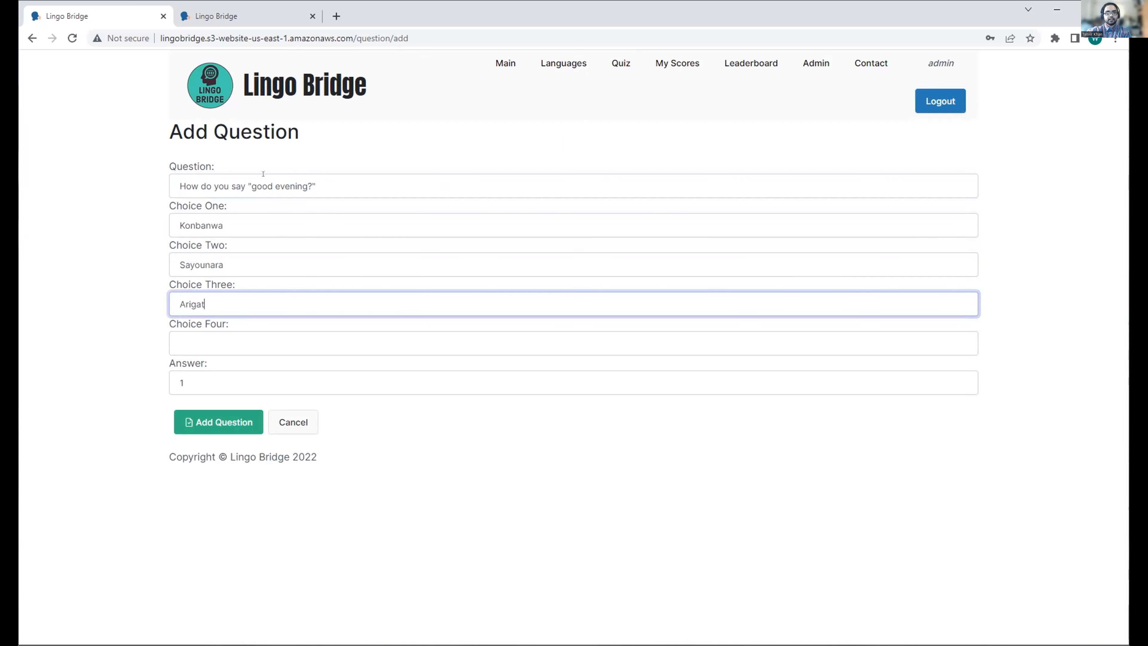
pyautogui.write('Youkoso')
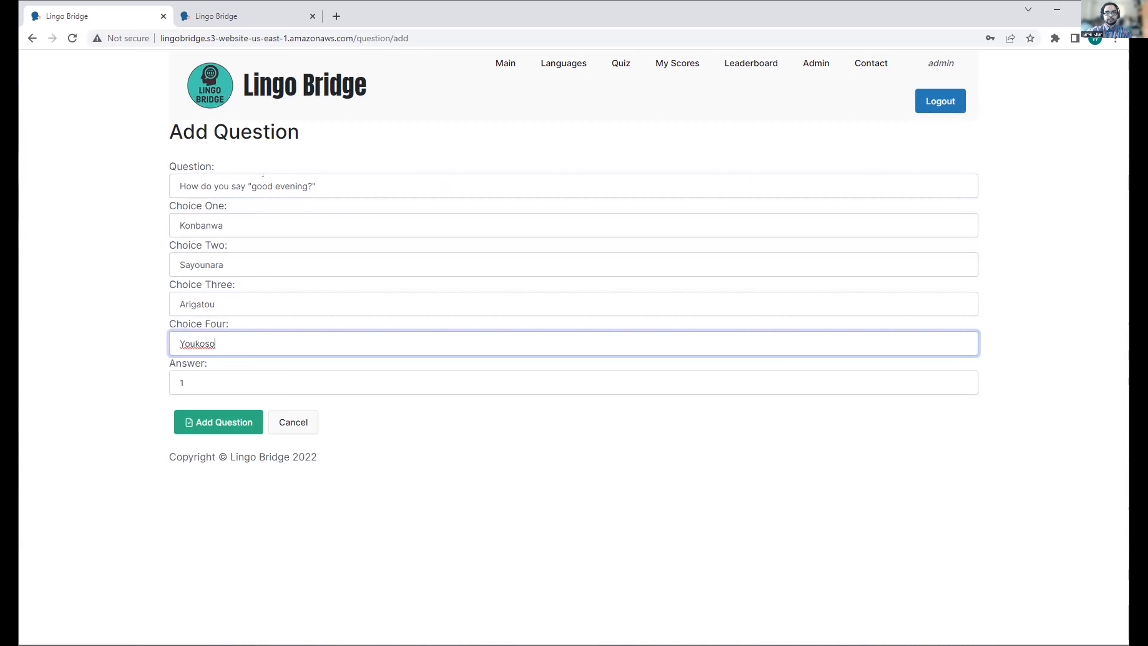
pyautogui.click(217, 421)
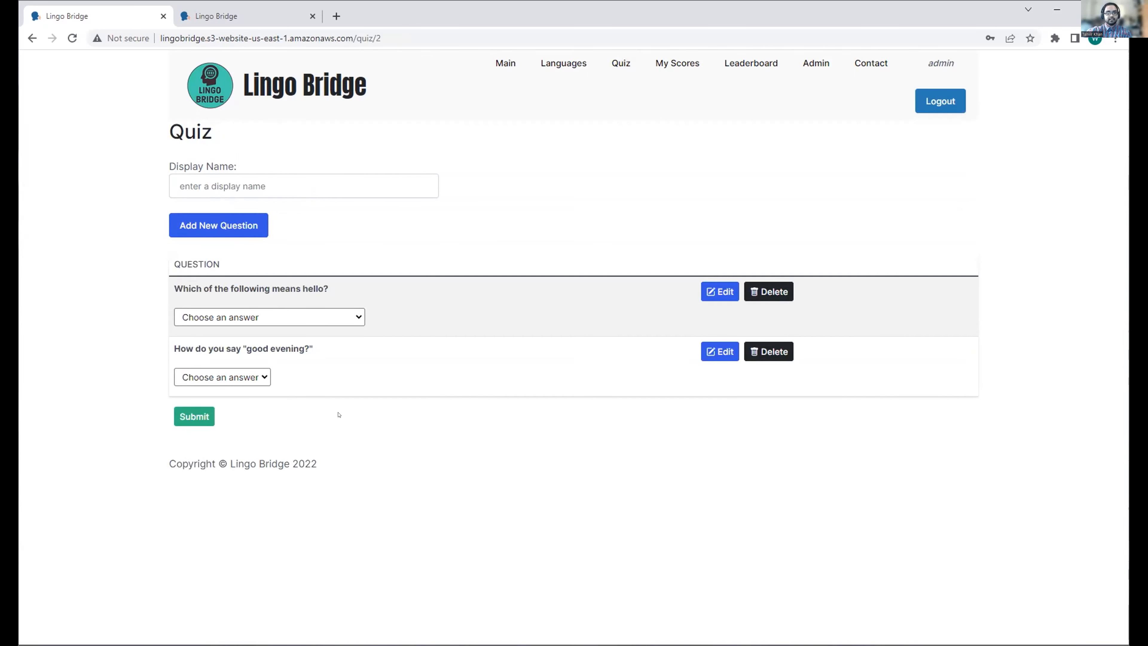
# Enter display name Tanvir and answer the hello question with konnichiwa.
pyautogui.click(304, 186)
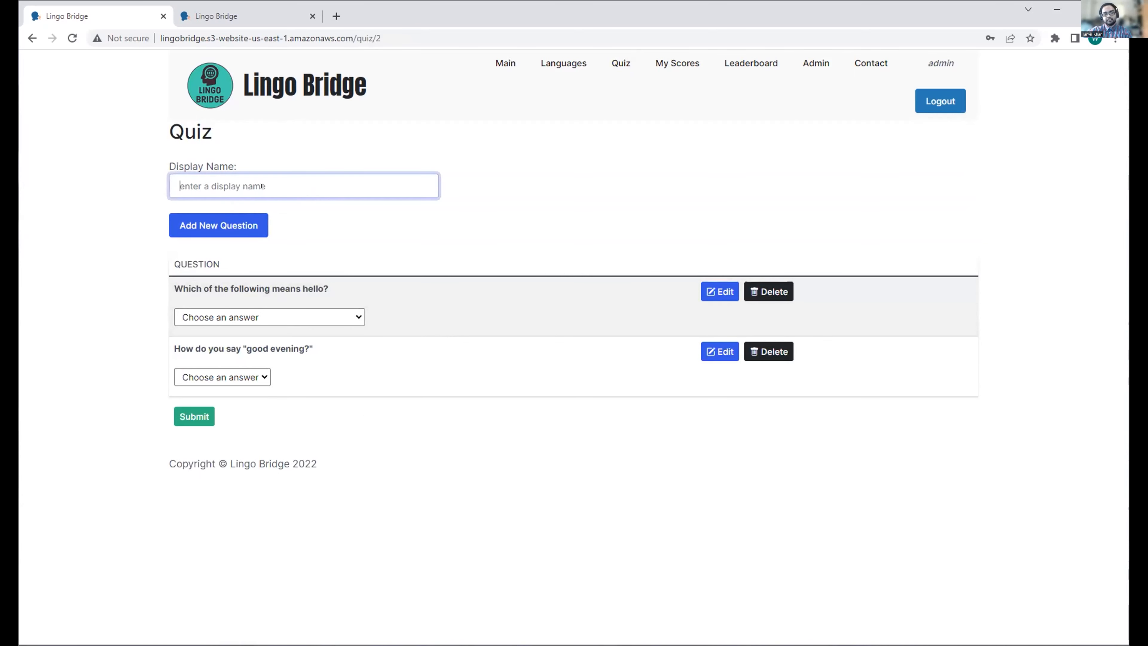
pyautogui.write('Tanvir')
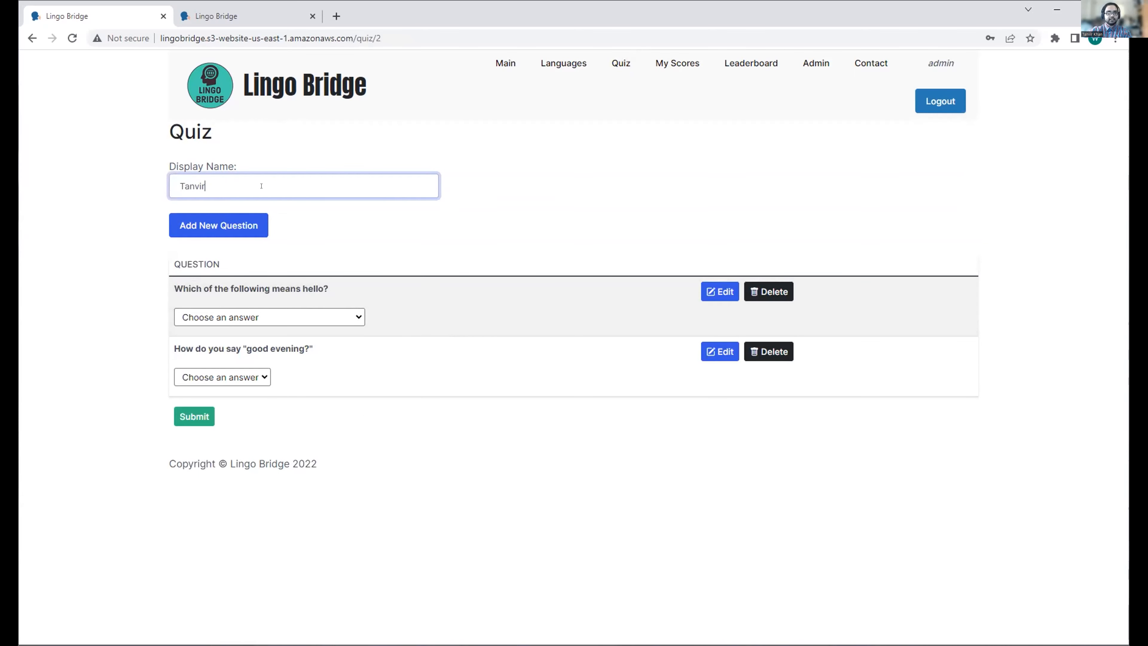
pyautogui.click(269, 316)
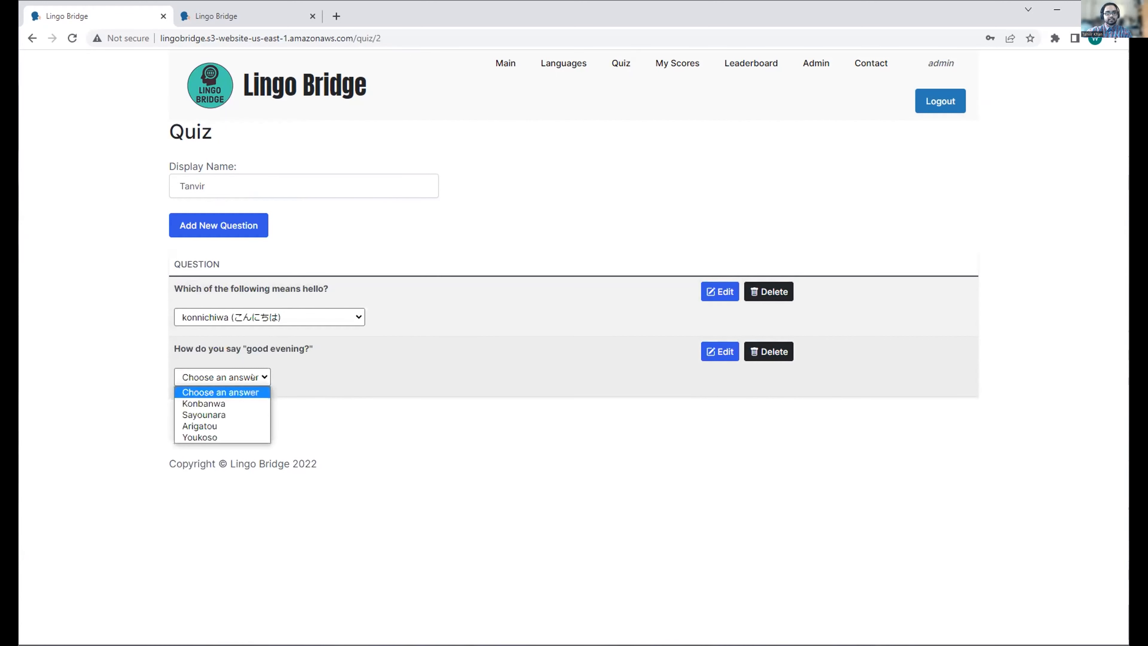
pyautogui.moveTo(204, 404)
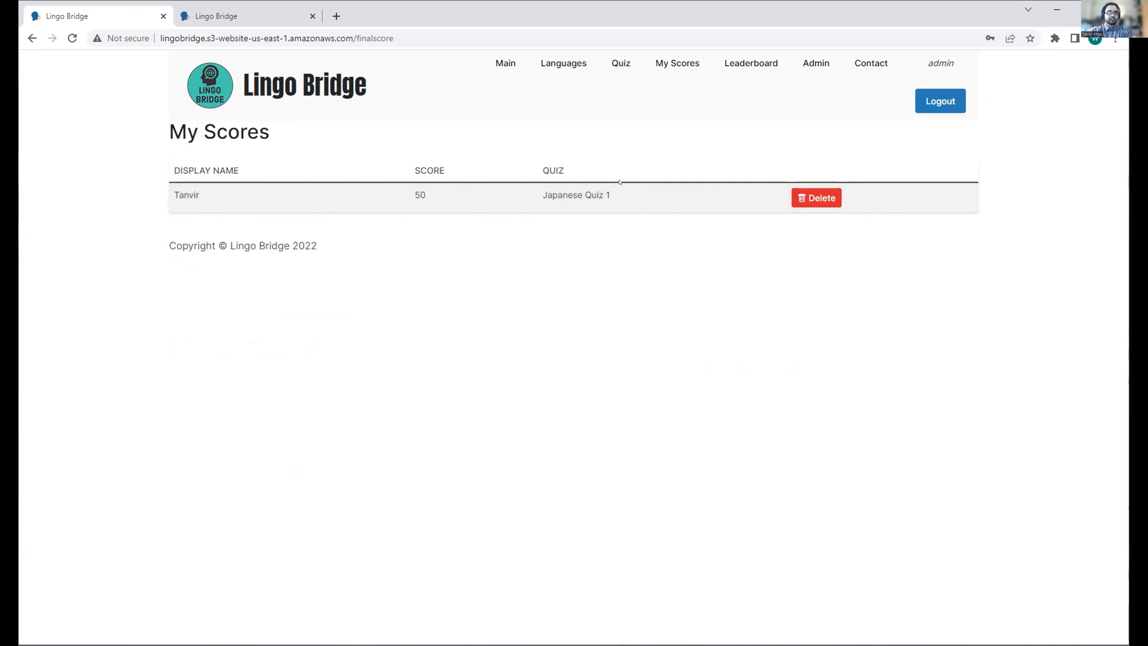
# Go to the Quizzes list and rename 'Spnaish Quiz 1' to 'Spanish Quiz 1'.
pyautogui.click(620, 63)
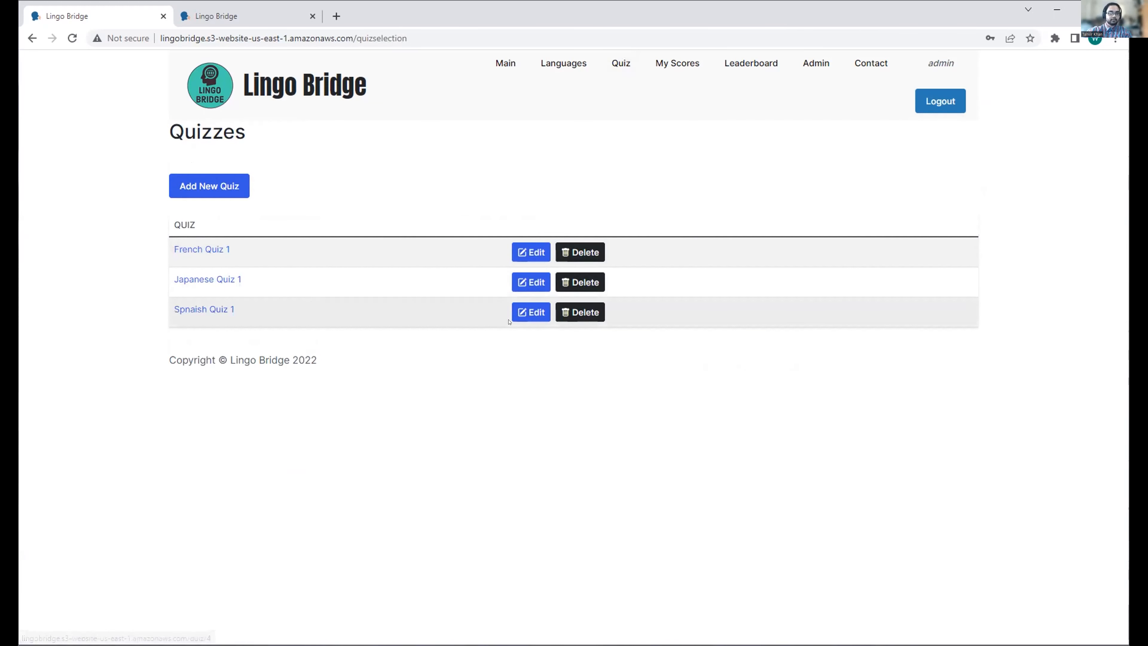
pyautogui.click(530, 312)
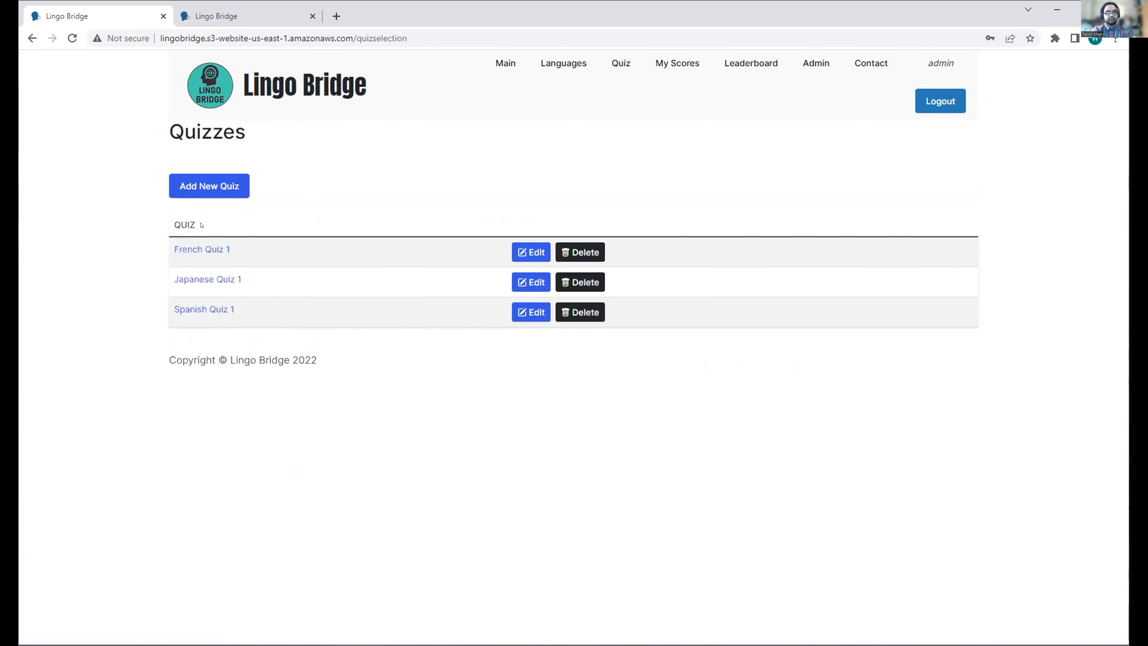
pyautogui.moveTo(488, 145)
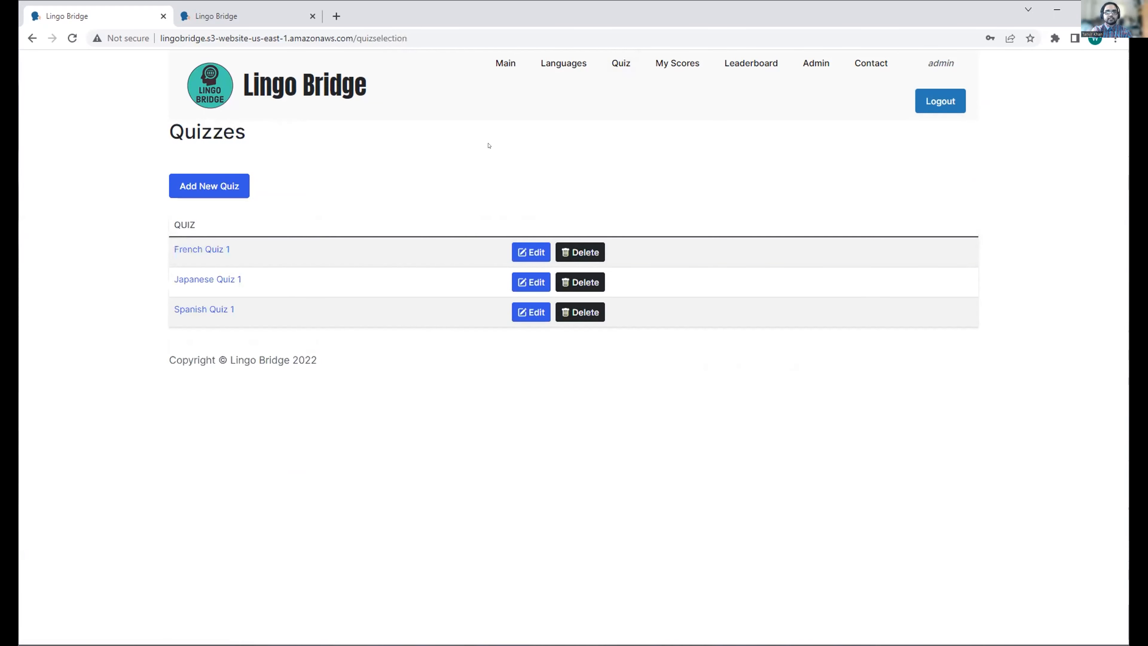
pyautogui.moveTo(750, 63)
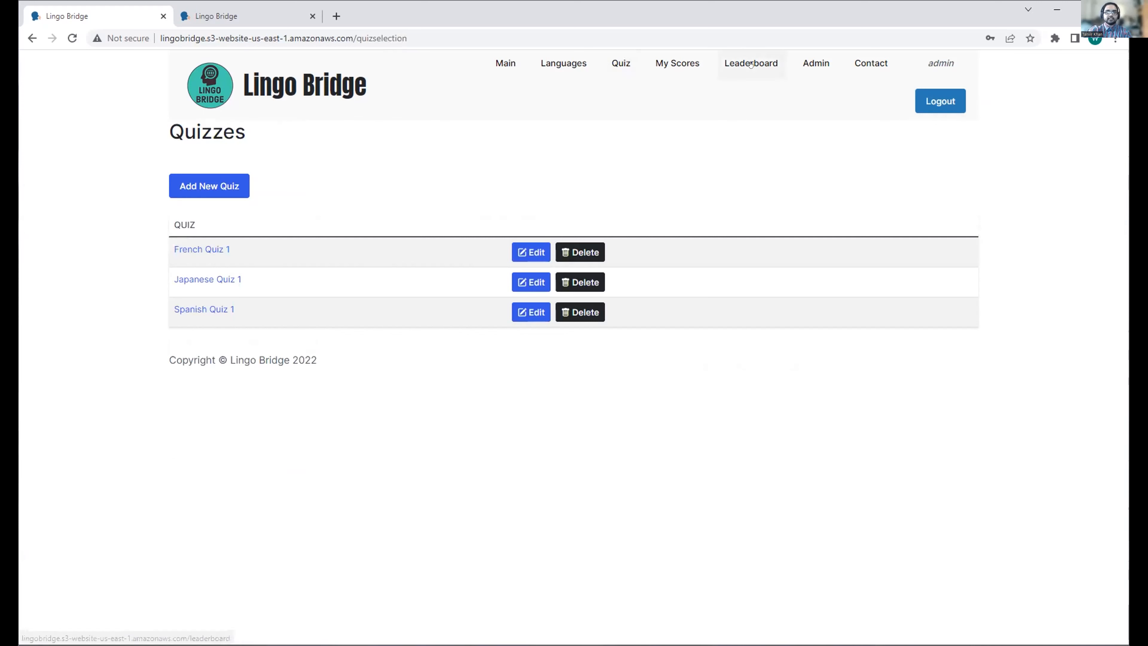
# Delete Silly Billy's 999-point Japanese Quiz 1 entry from the Leaderboard and confirm.
pyautogui.click(750, 63)
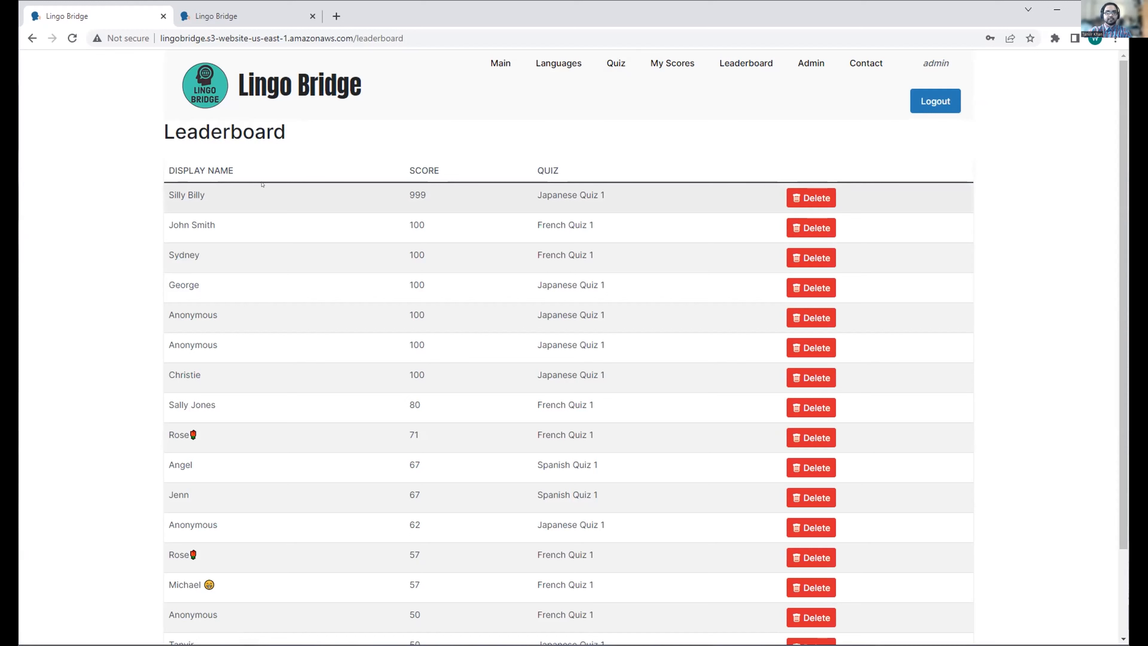
pyautogui.click(809, 198)
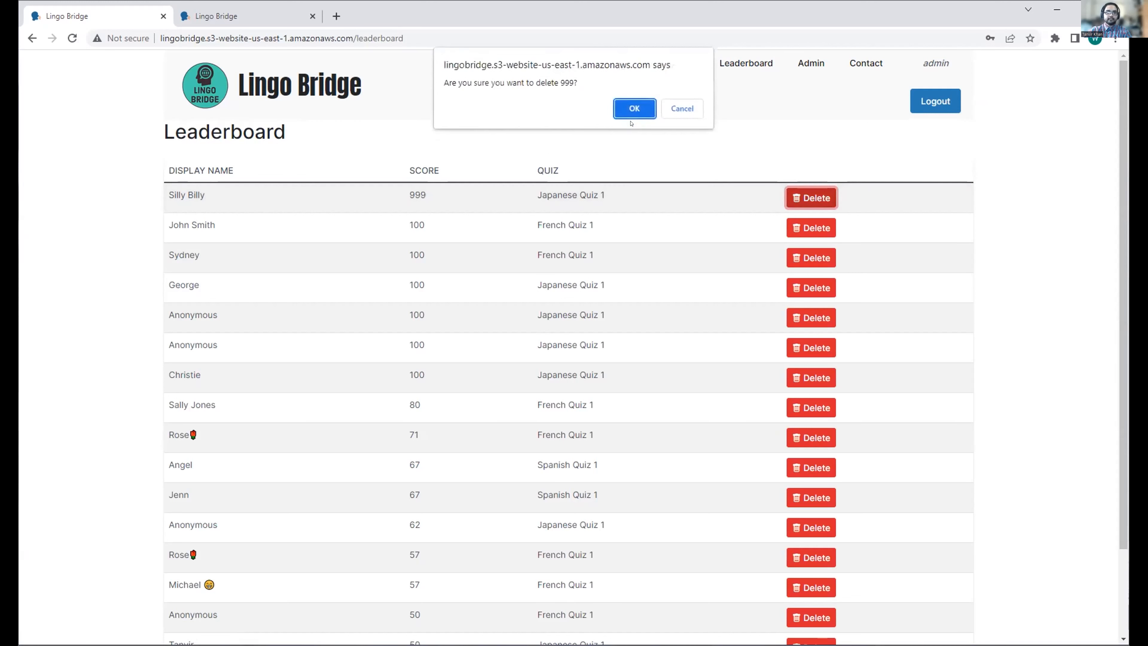
pyautogui.click(634, 108)
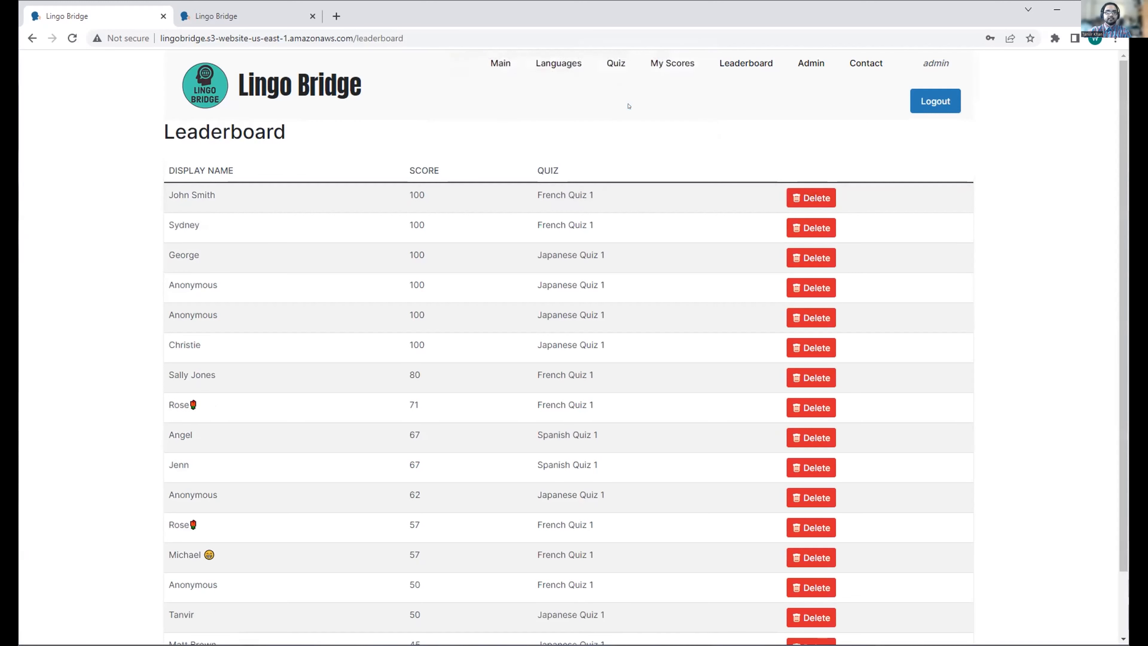
pyautogui.moveTo(669, 134)
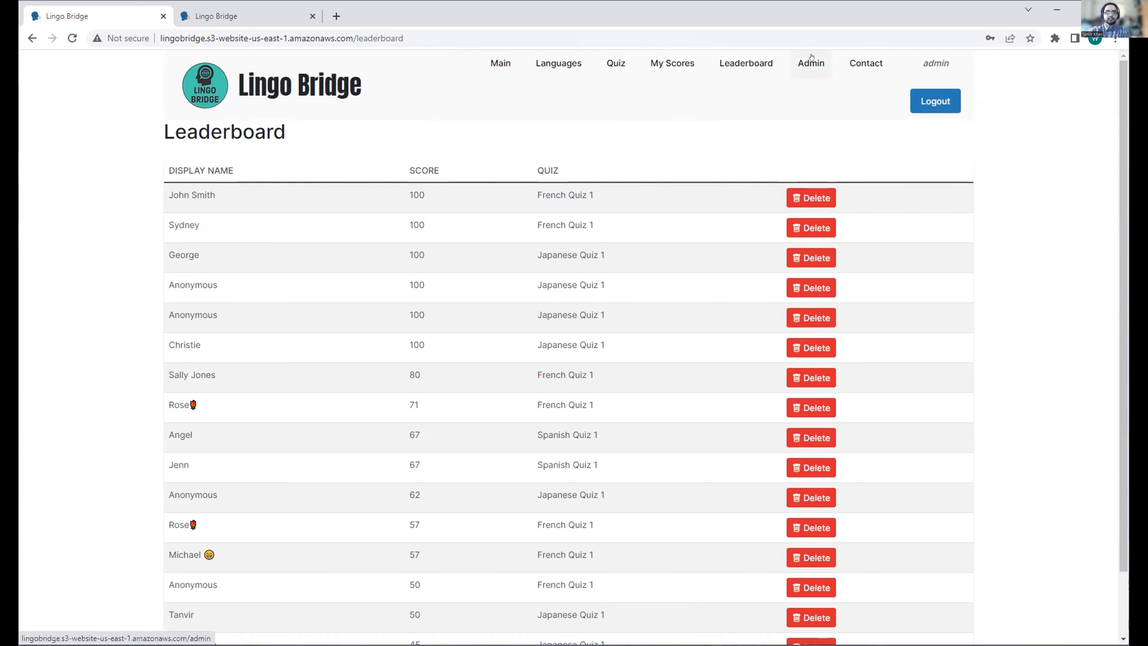
# Delete user id 8, Silly Billy, from the Admin user list and confirm.
pyautogui.click(810, 63)
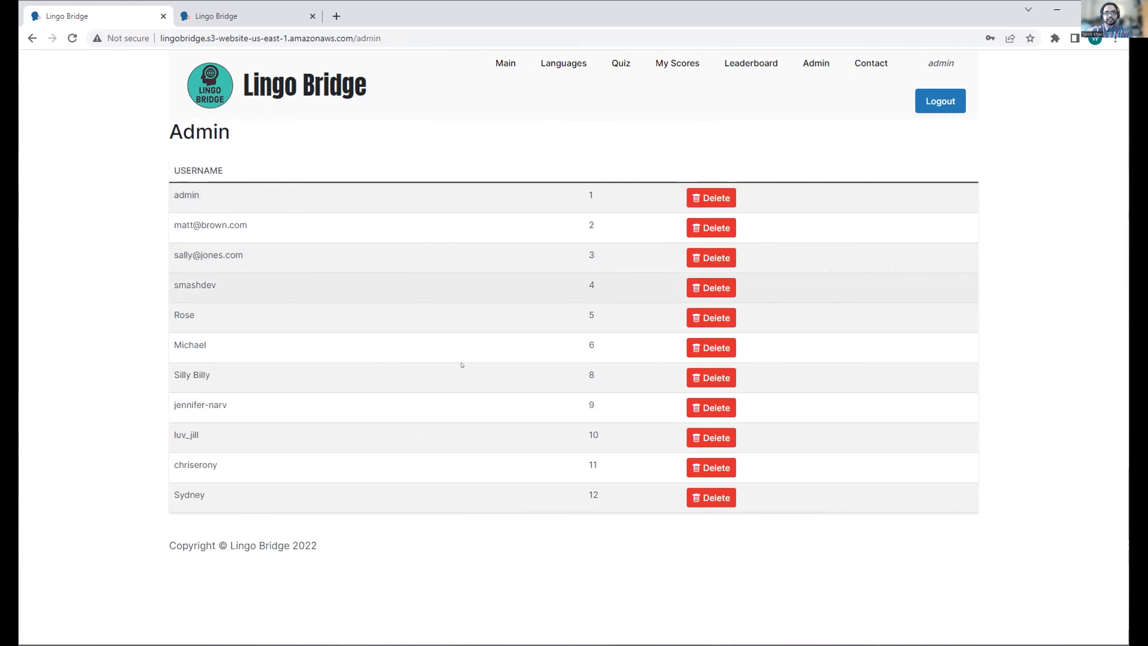
pyautogui.click(710, 378)
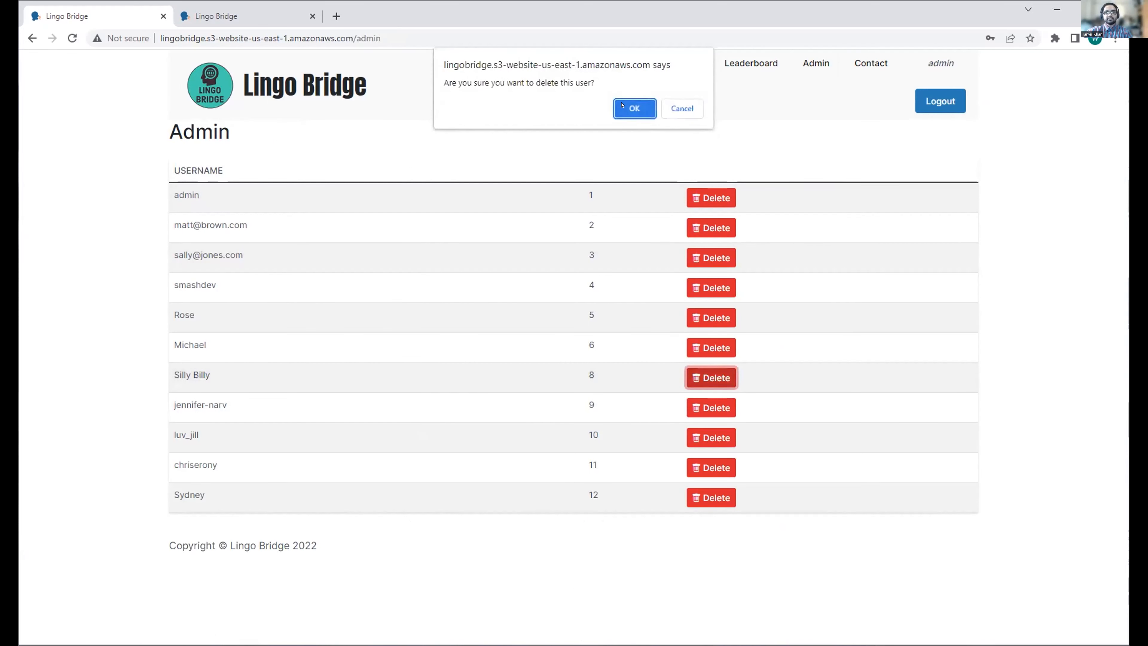
pyautogui.click(633, 109)
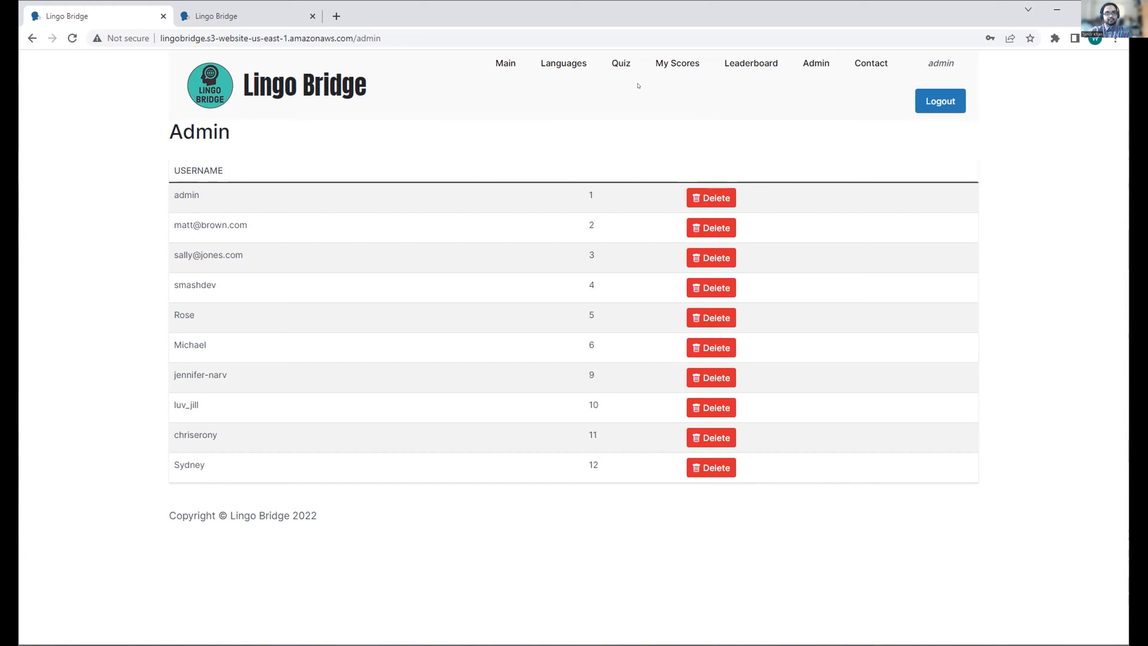
# Show the Contact page with its Twitter link.
pyautogui.click(871, 62)
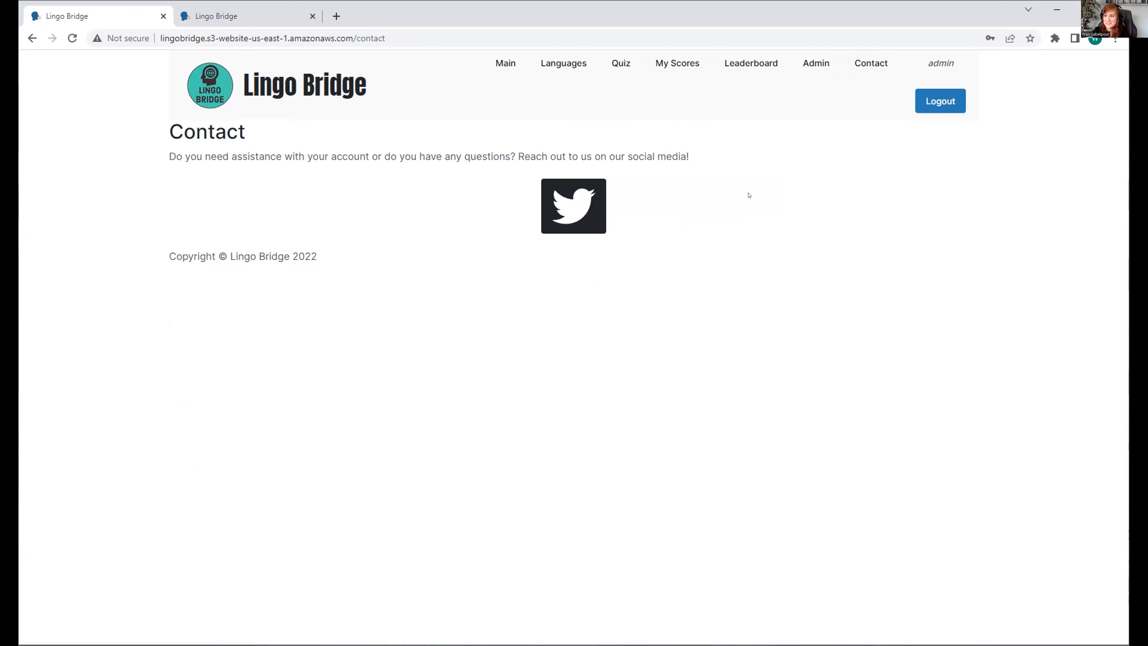
pyautogui.moveTo(731, 193)
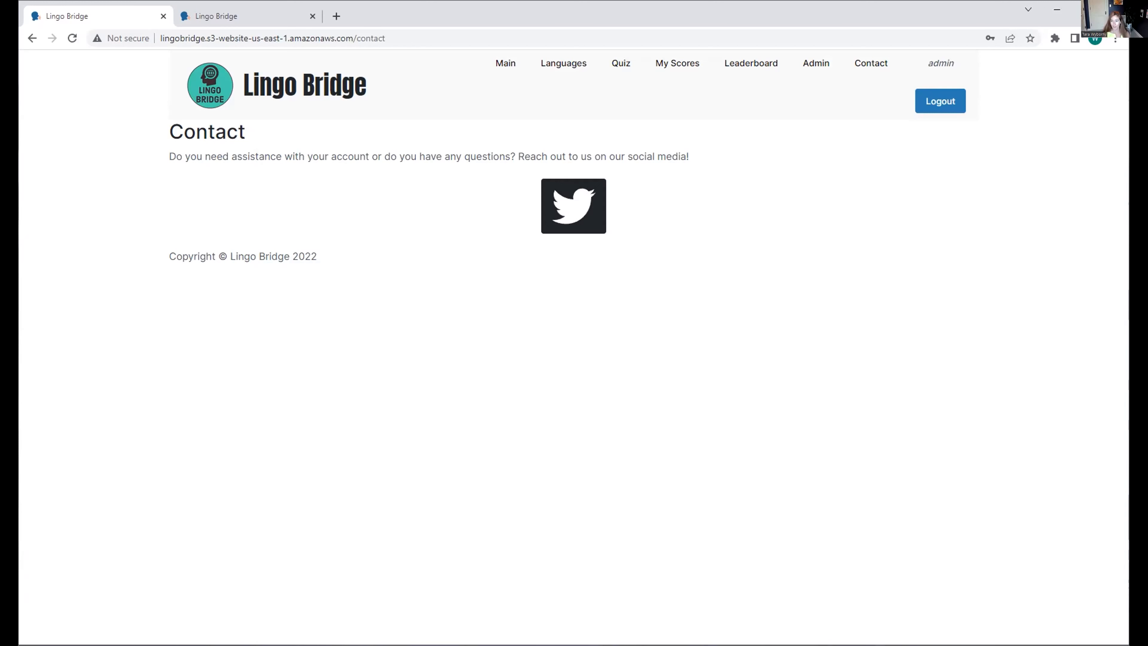
pyautogui.moveTo(639, 105)
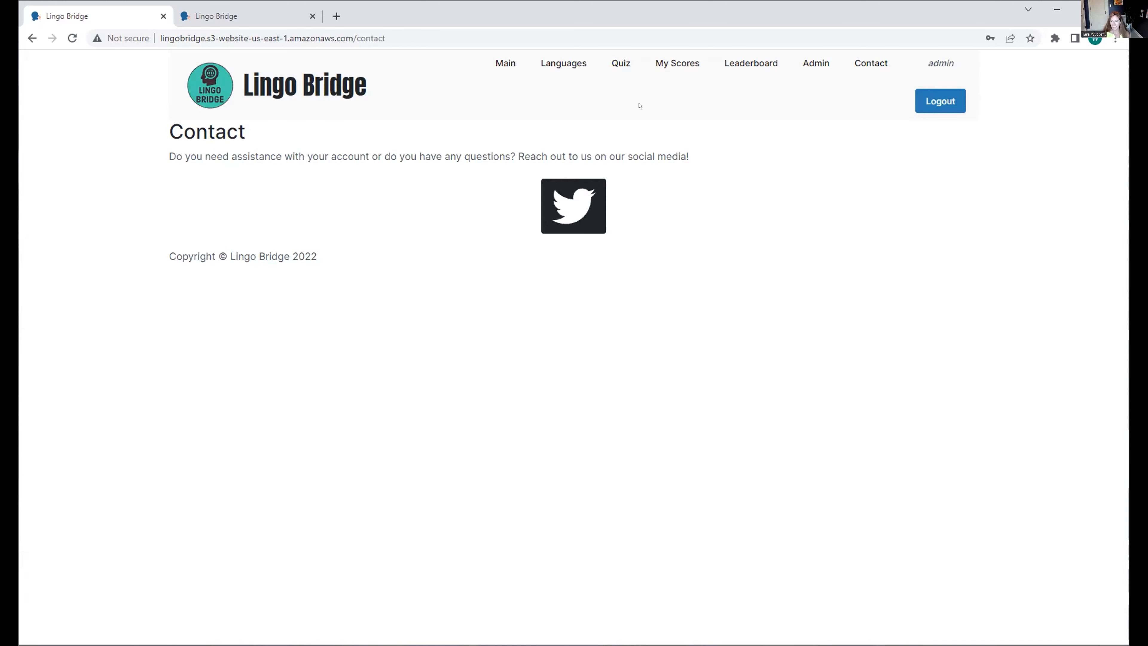